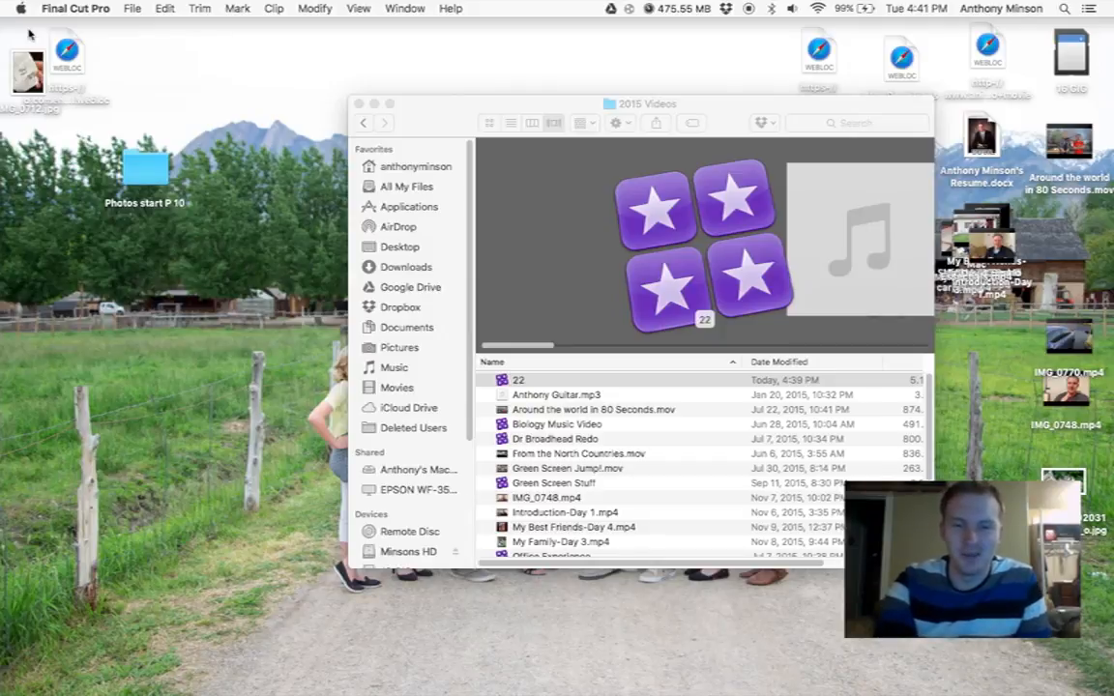
{"action": "mouse_move", "coordinate": [680, 409]}
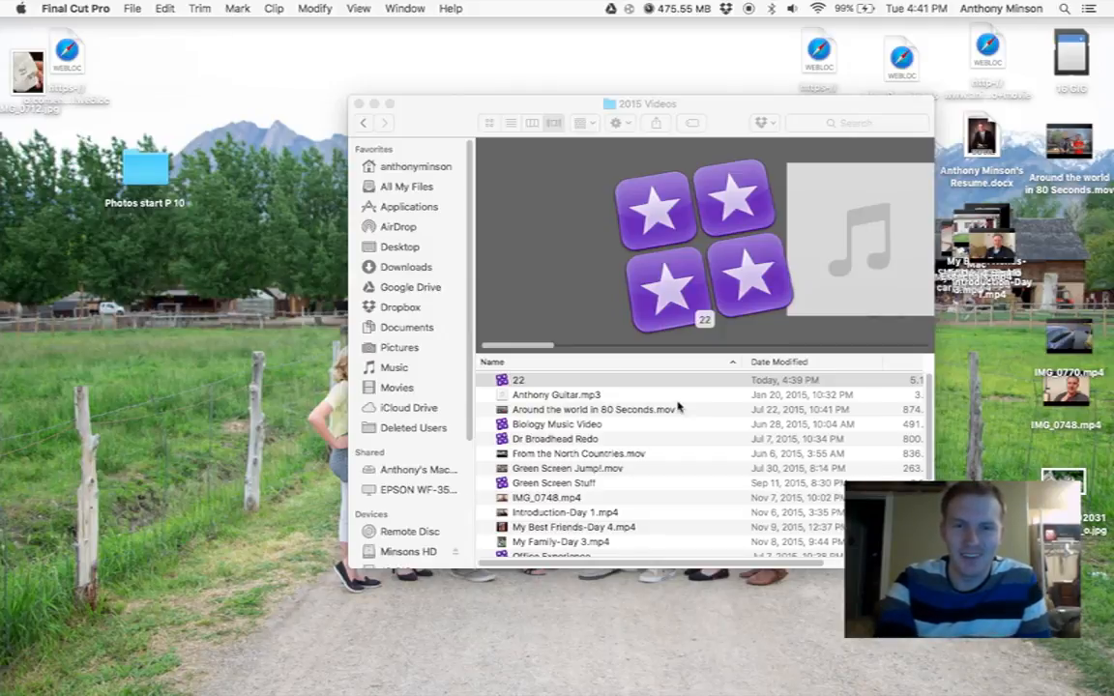
{"action": "mouse_move", "coordinate": [704, 453]}
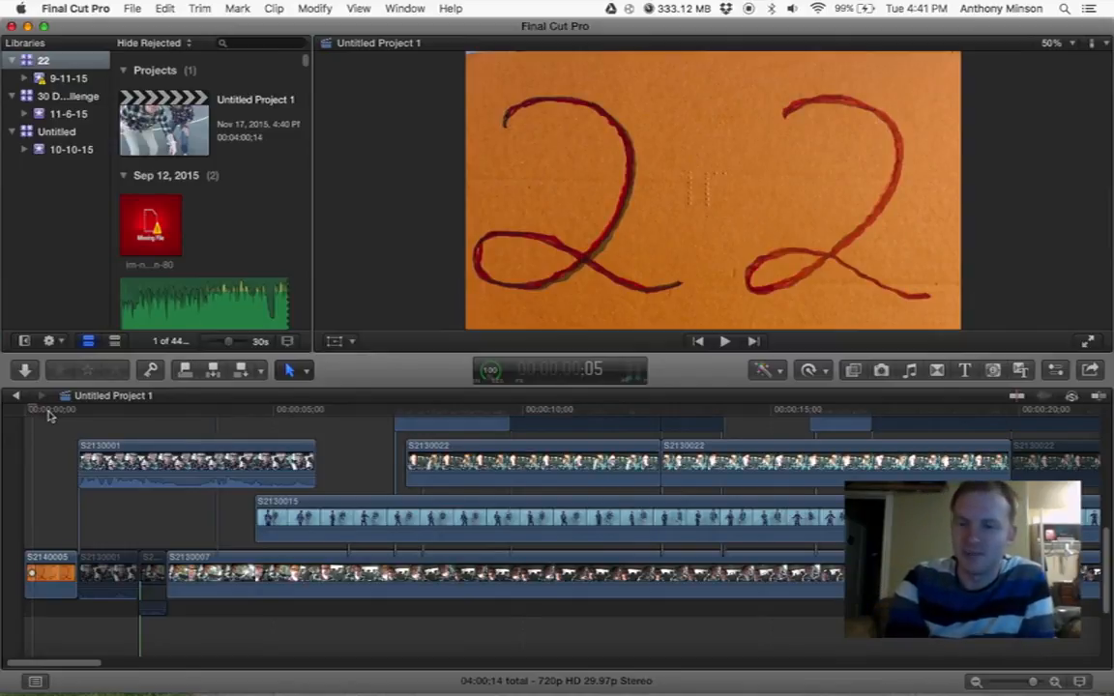
{"action": "mouse_move", "coordinate": [128, 418]}
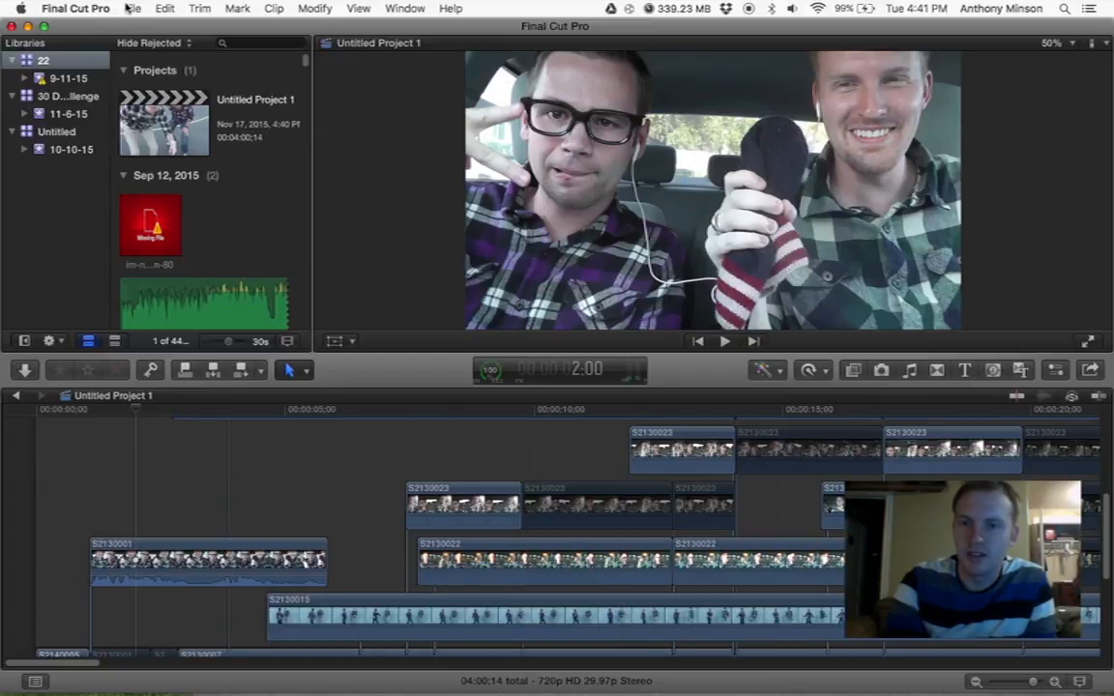
Make a new library, rename it 'Day 12', and save it in Movies
{"action": "left_click", "coordinate": [130, 8]}
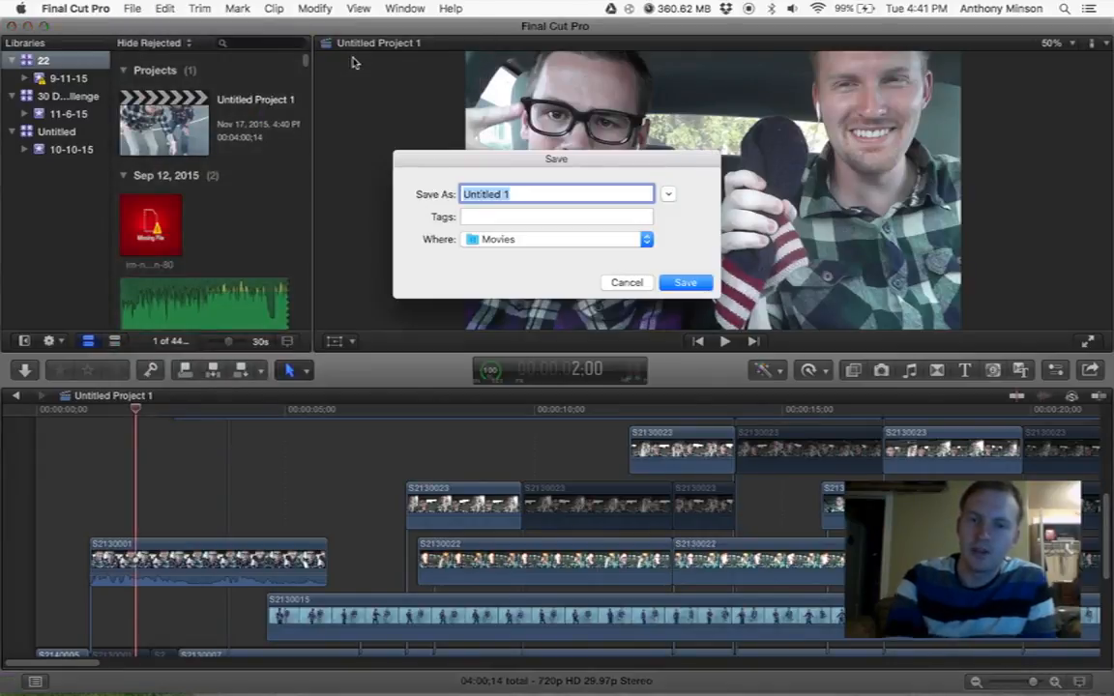
{"action": "key", "text": "Delete"}
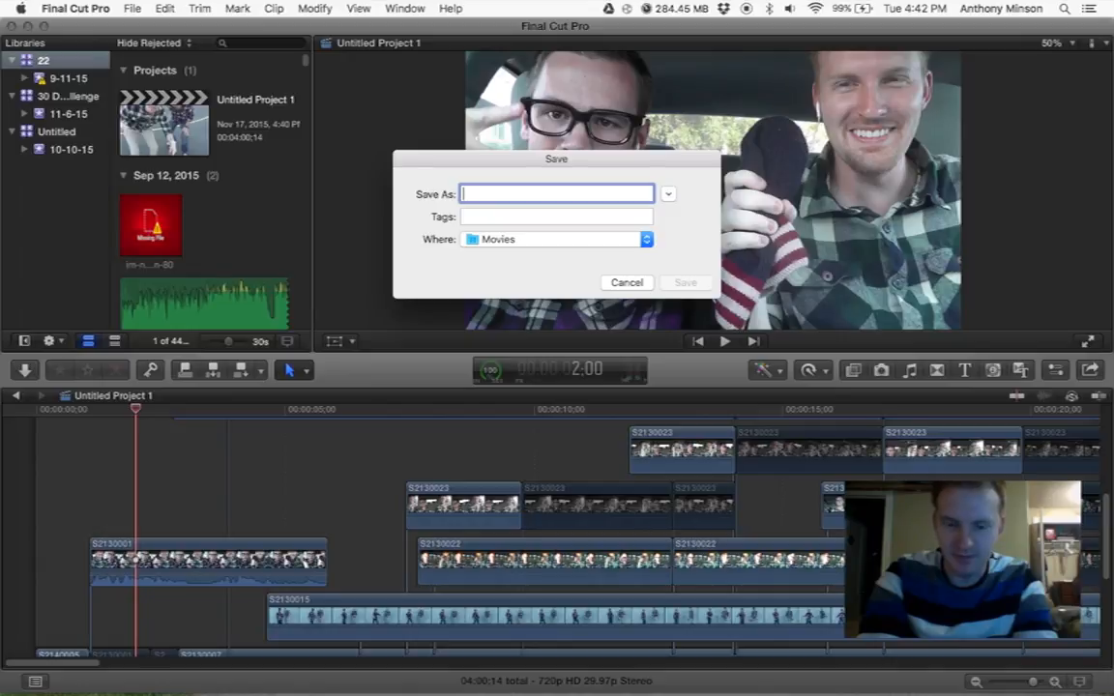
{"action": "type", "text": "Day 12"}
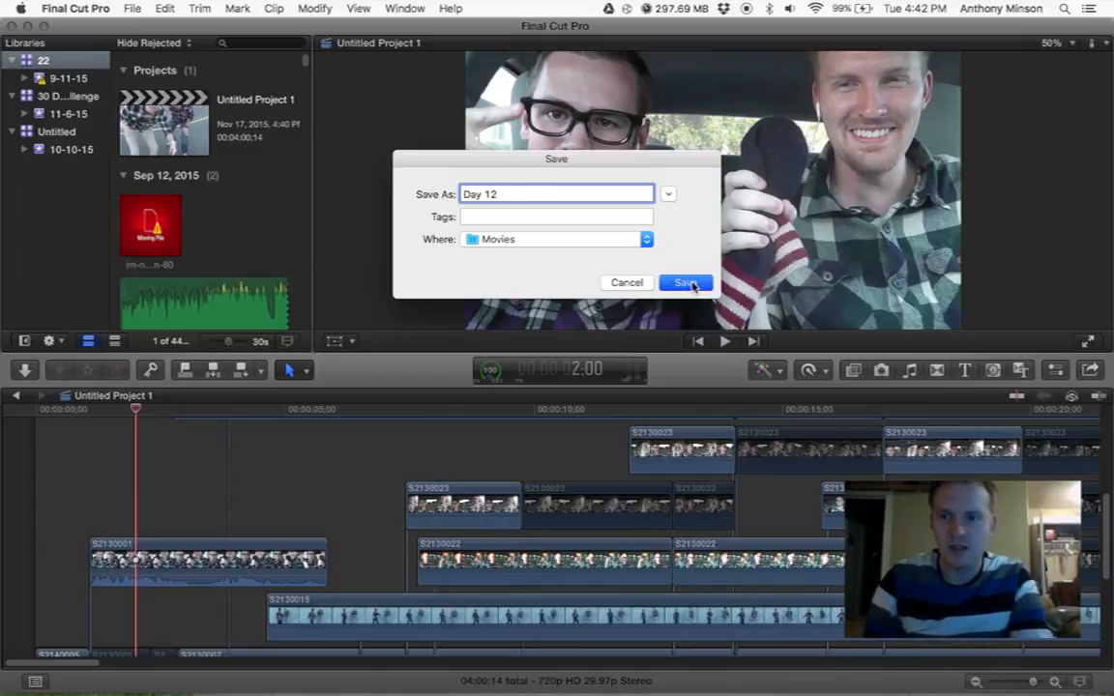
{"action": "left_click", "coordinate": [685, 282]}
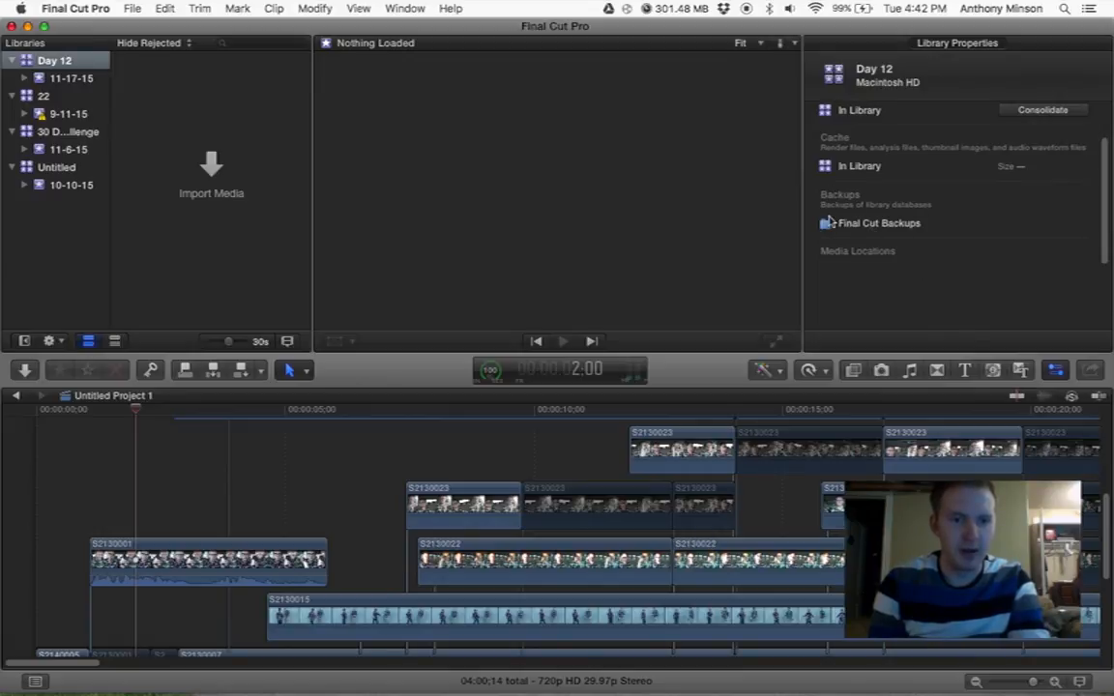
{"action": "mouse_move", "coordinate": [928, 230]}
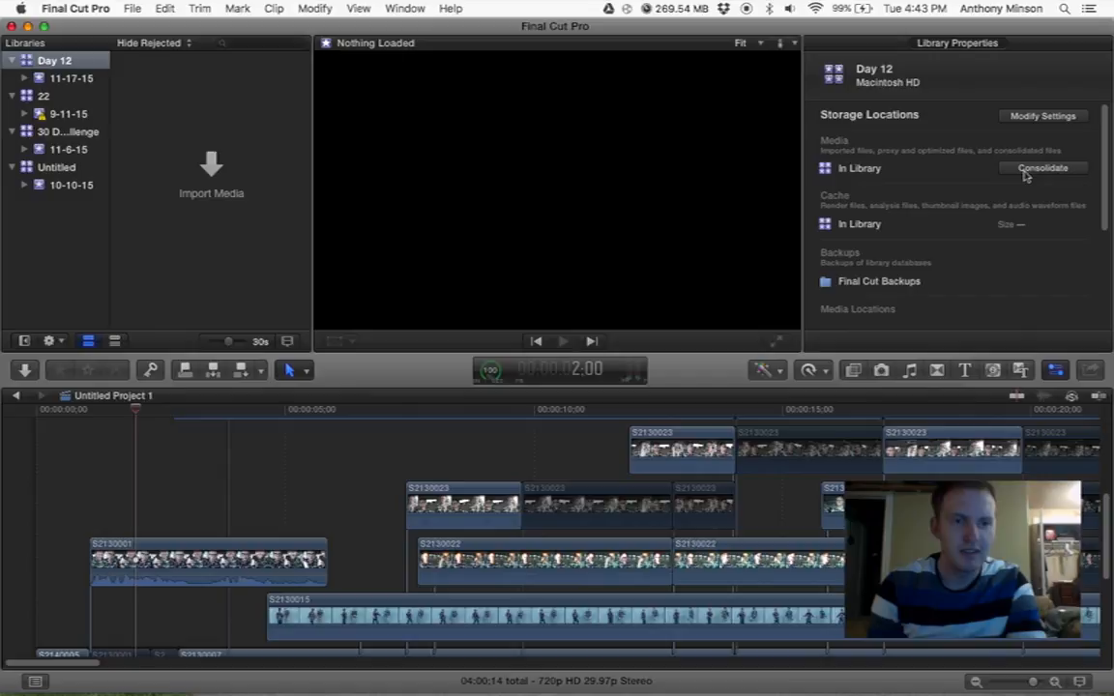
Review Day 12's storage locations: media and cache kept inside the library
{"action": "left_click", "coordinate": [1043, 168]}
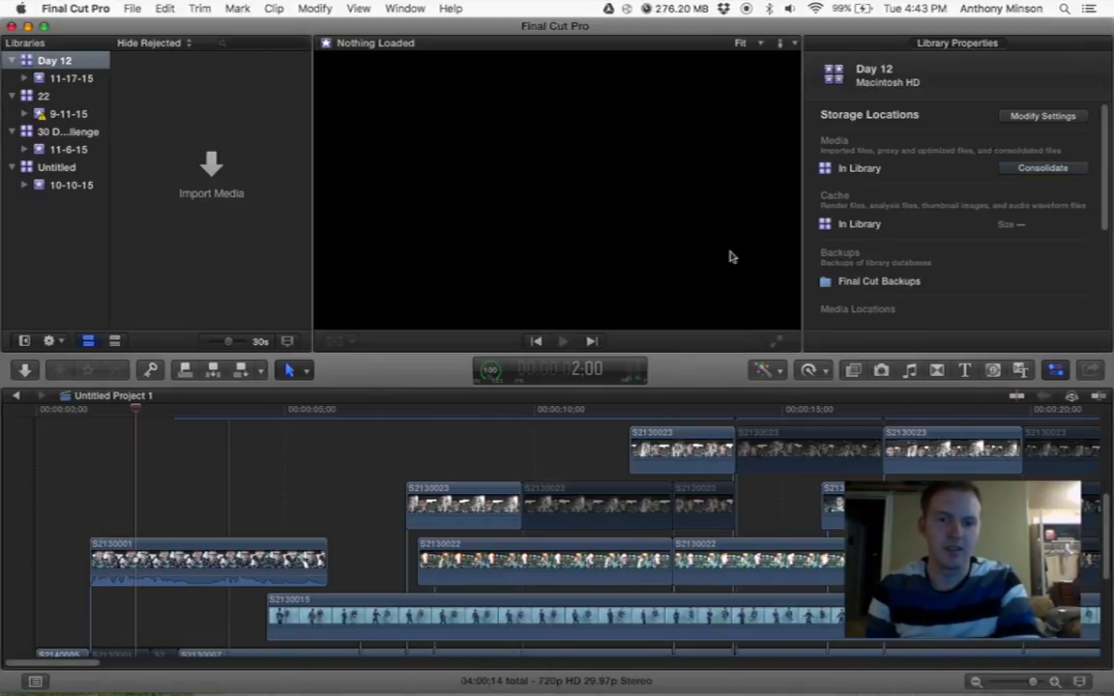
{"action": "mouse_move", "coordinate": [242, 270]}
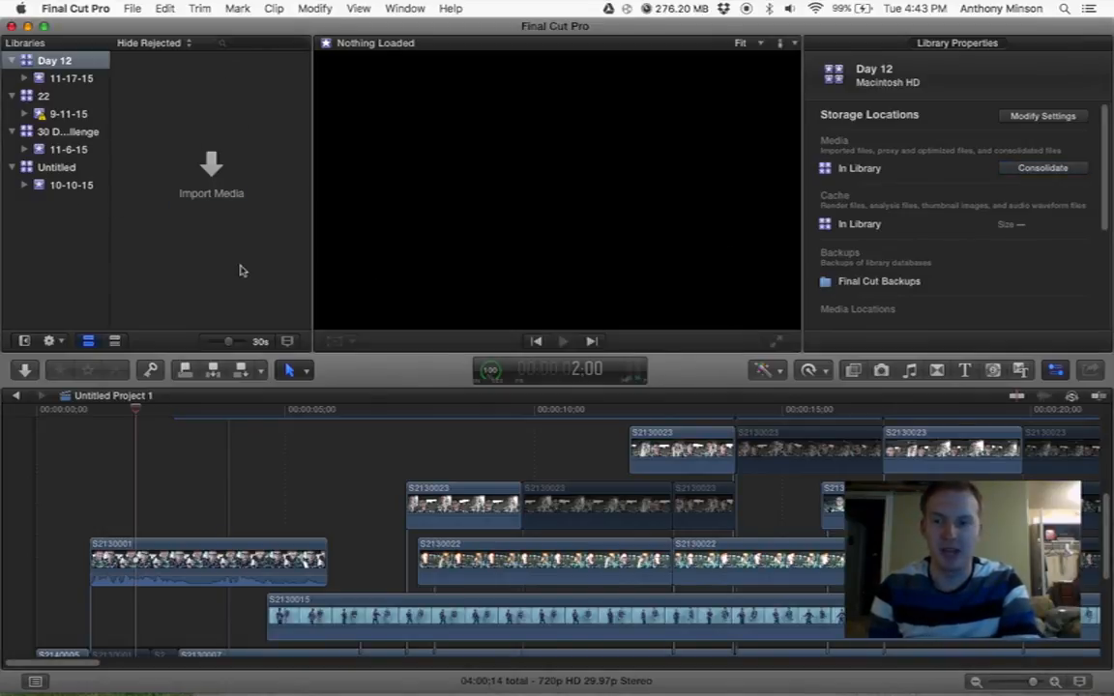
Move from Day 12's 11-17-15 event to the 11-6-15 event's projects
{"action": "left_click", "coordinate": [67, 73]}
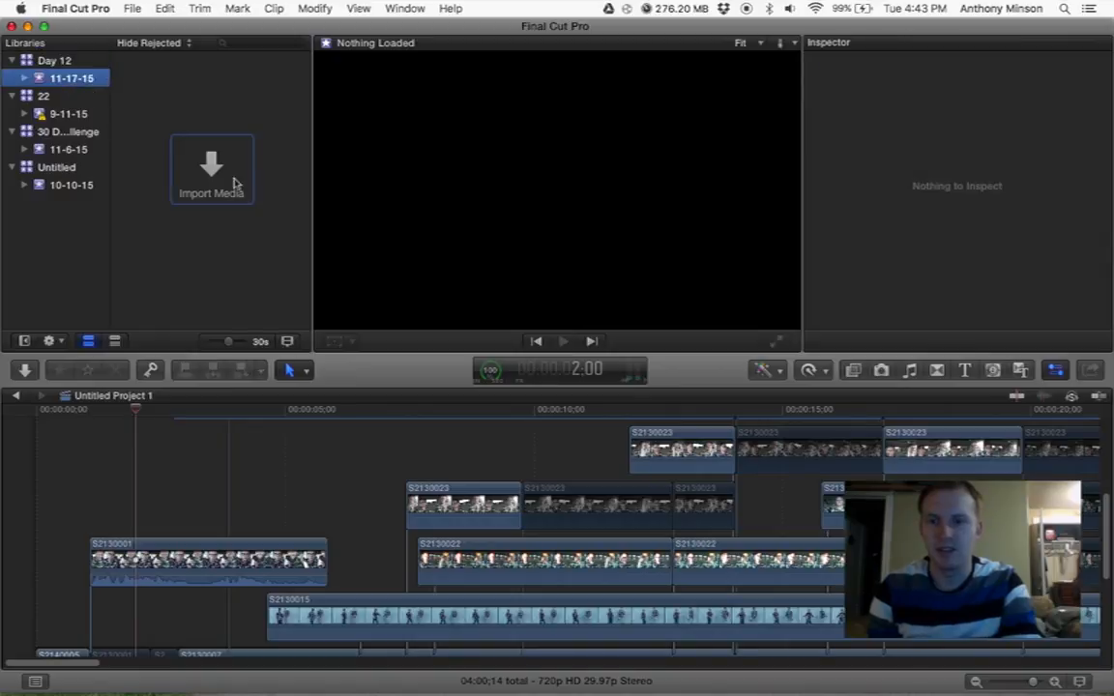
{"action": "mouse_move", "coordinate": [131, 152]}
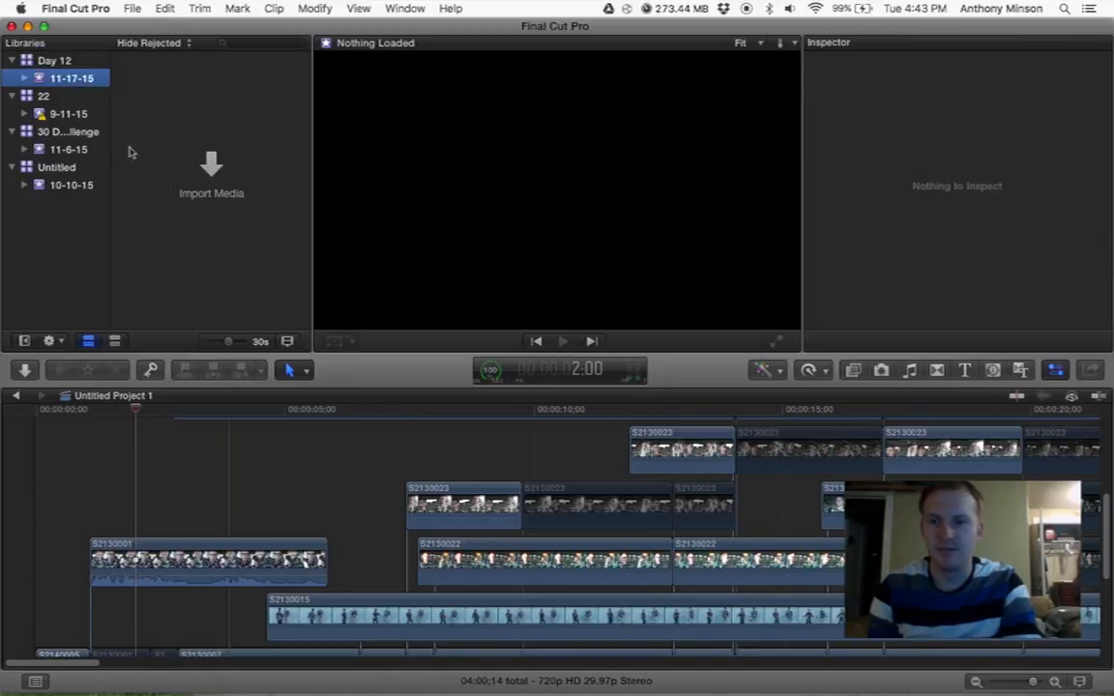
{"action": "right_click", "coordinate": [38, 59]}
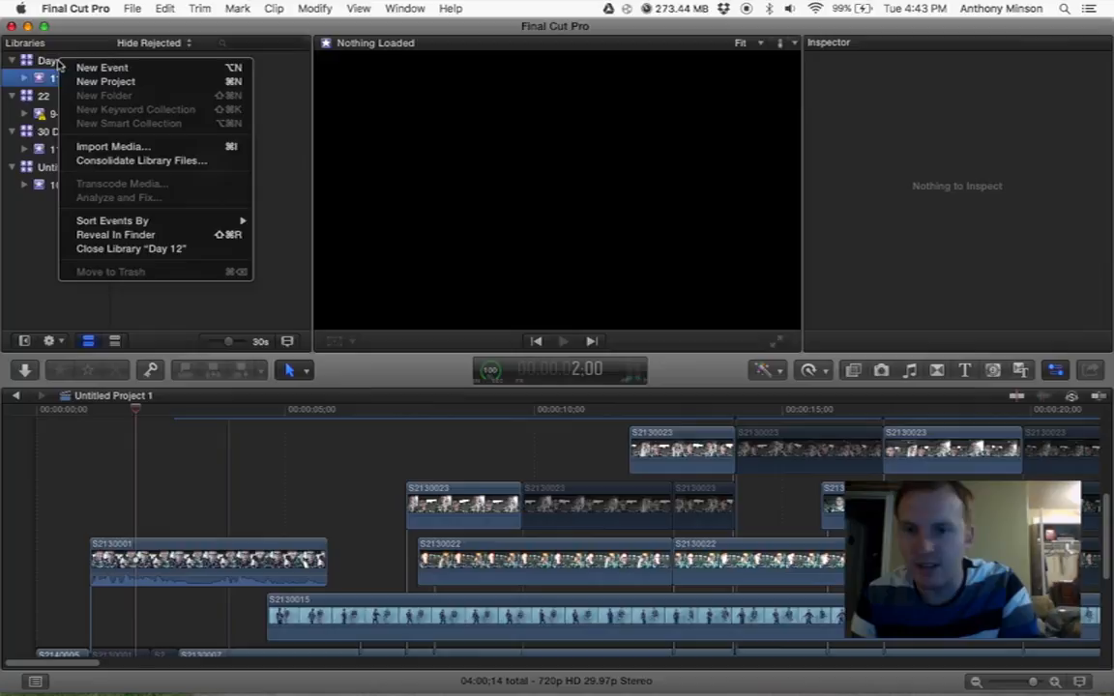
{"action": "mouse_move", "coordinate": [109, 82]}
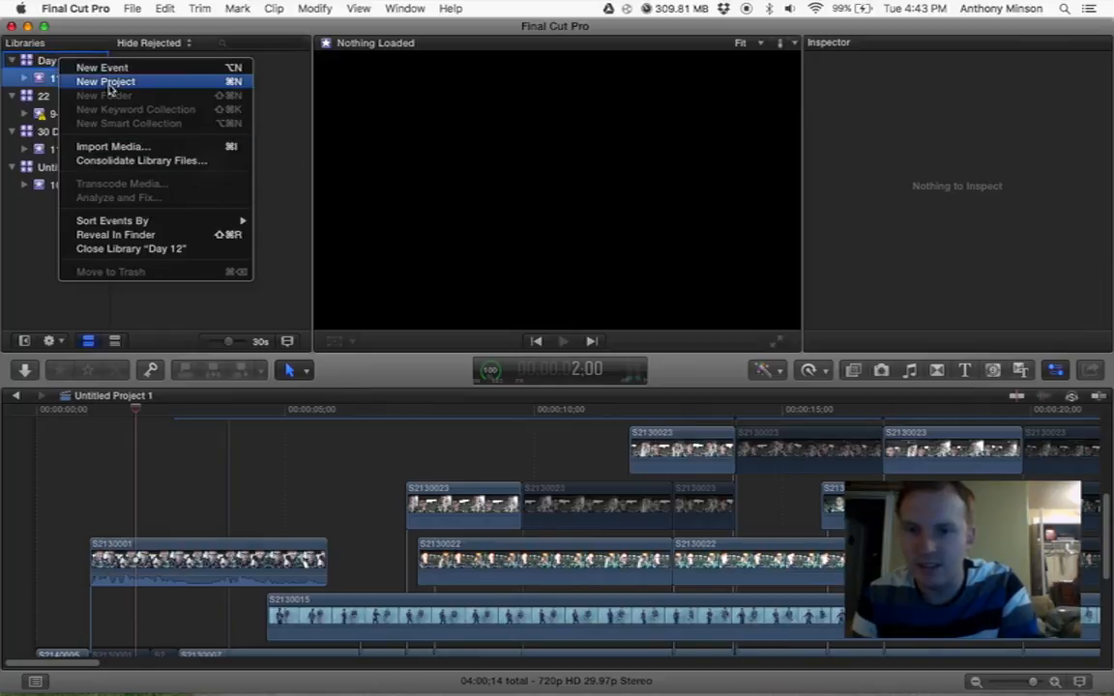
{"action": "mouse_move", "coordinate": [112, 221]}
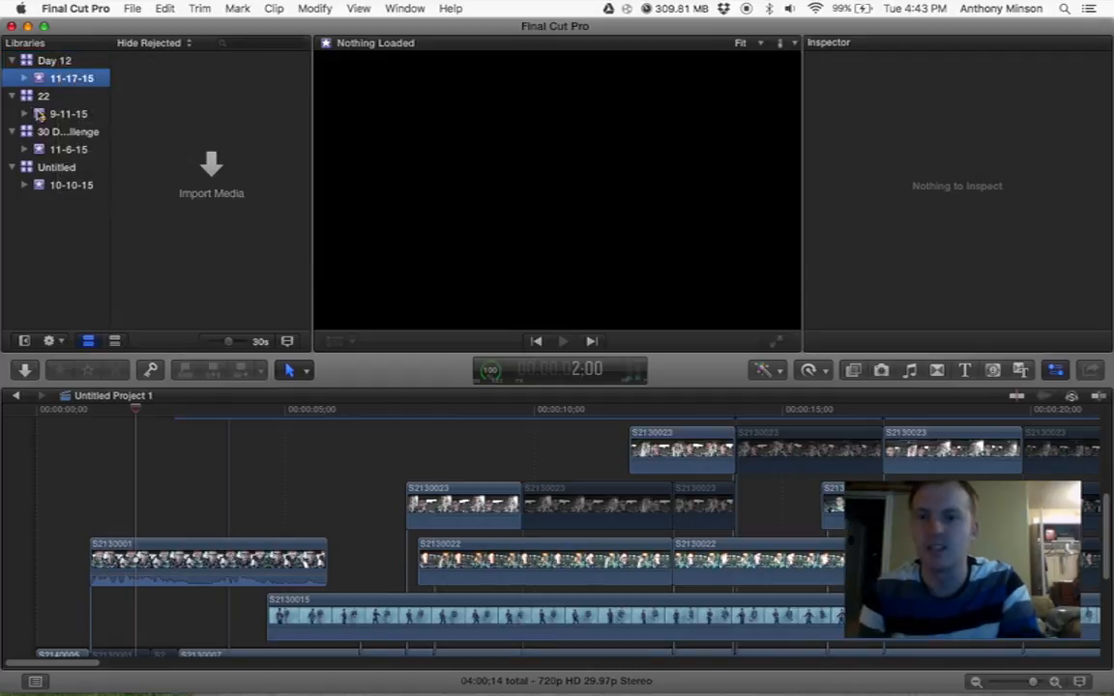
{"action": "left_click", "coordinate": [61, 149]}
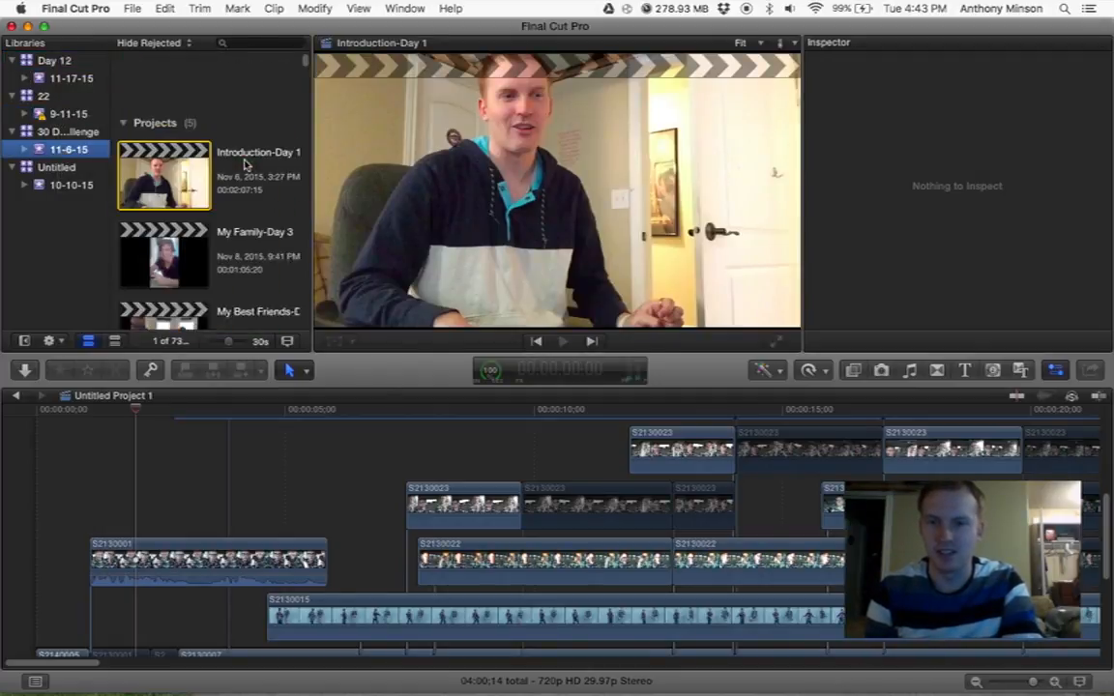
Create an empty project 'Final Cut Pro Day 12' in event 11-6-15
{"action": "left_click", "coordinate": [141, 8]}
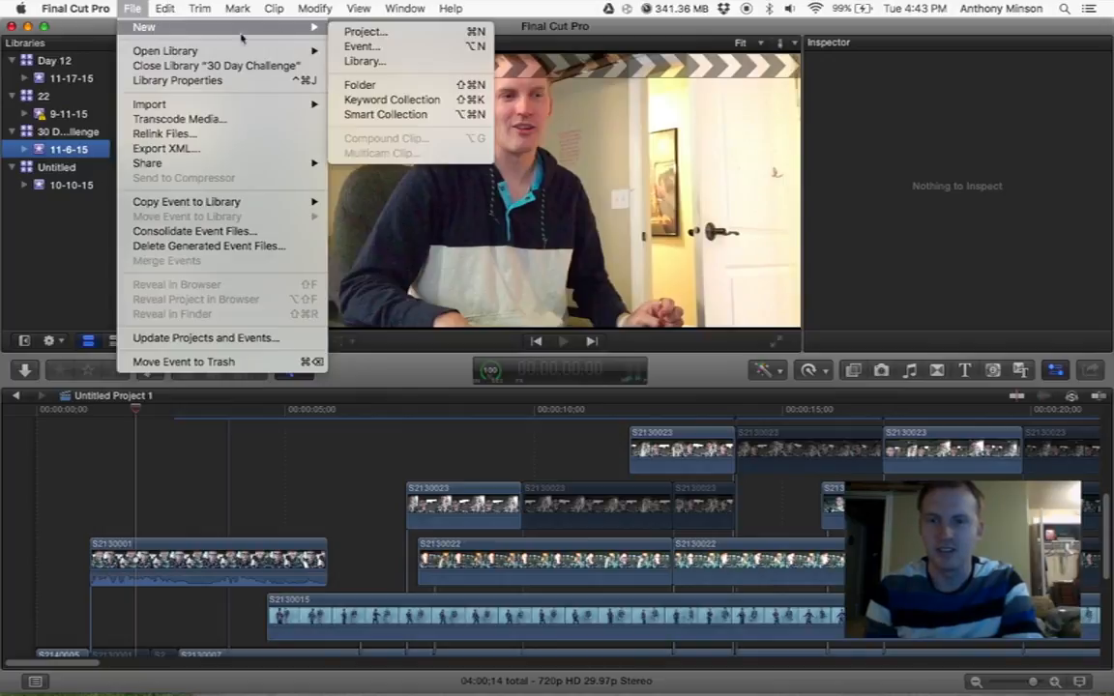
{"action": "left_click", "coordinate": [356, 31]}
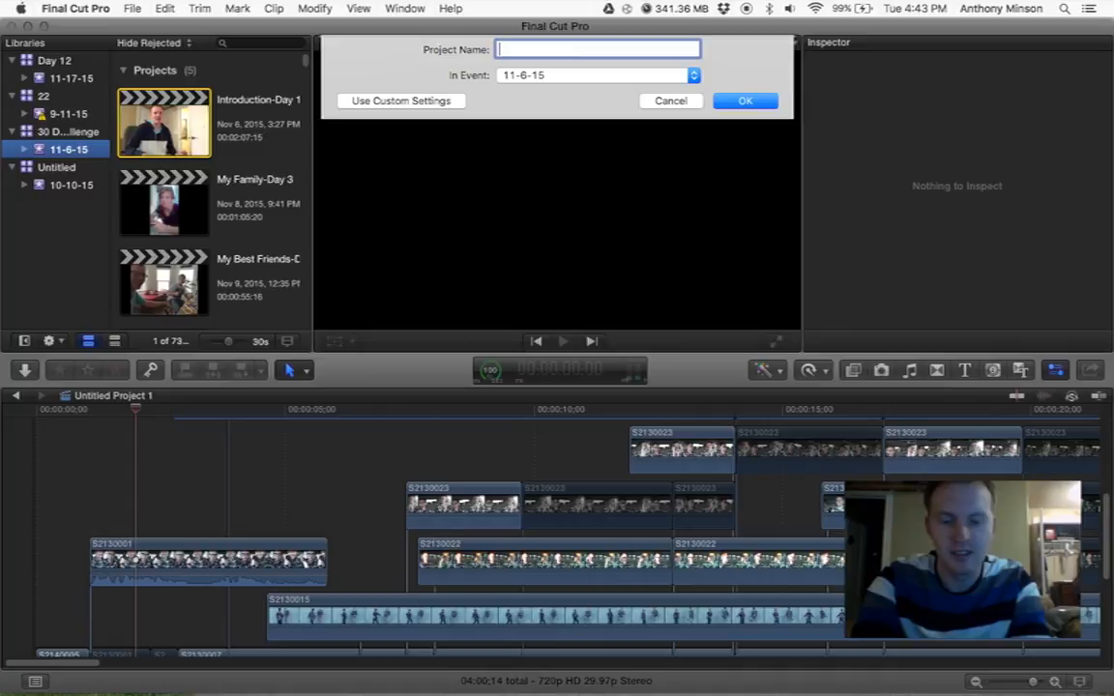
{"action": "type", "text": "Fri"}
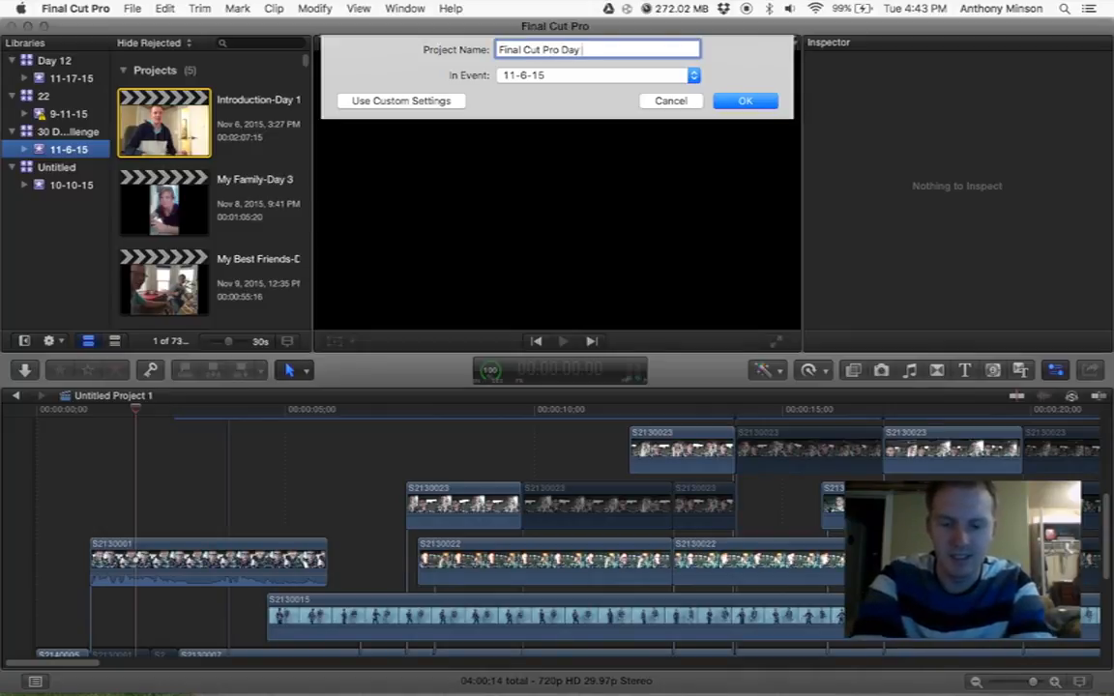
{"action": "type", "text": "12"}
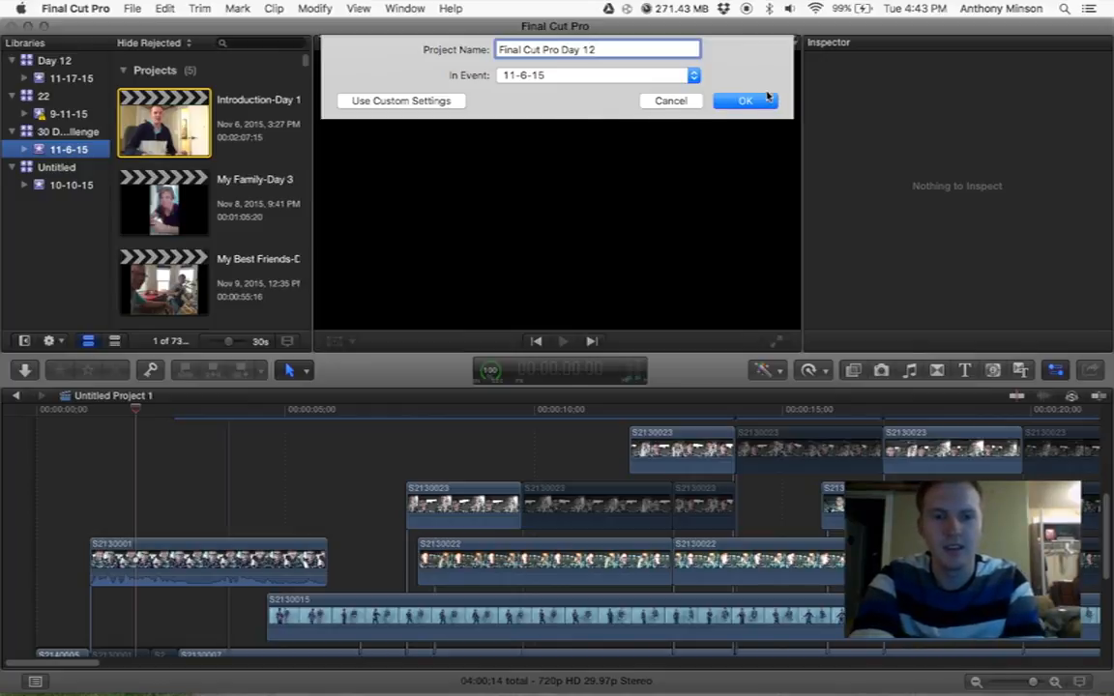
{"action": "left_click", "coordinate": [745, 101]}
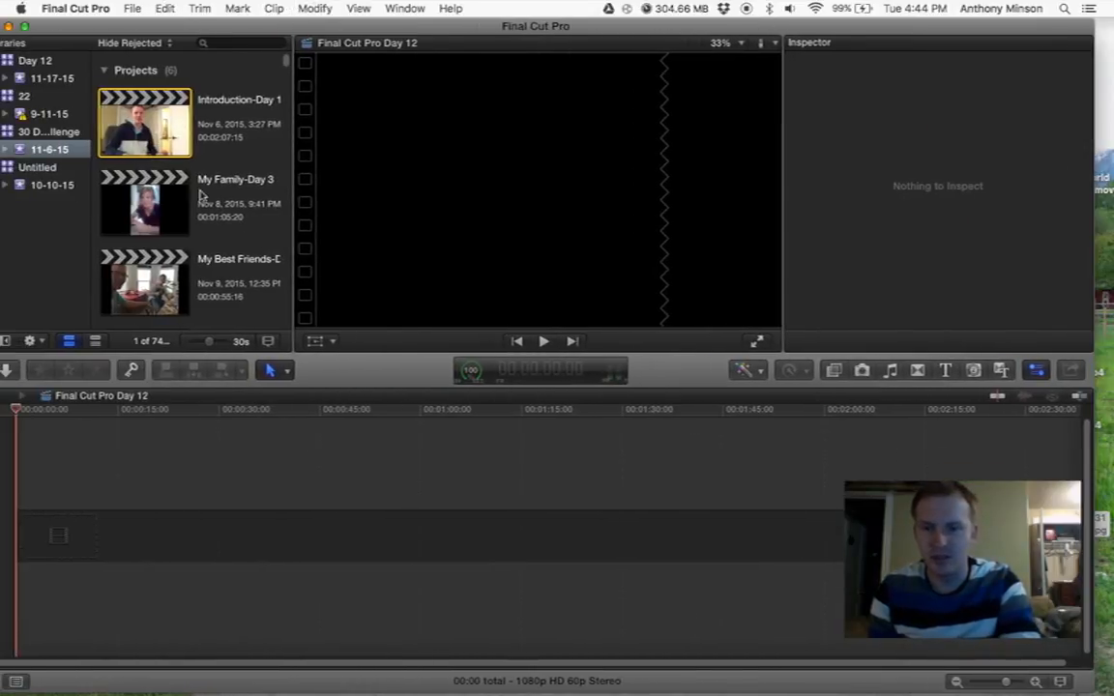
{"action": "scroll", "scroll_direction": "down", "scroll_amount": 3}
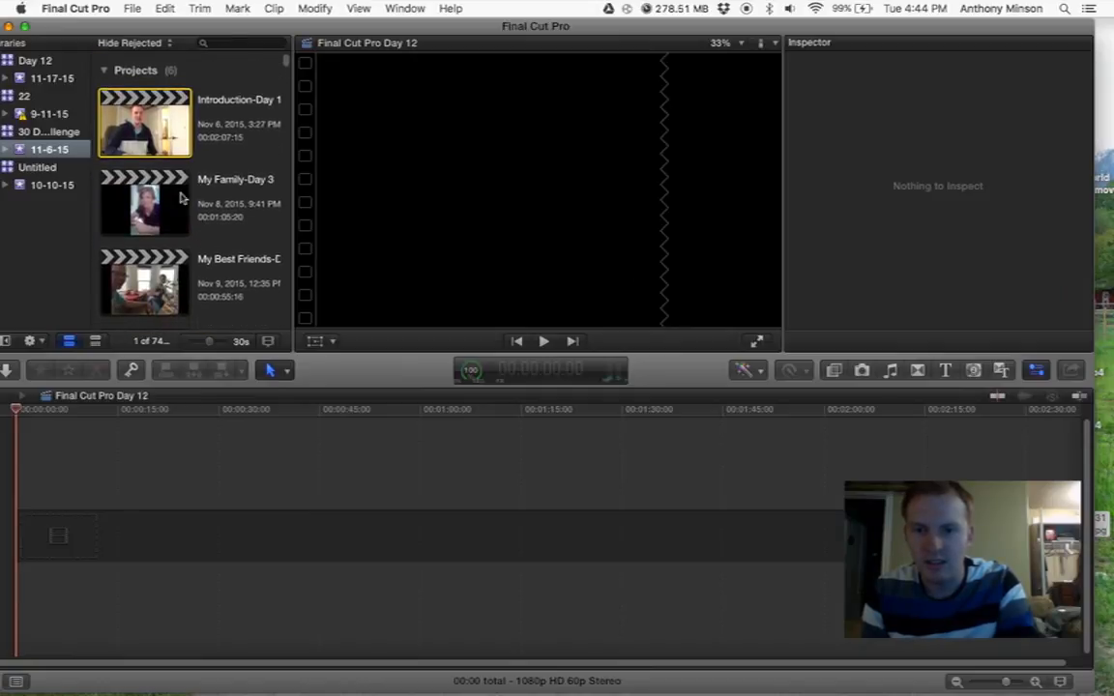
{"action": "scroll", "scroll_direction": "down", "scroll_amount": 3}
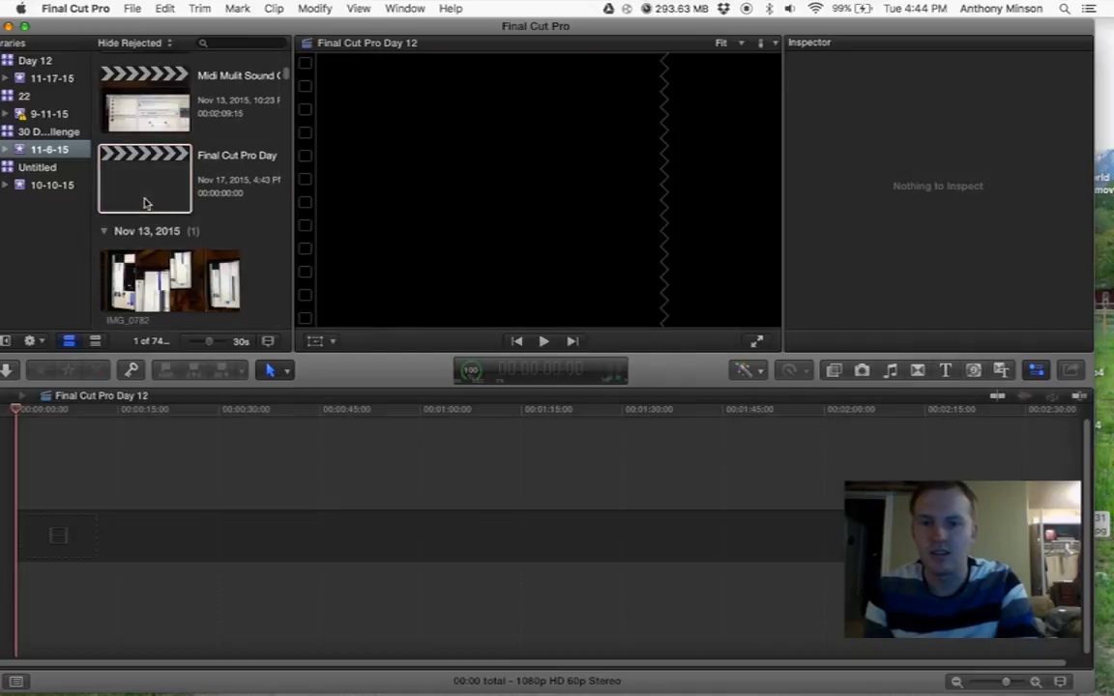
{"action": "mouse_move", "coordinate": [539, 442]}
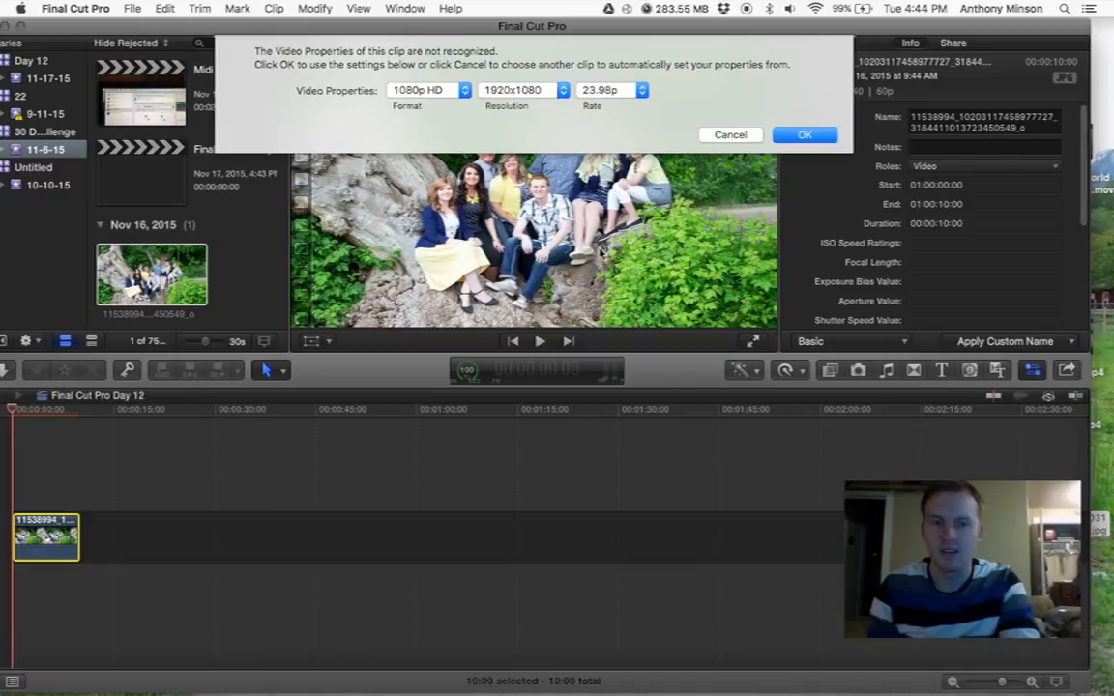
Keep the project format at 1080p HD, 1920x1080, 23.98p and accept it
{"action": "left_click", "coordinate": [913, 43]}
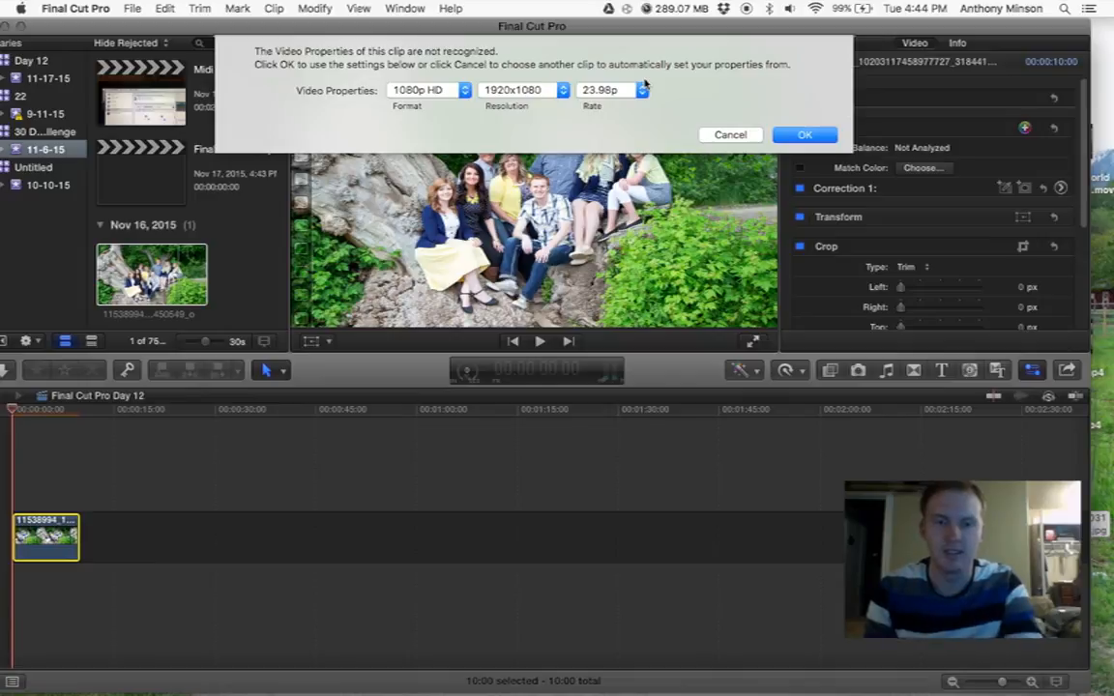
{"action": "left_click", "coordinate": [426, 92]}
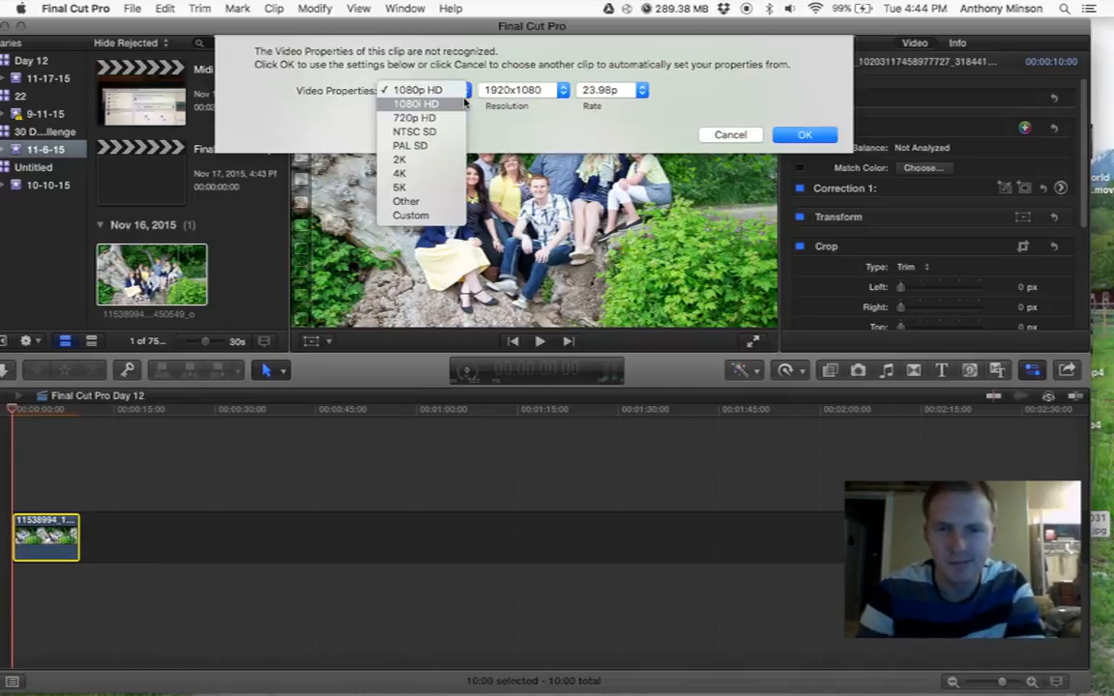
{"action": "left_click", "coordinate": [410, 89]}
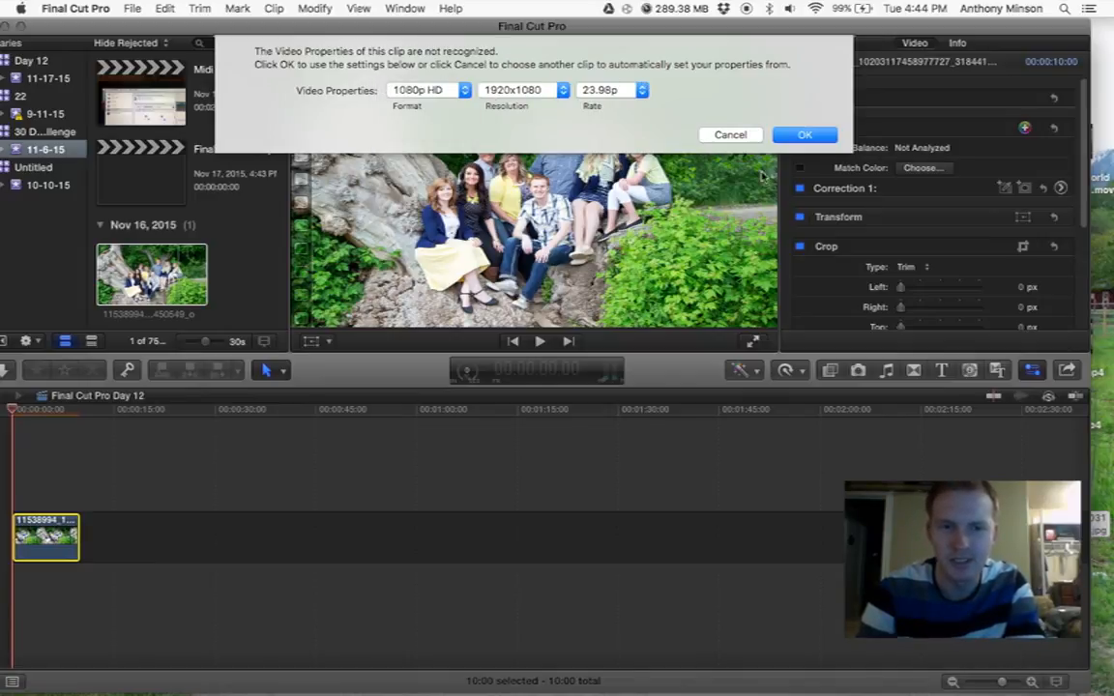
{"action": "left_click", "coordinate": [461, 91]}
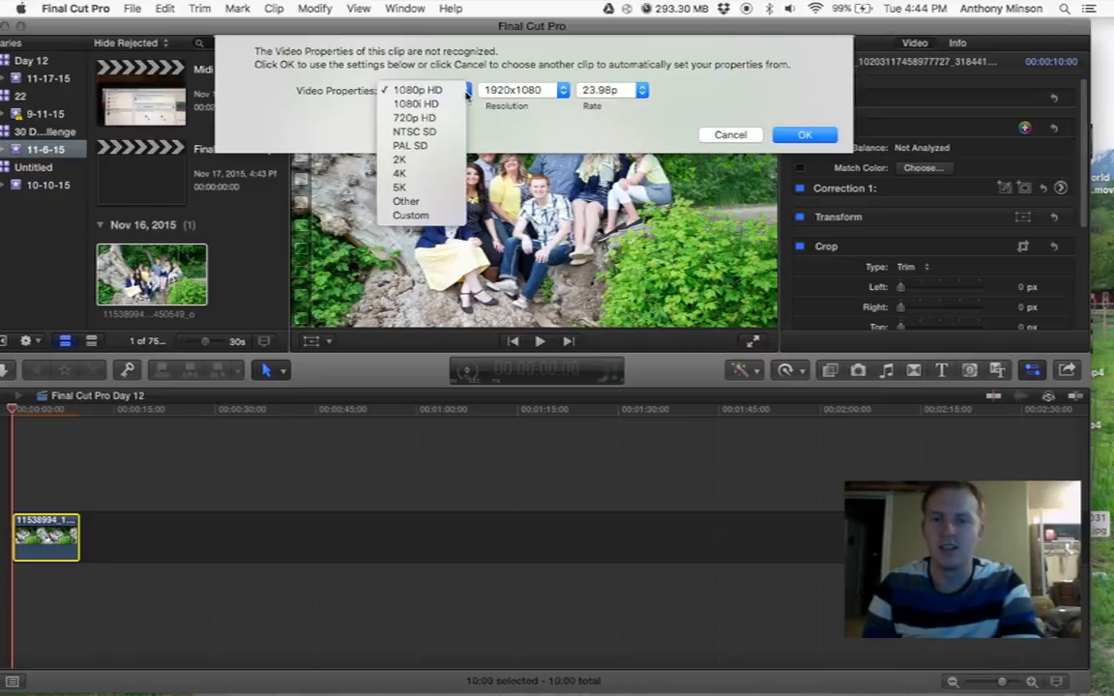
{"action": "left_click", "coordinate": [418, 98]}
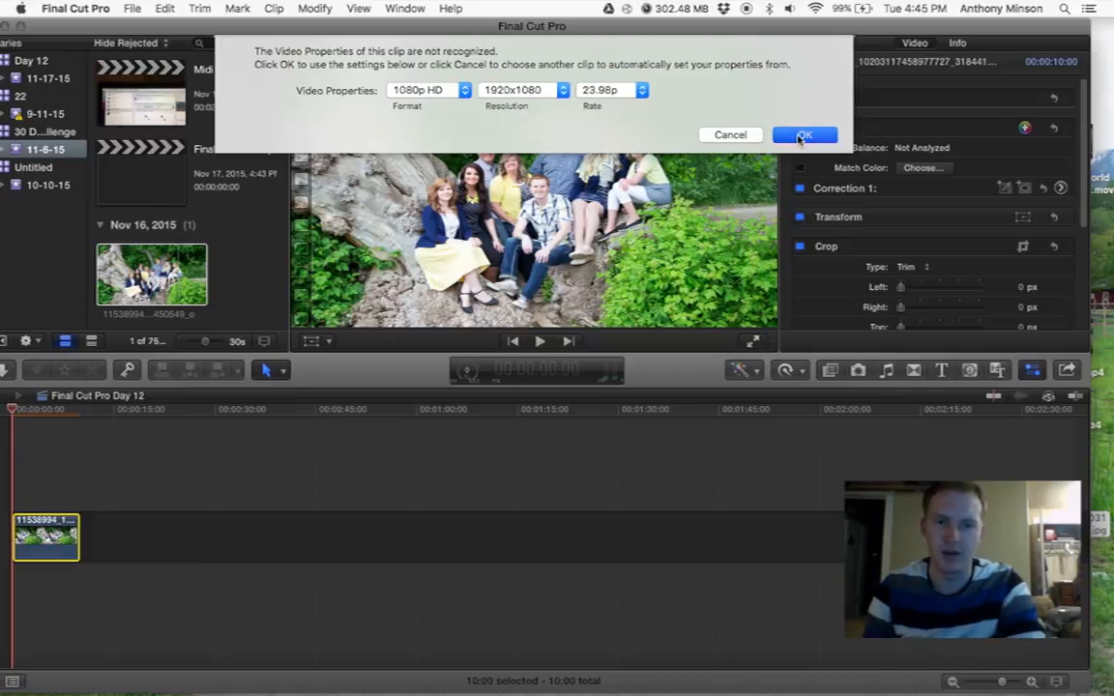
{"action": "left_click", "coordinate": [804, 135]}
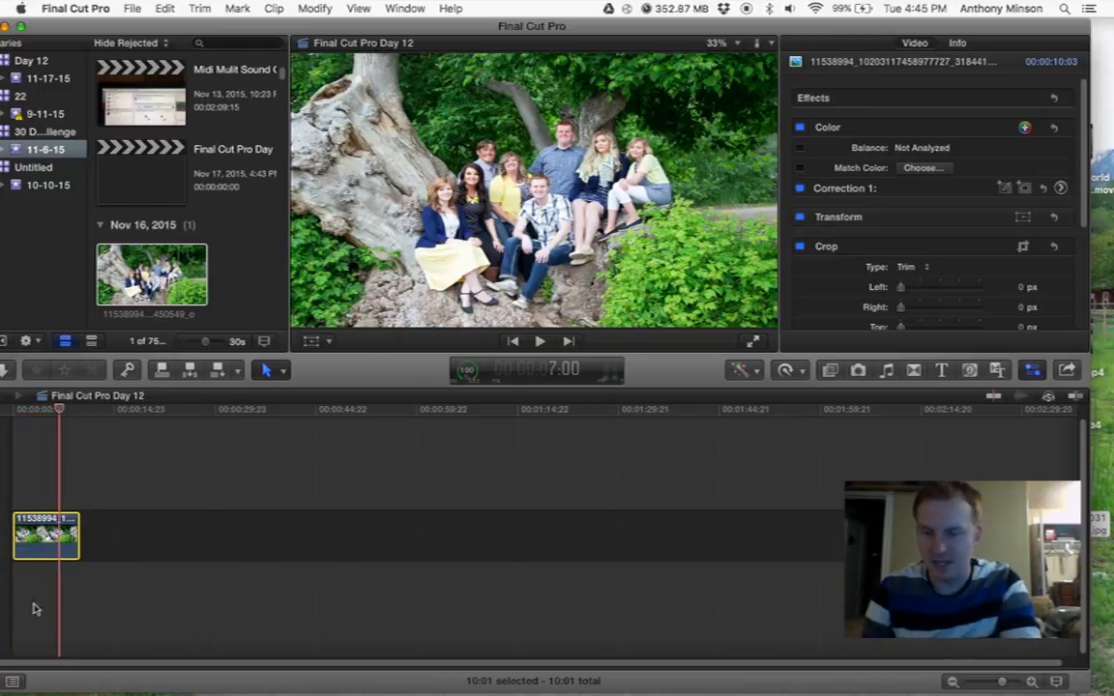
{"action": "mouse_move", "coordinate": [276, 643]}
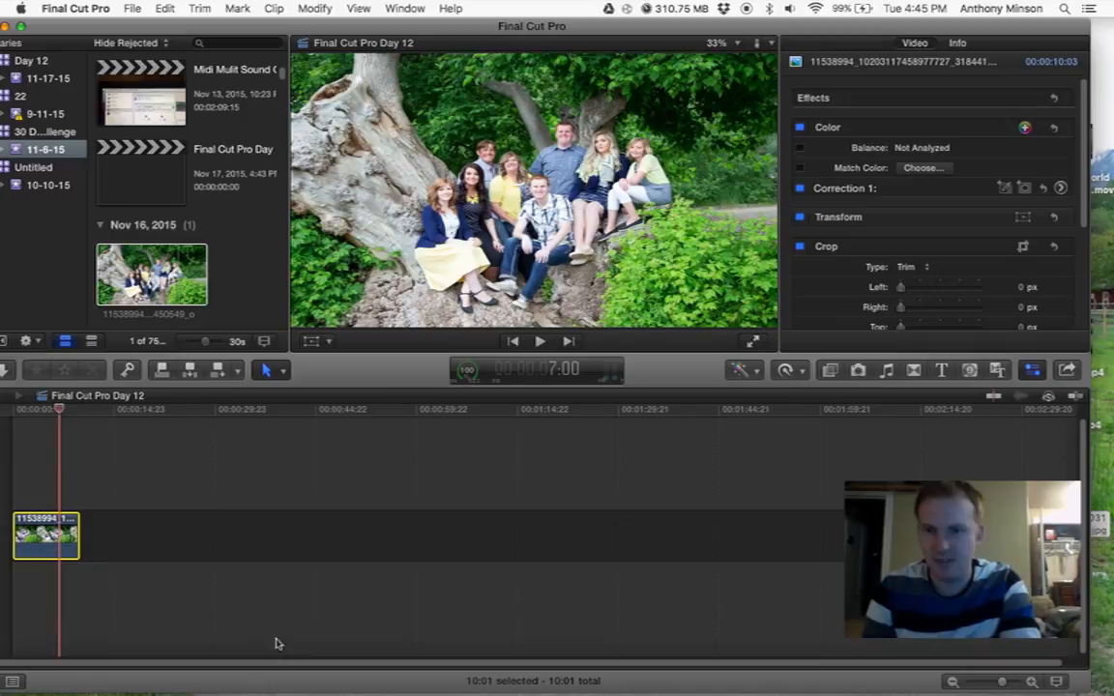
Select library 22 and its 9-11-15 event to reach Untitled Project 1
{"action": "left_click", "coordinate": [24, 95]}
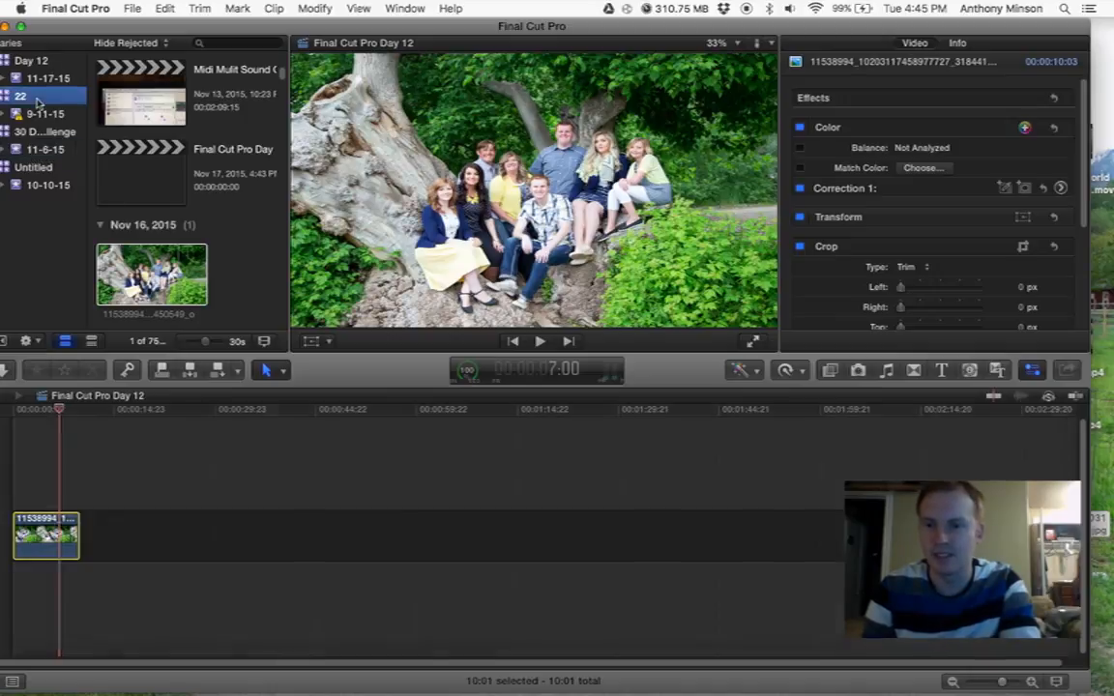
{"action": "left_click", "coordinate": [46, 112]}
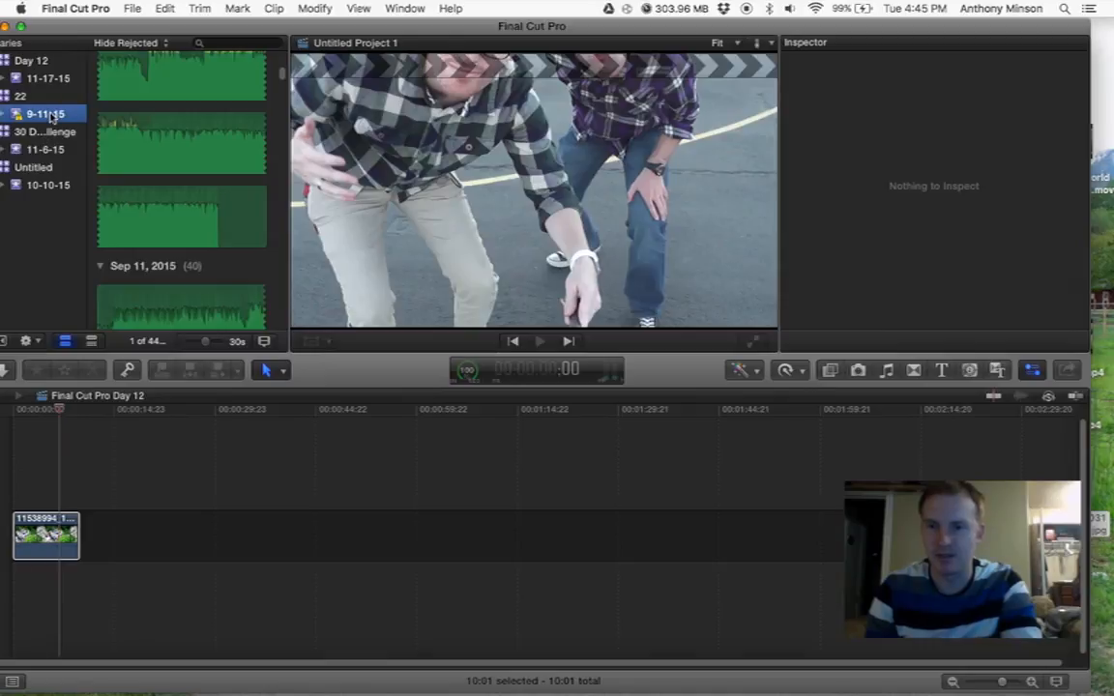
{"action": "left_click", "coordinate": [31, 95]}
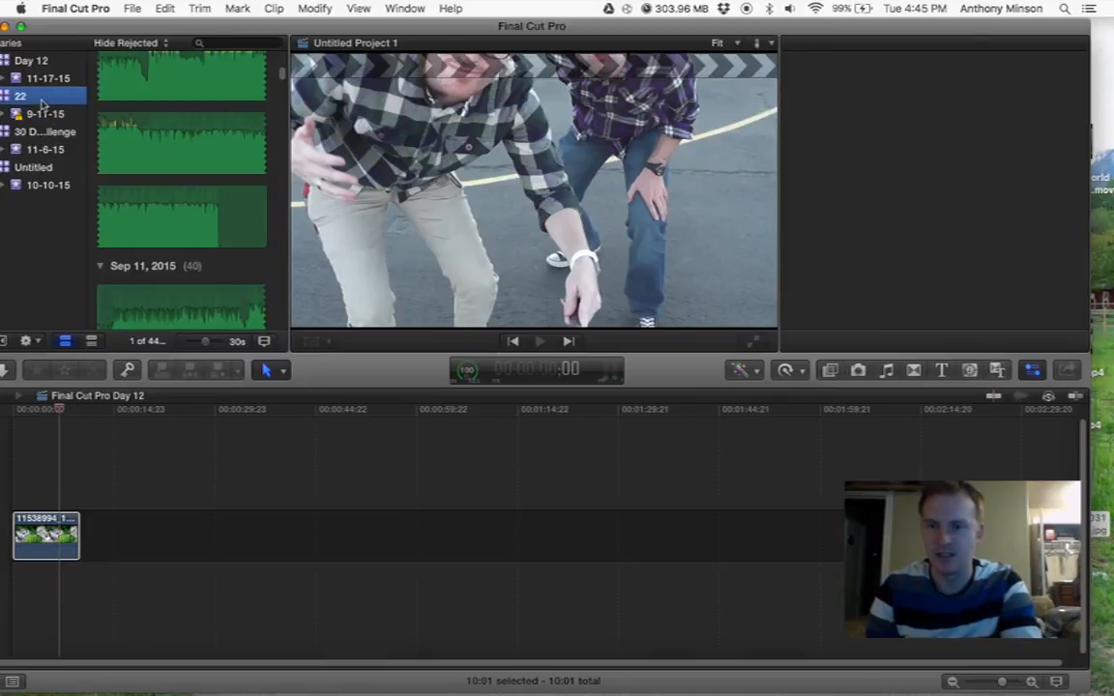
{"action": "left_click", "coordinate": [35, 114]}
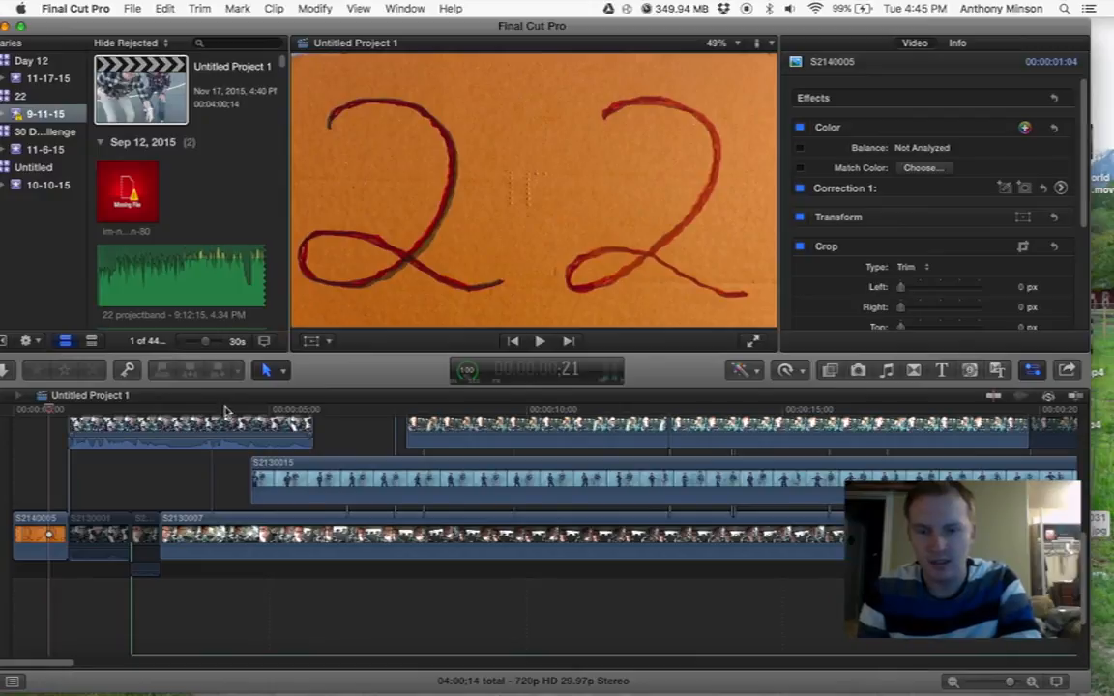
{"action": "mouse_move", "coordinate": [220, 463]}
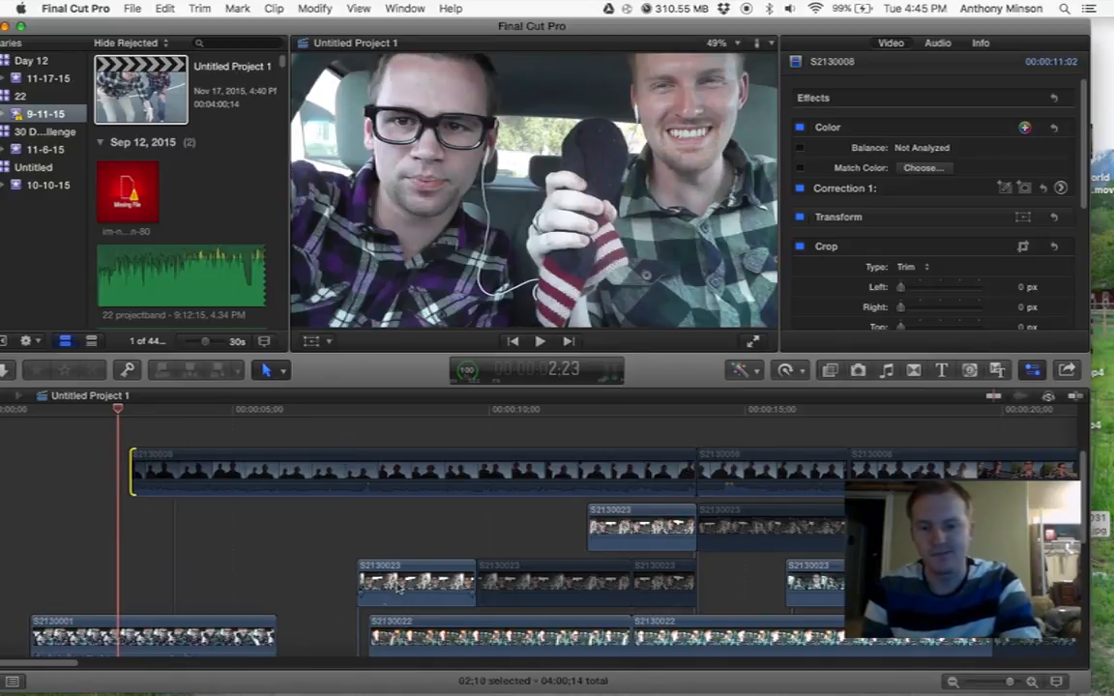
{"action": "left_click", "coordinate": [416, 595]}
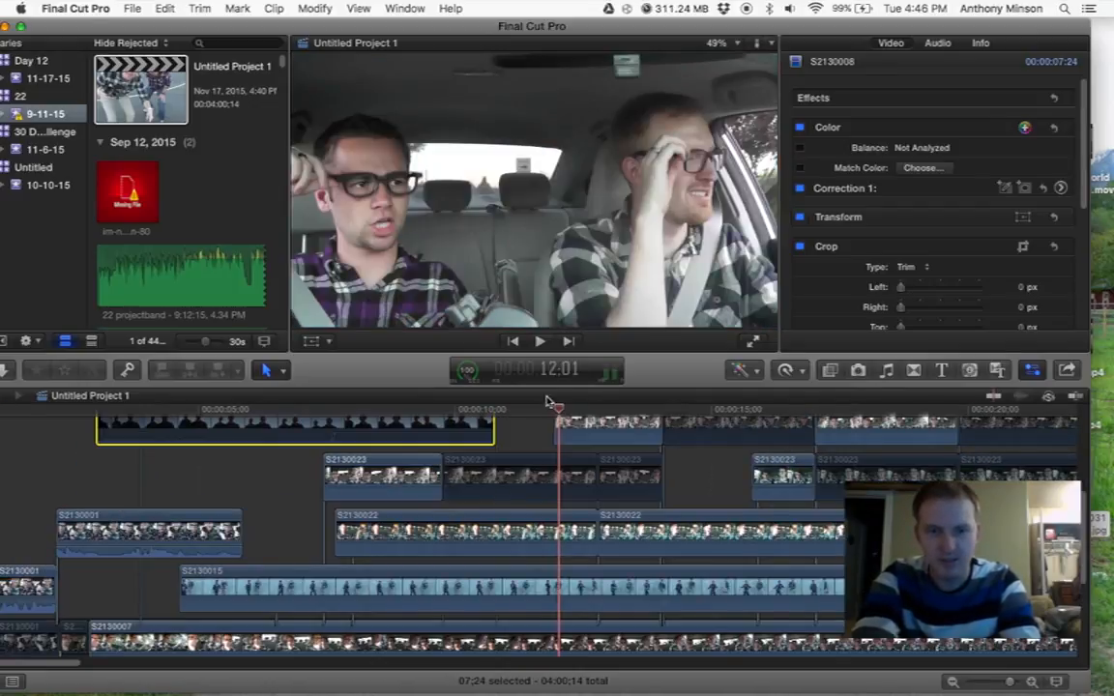
{"action": "left_click_drag", "start_coordinate": [556, 406], "coordinate": [493, 406]}
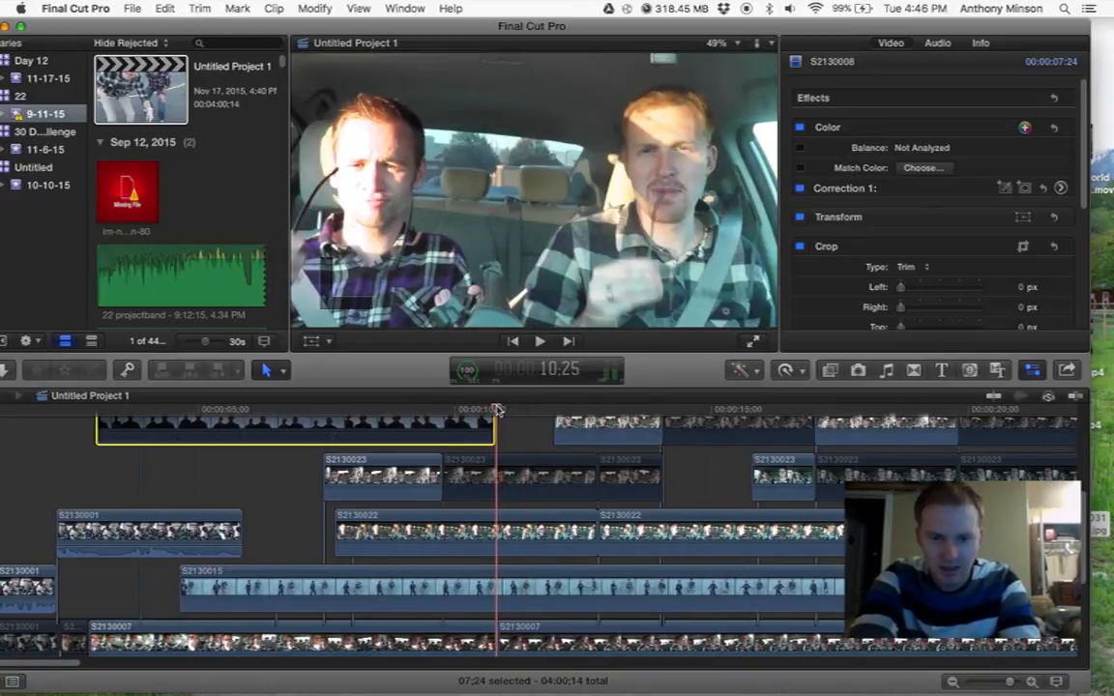
{"action": "left_click_drag", "start_coordinate": [496, 409], "coordinate": [556, 413]}
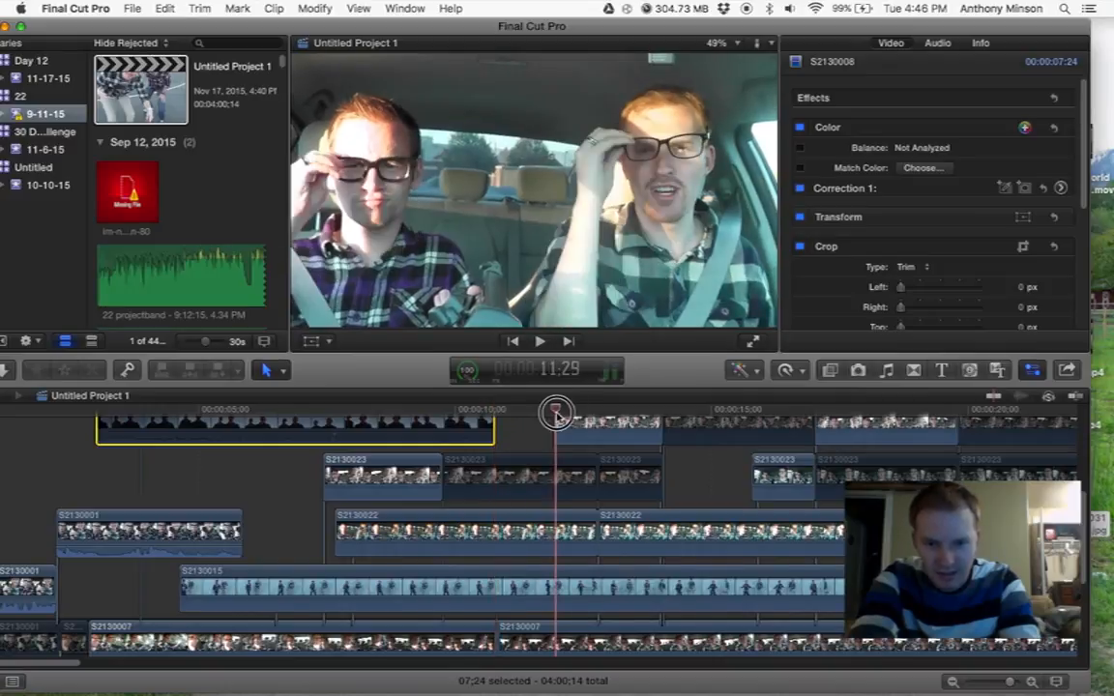
{"action": "left_click_drag", "start_coordinate": [556, 411], "coordinate": [496, 411]}
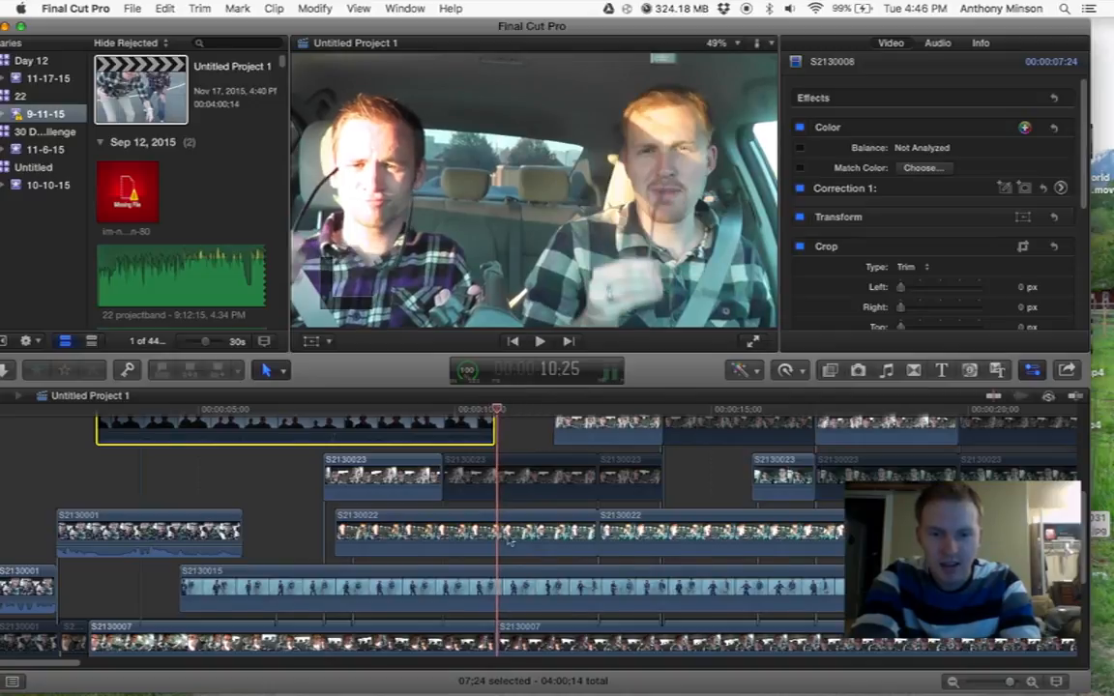
{"action": "left_click", "coordinate": [465, 546]}
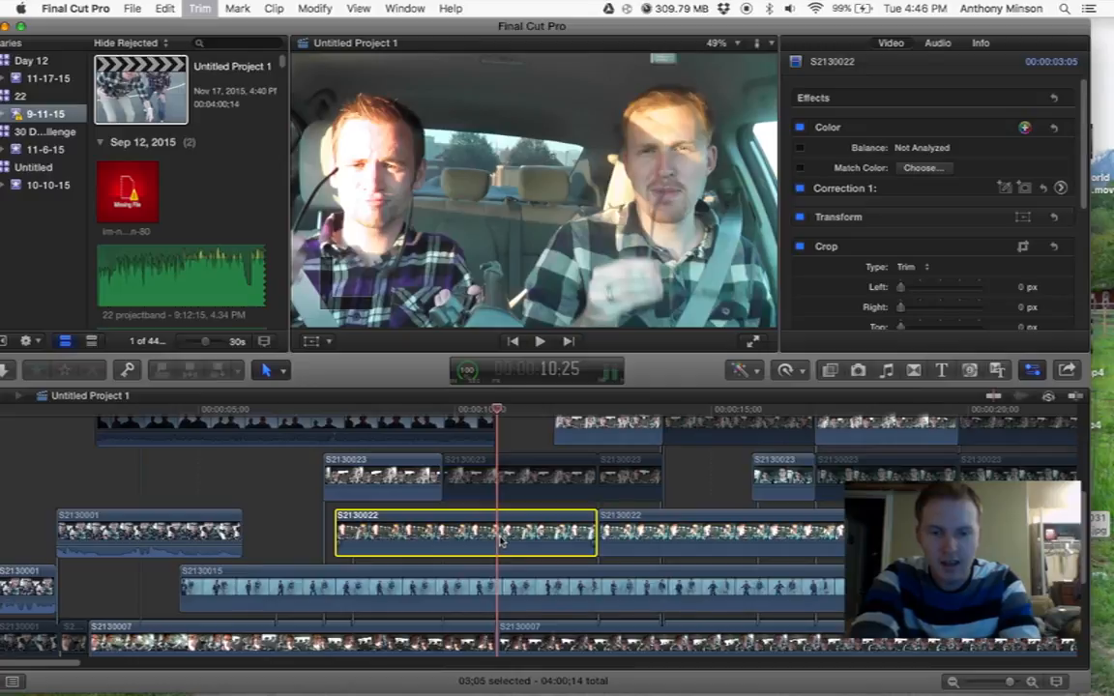
{"action": "left_click", "coordinate": [498, 598]}
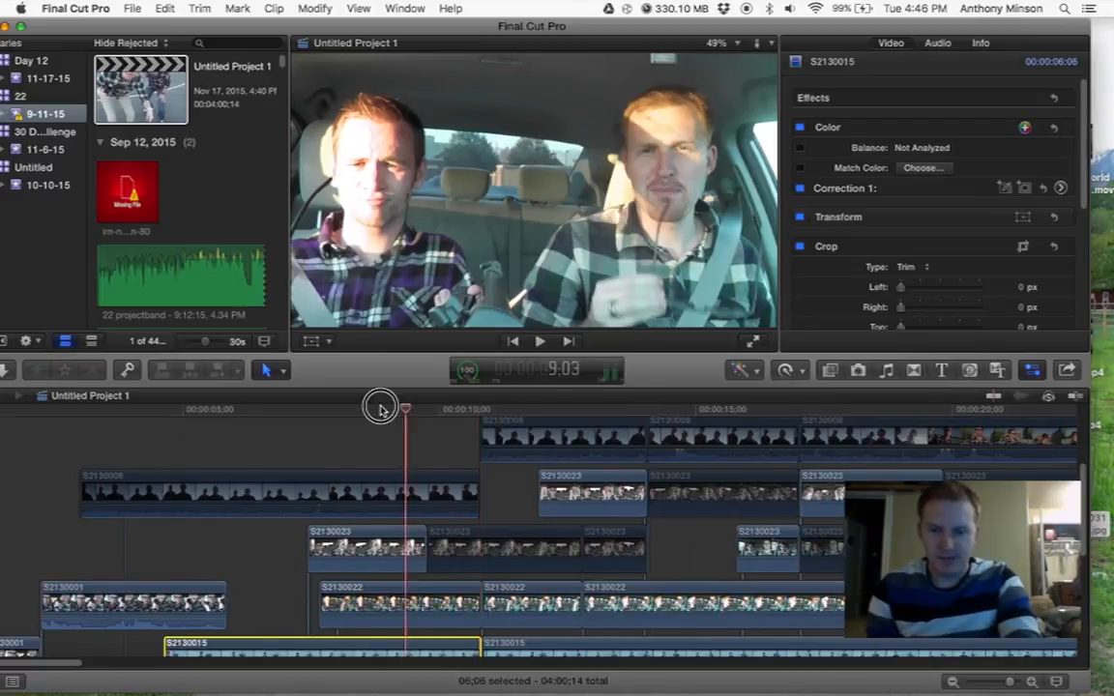
{"action": "left_click_drag", "start_coordinate": [380, 406], "coordinate": [333, 406]}
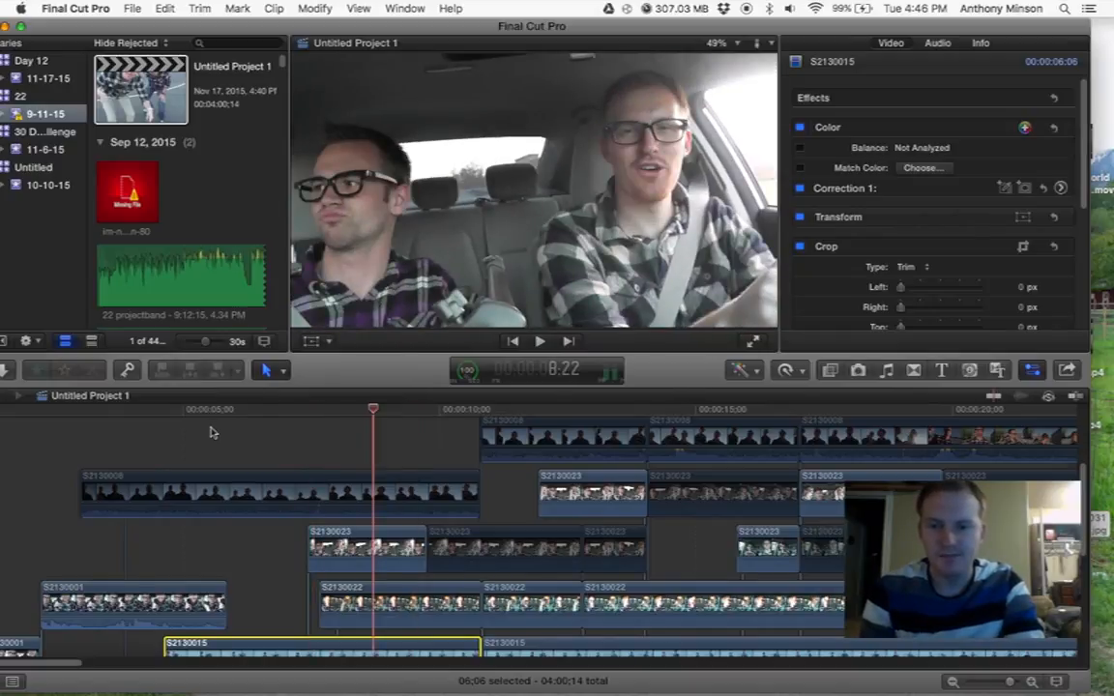
{"action": "left_click", "coordinate": [259, 411]}
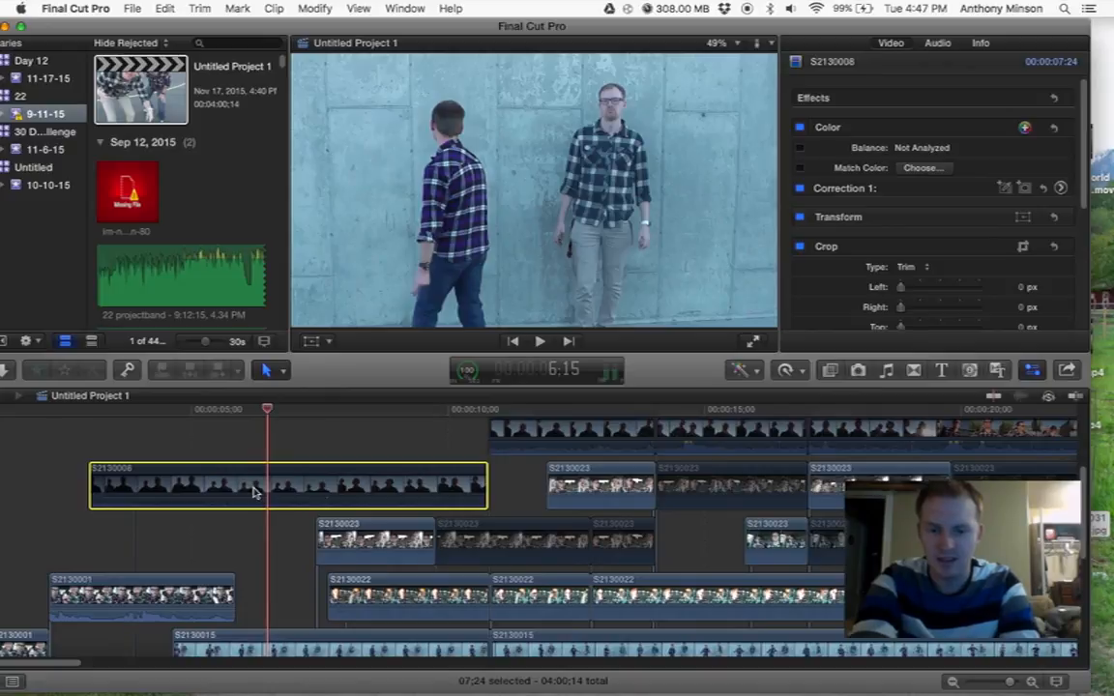
Re-enable the disabled timeline clip S2130008 from its shortcut menu
{"action": "left_click", "coordinate": [134, 8]}
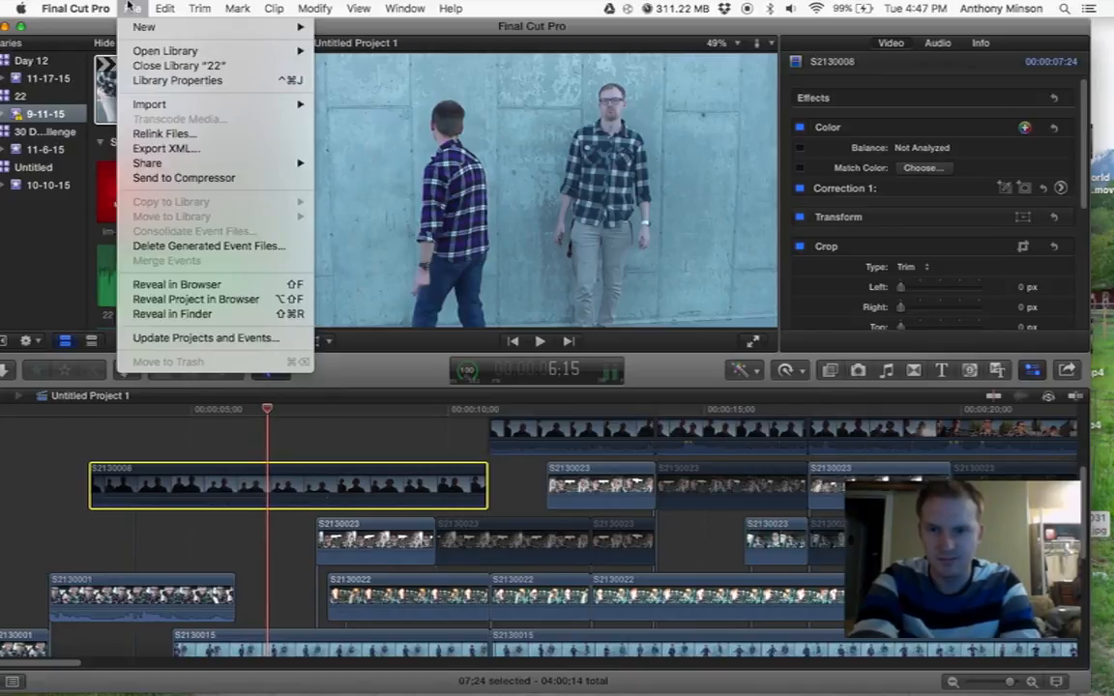
{"action": "right_click", "coordinate": [174, 483]}
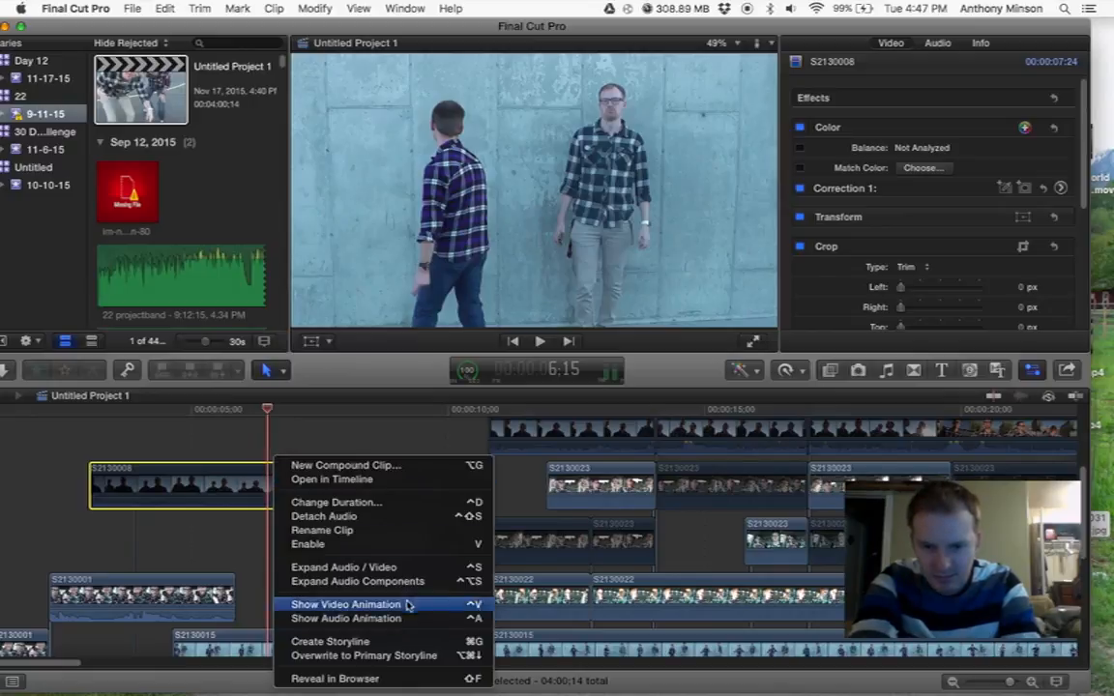
{"action": "mouse_move", "coordinate": [377, 592]}
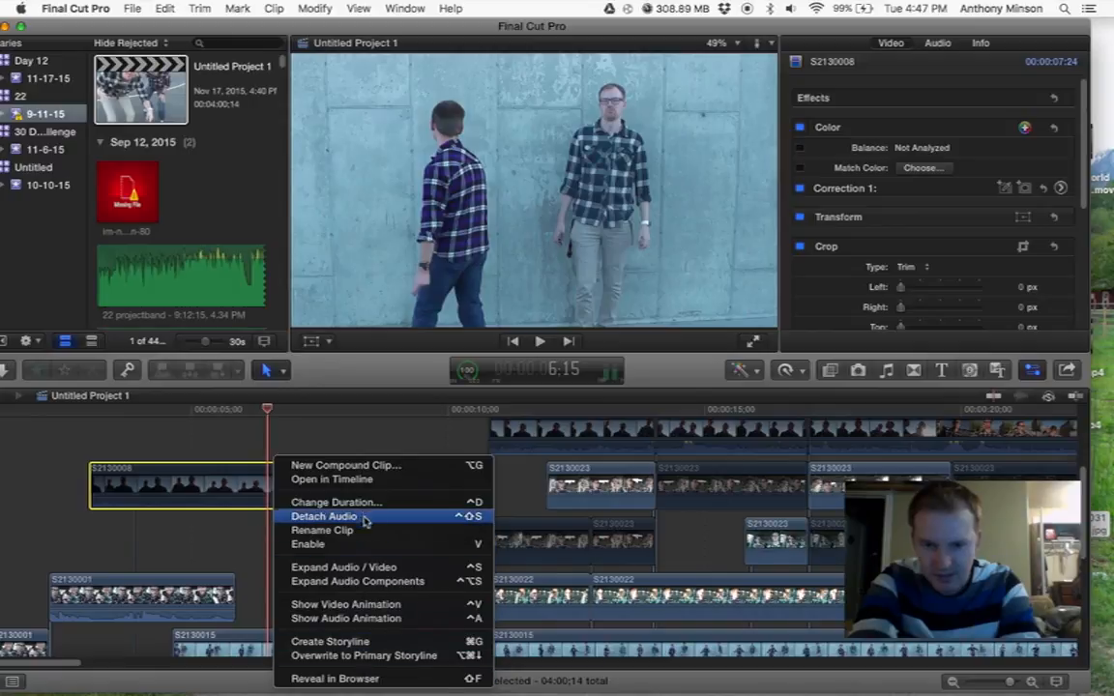
{"action": "mouse_move", "coordinate": [344, 544]}
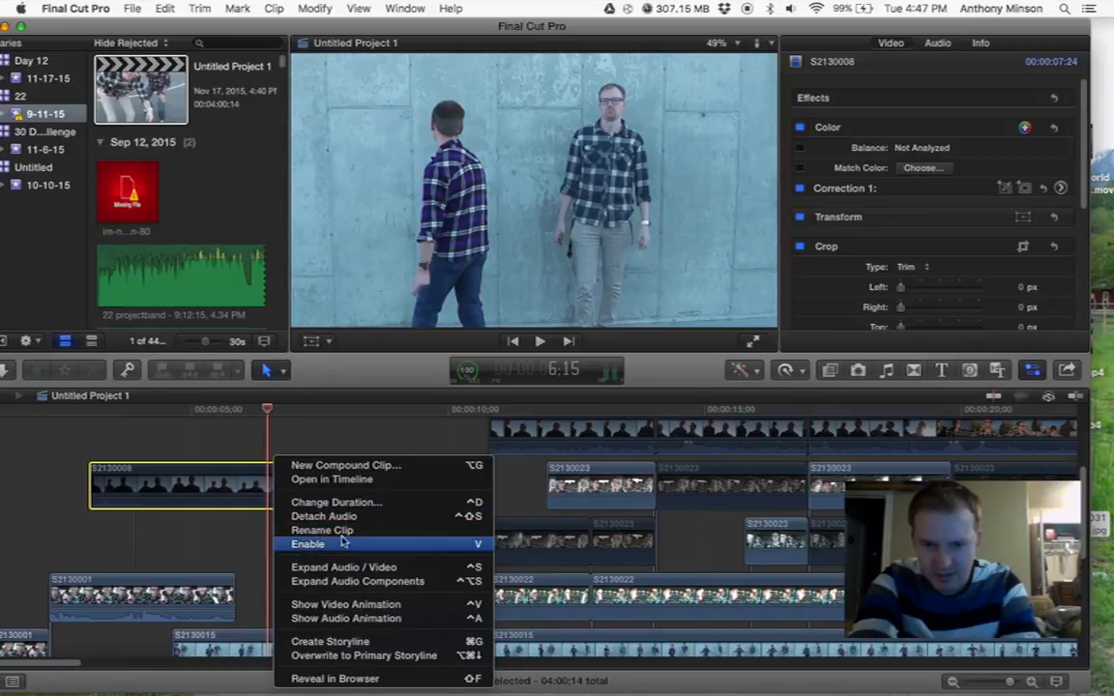
{"action": "left_click", "coordinate": [309, 543]}
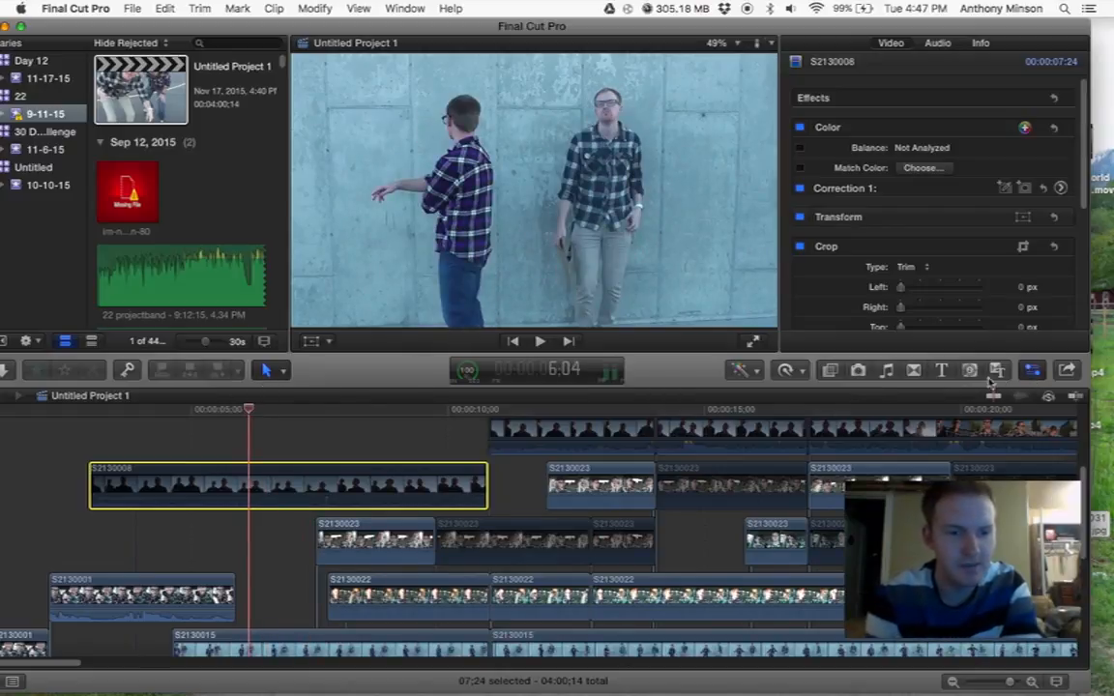
{"action": "left_click", "coordinate": [783, 370]}
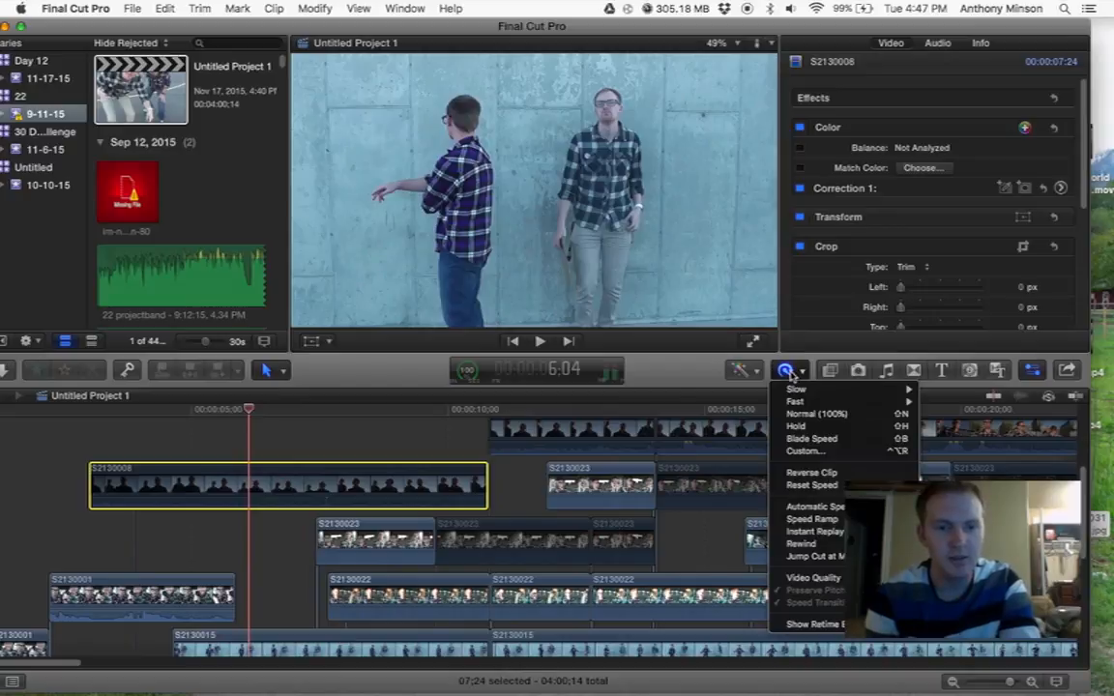
{"action": "mouse_move", "coordinate": [795, 406]}
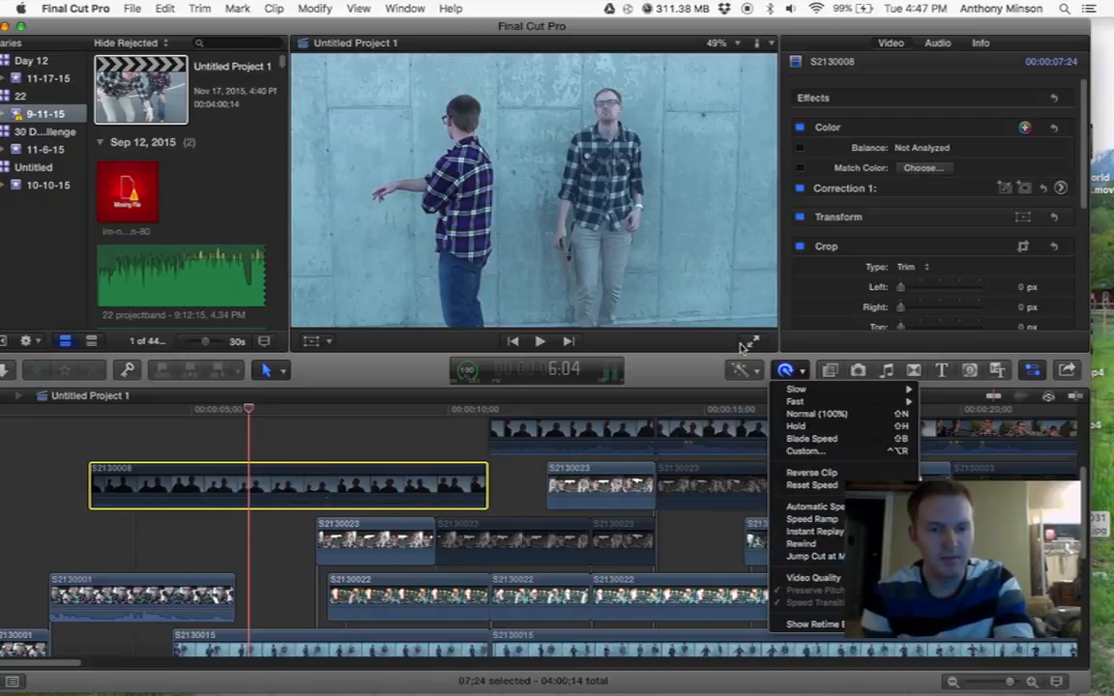
{"action": "left_click", "coordinate": [738, 371]}
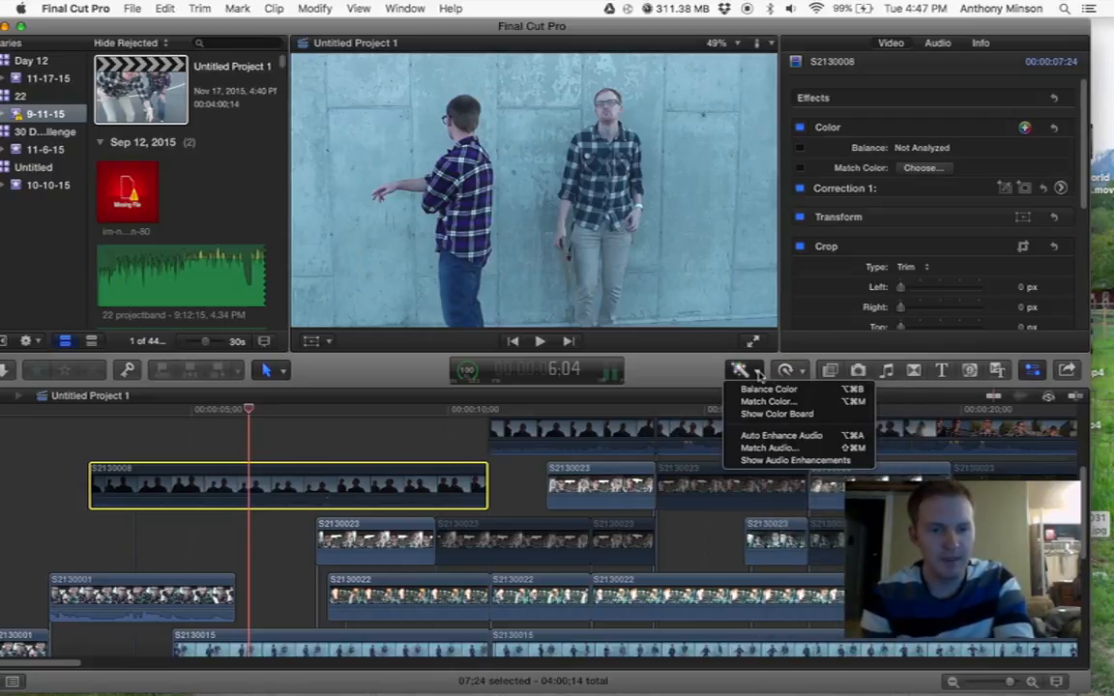
{"action": "mouse_move", "coordinate": [769, 389]}
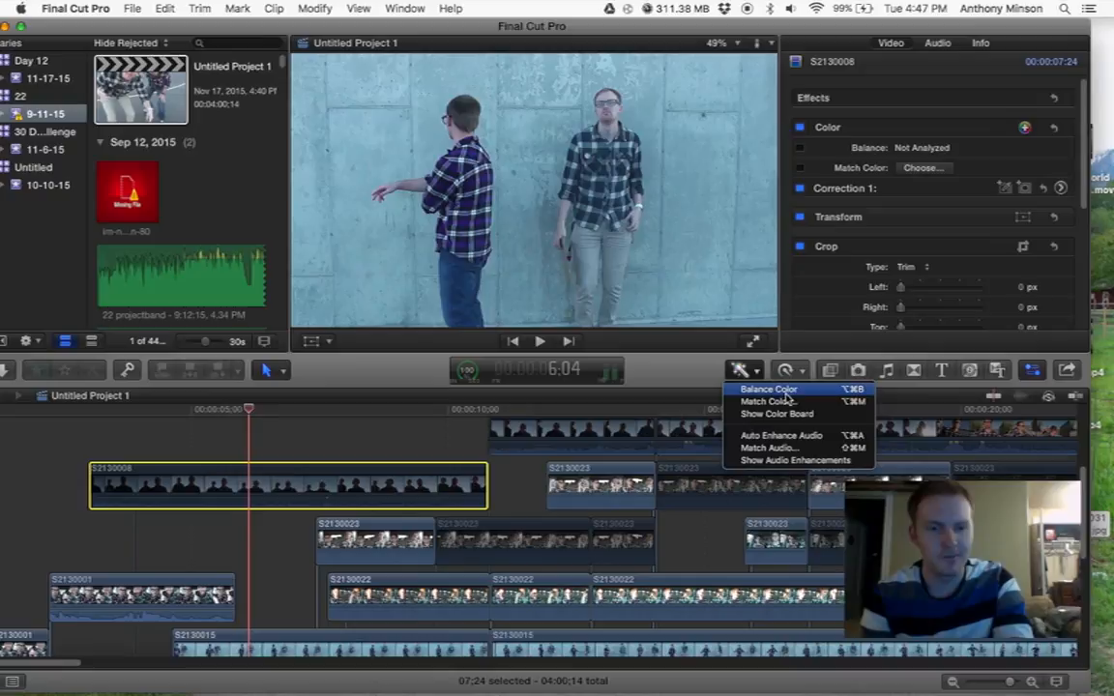
{"action": "mouse_move", "coordinate": [954, 365]}
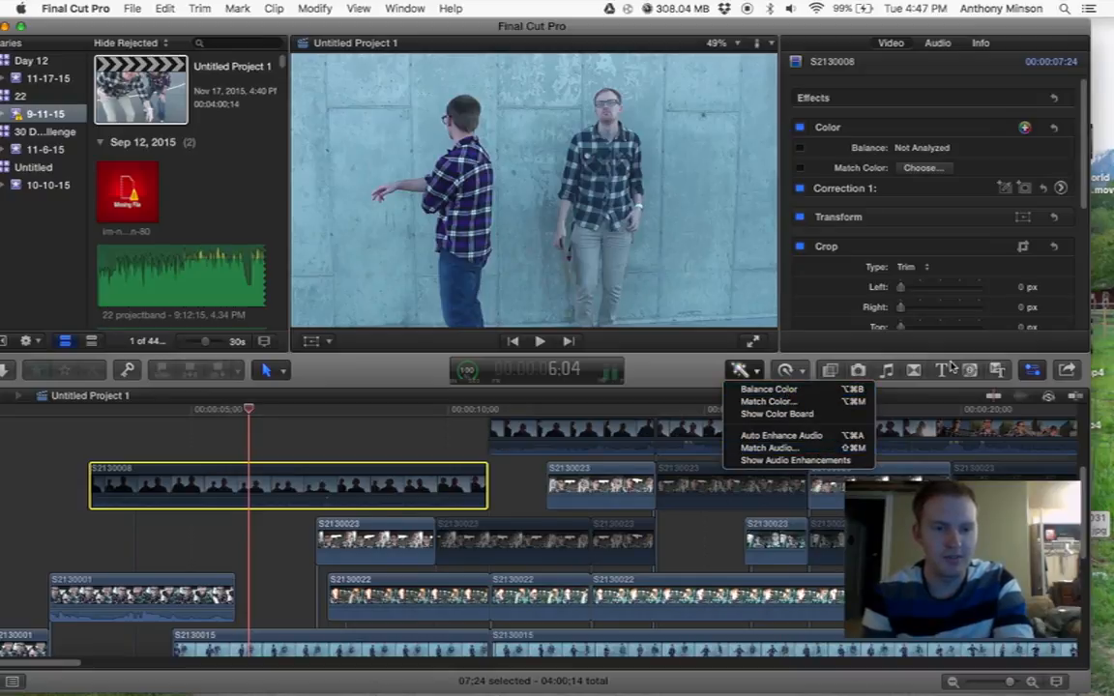
{"action": "left_click", "coordinate": [887, 370]}
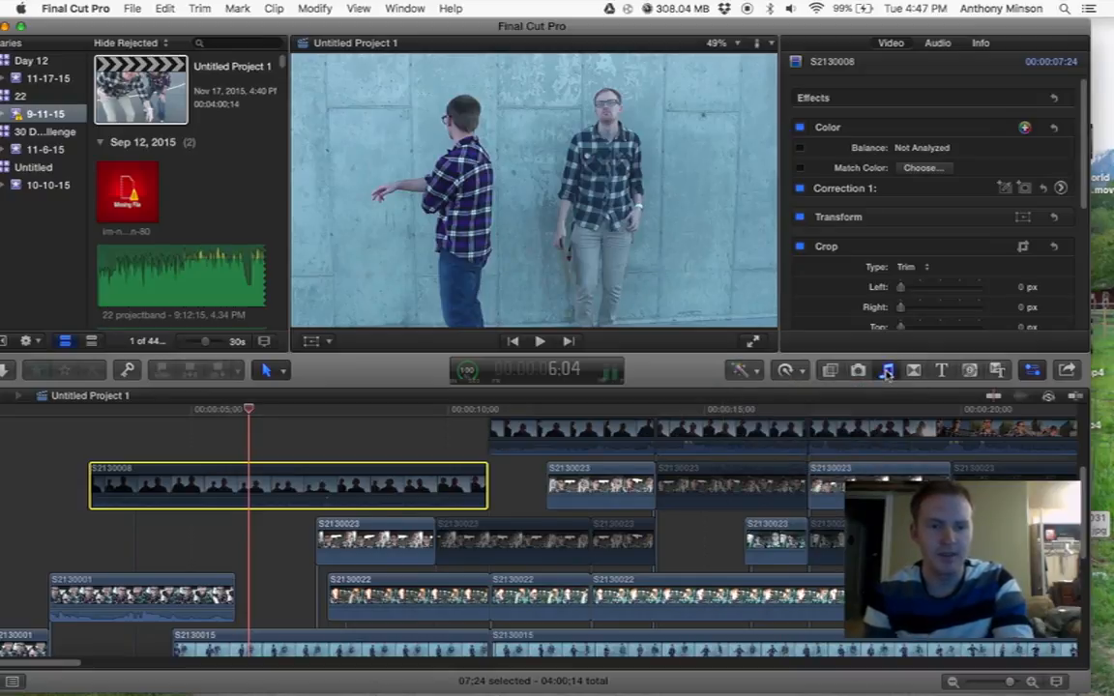
Browse Music and Sound, Transitions, Titles and Generators, ending on the Themes browser
{"action": "left_click", "coordinate": [888, 370]}
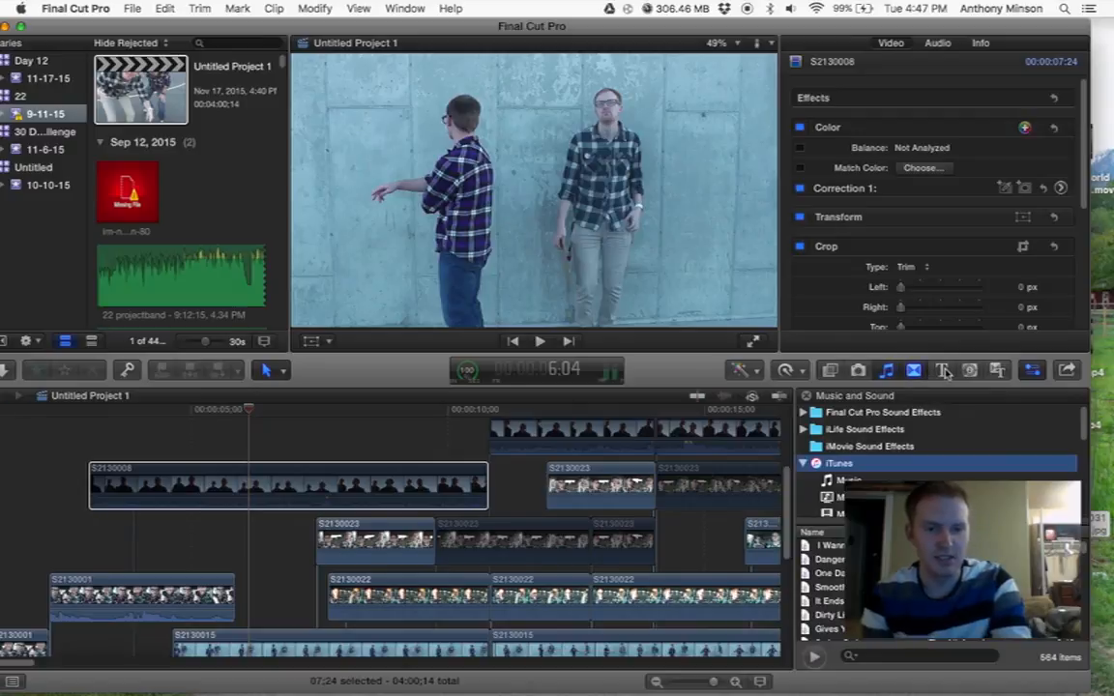
{"action": "left_click", "coordinate": [944, 371]}
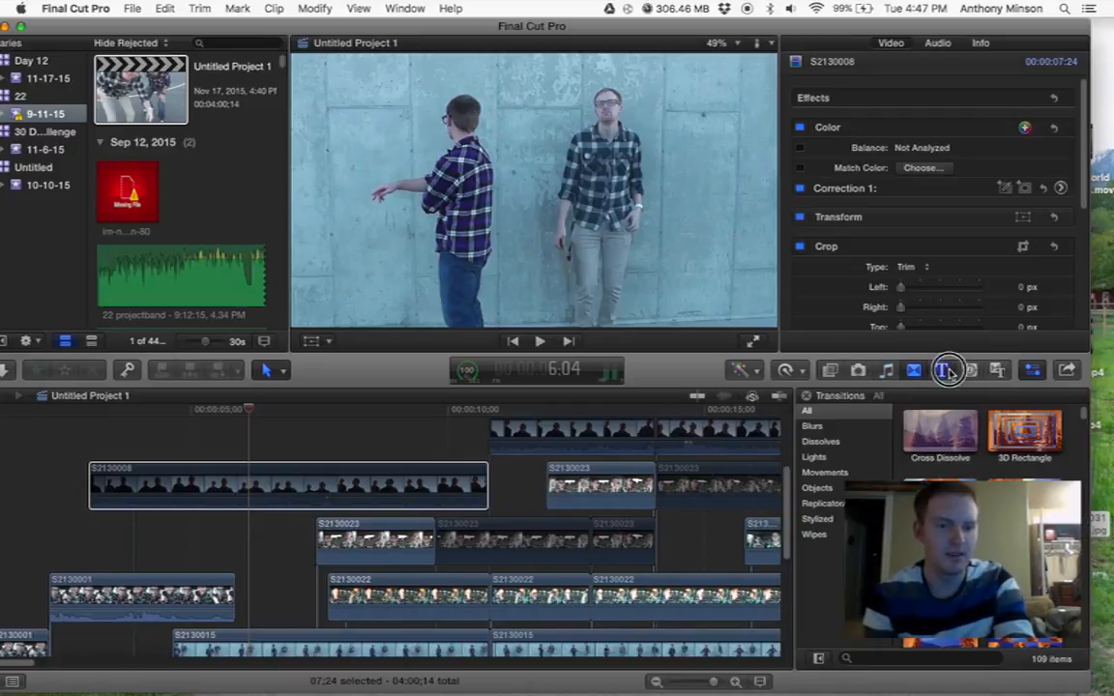
{"action": "left_click", "coordinate": [940, 369]}
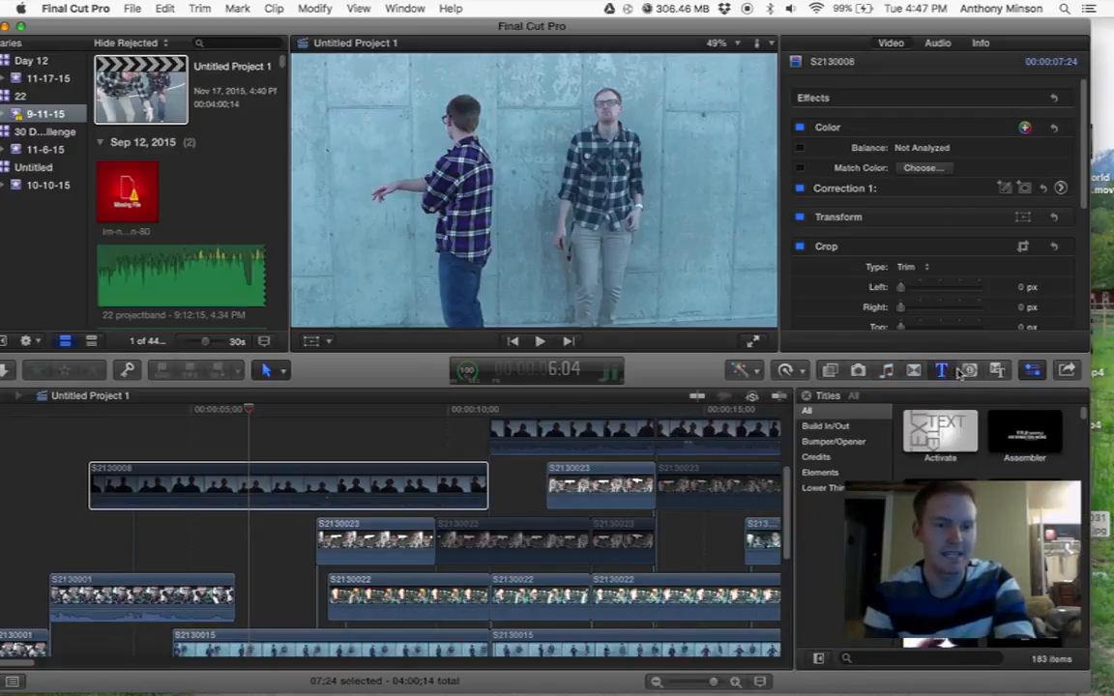
{"action": "left_click", "coordinate": [968, 370]}
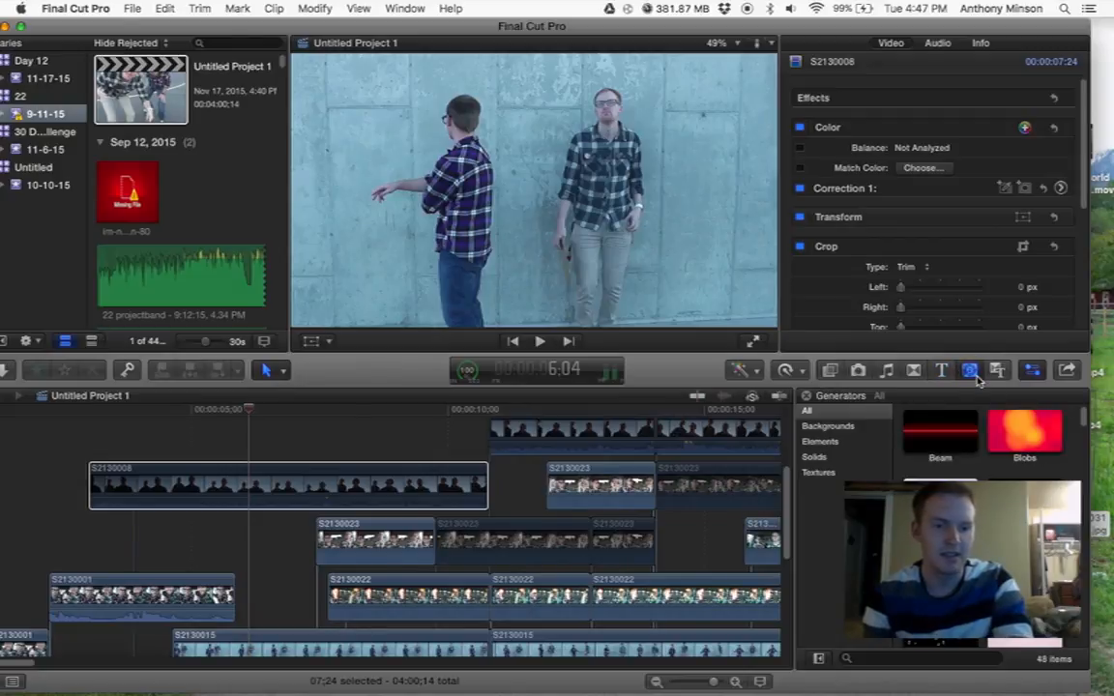
{"action": "scroll", "scroll_direction": "down", "scroll_amount": 3}
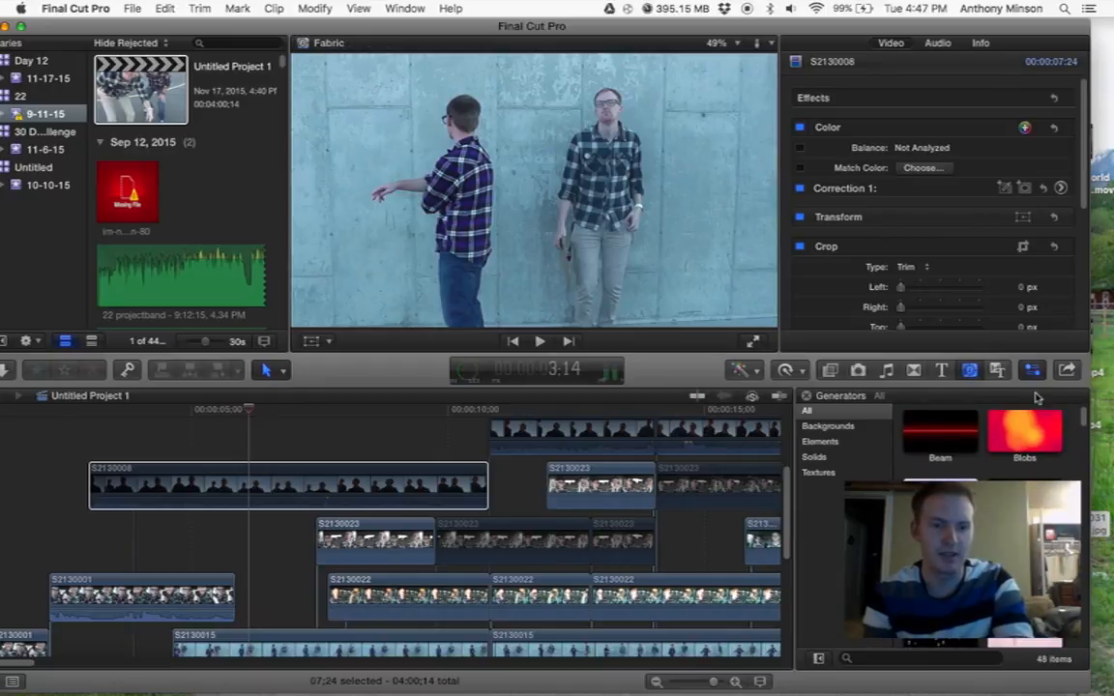
{"action": "left_click", "coordinate": [991, 370]}
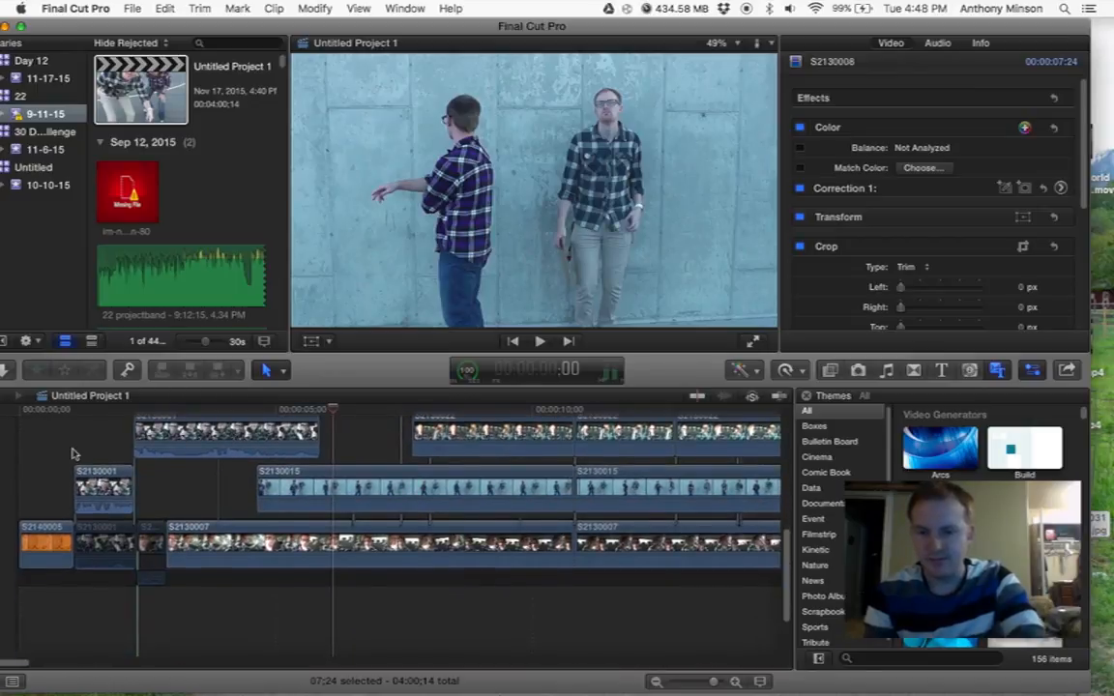
{"action": "left_click", "coordinate": [72, 424]}
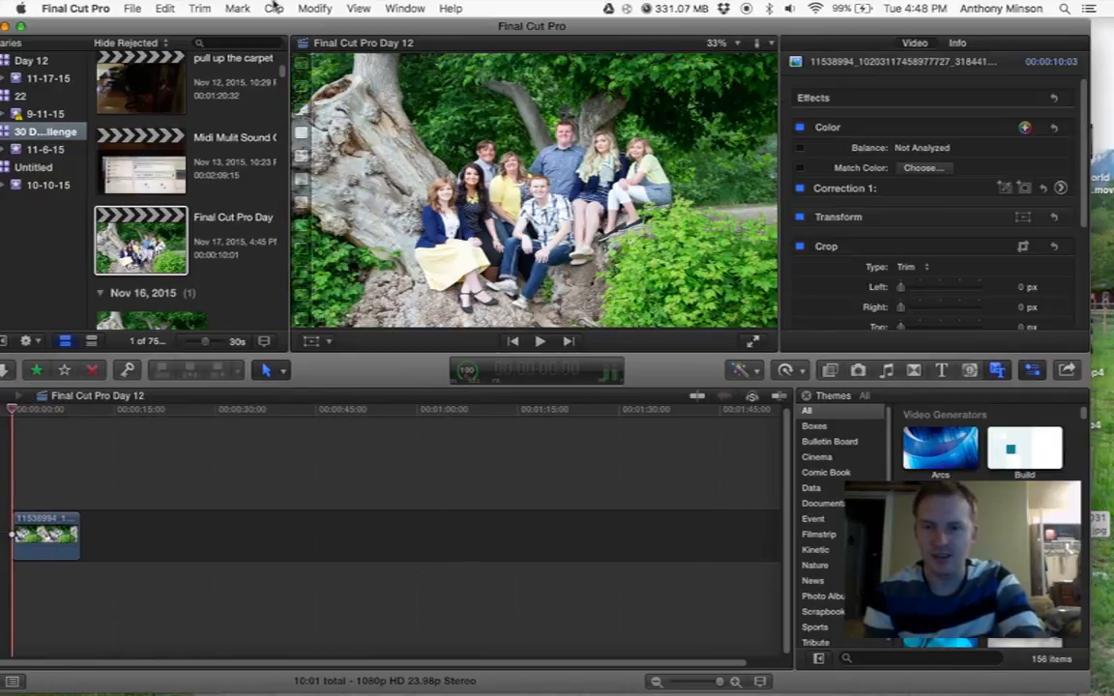
Share Final Cut Pro Day 12 as a master file saved to Movies
{"action": "left_click", "coordinate": [133, 9]}
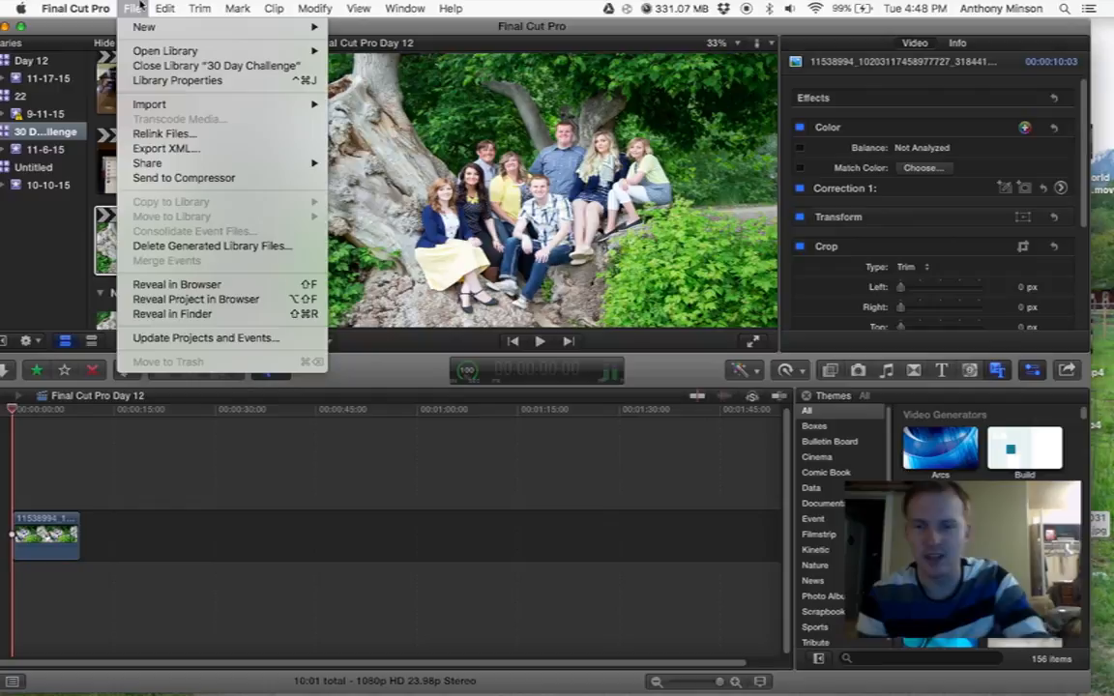
{"action": "mouse_move", "coordinate": [143, 26]}
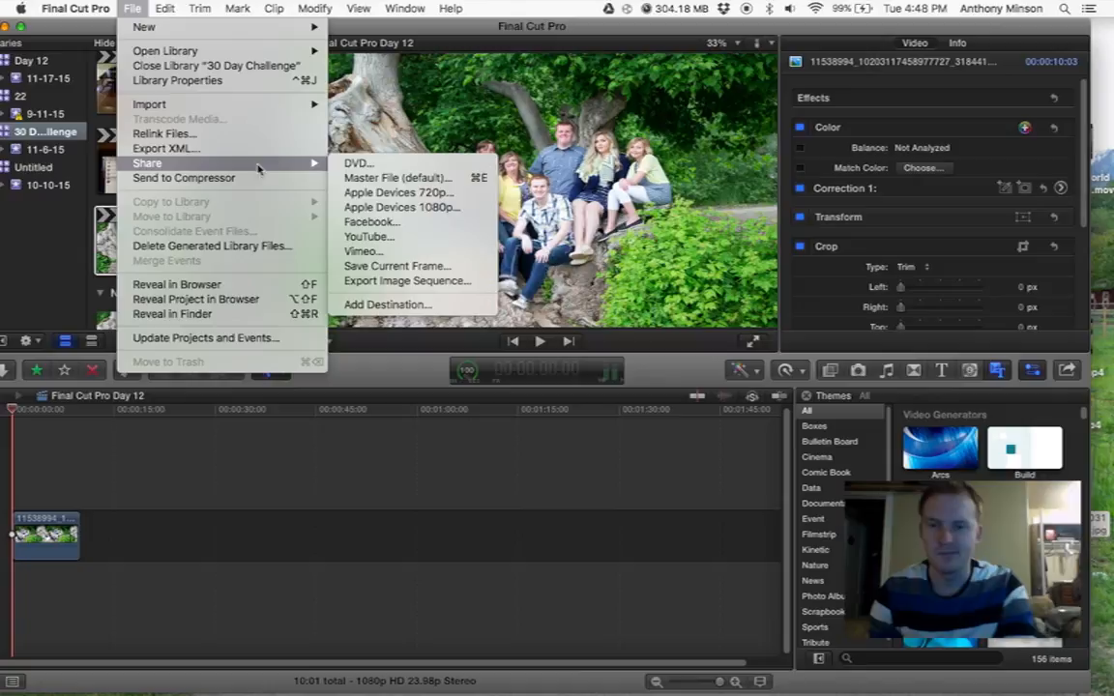
{"action": "mouse_move", "coordinate": [403, 178]}
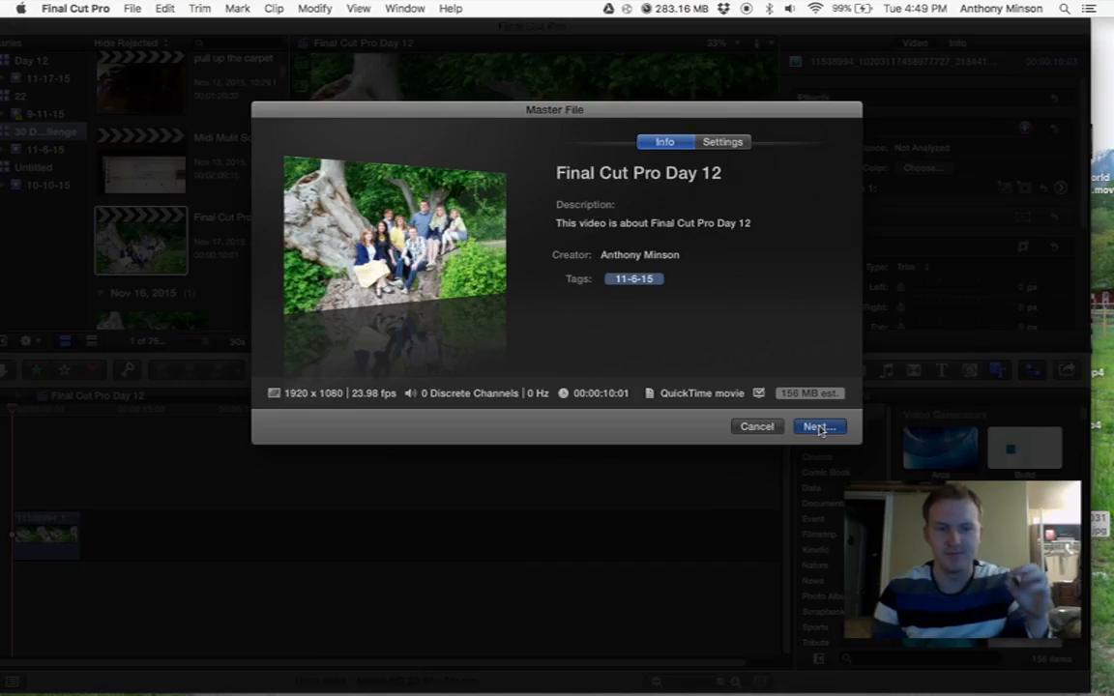
{"action": "left_click", "coordinate": [818, 426]}
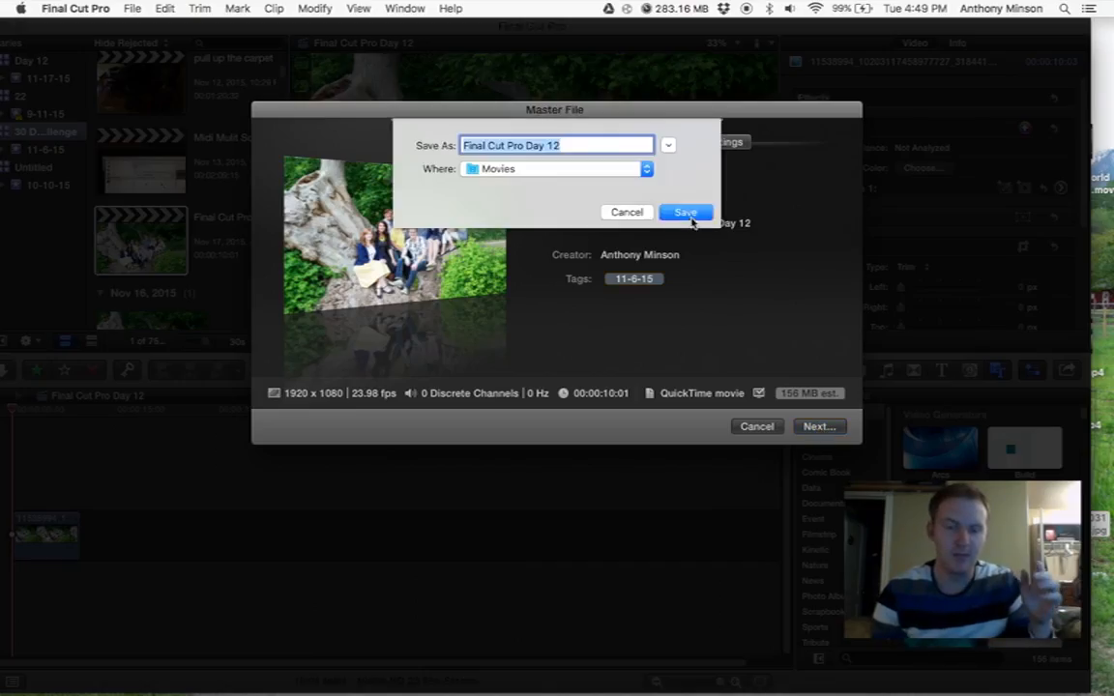
{"action": "left_click", "coordinate": [685, 211]}
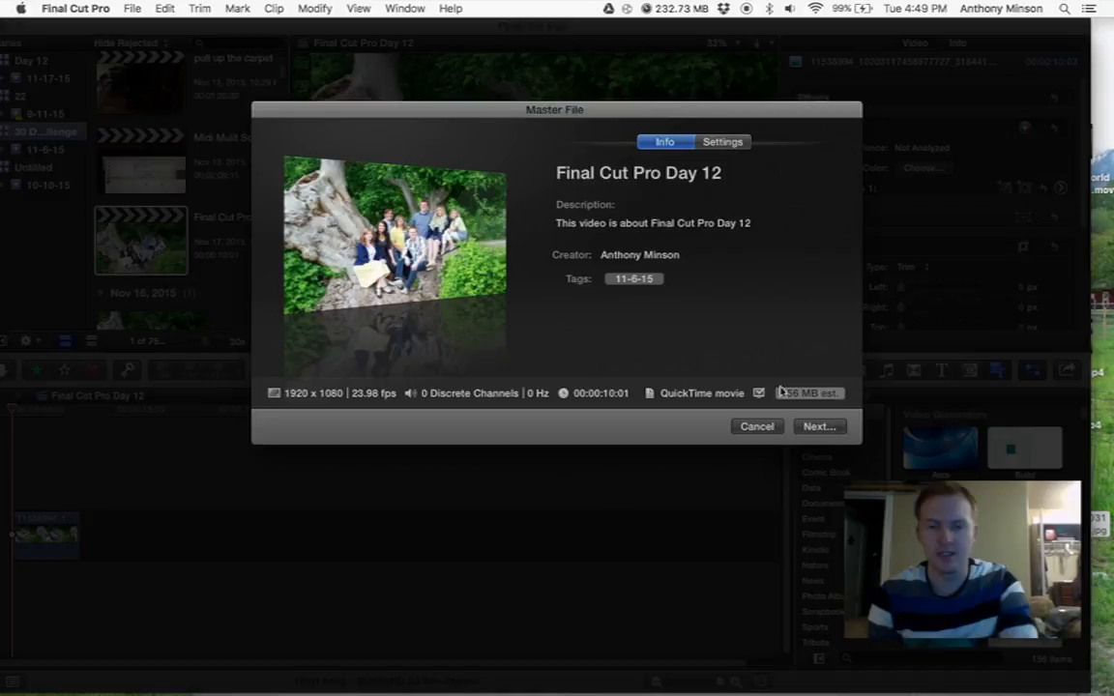
{"action": "mouse_move", "coordinate": [774, 325]}
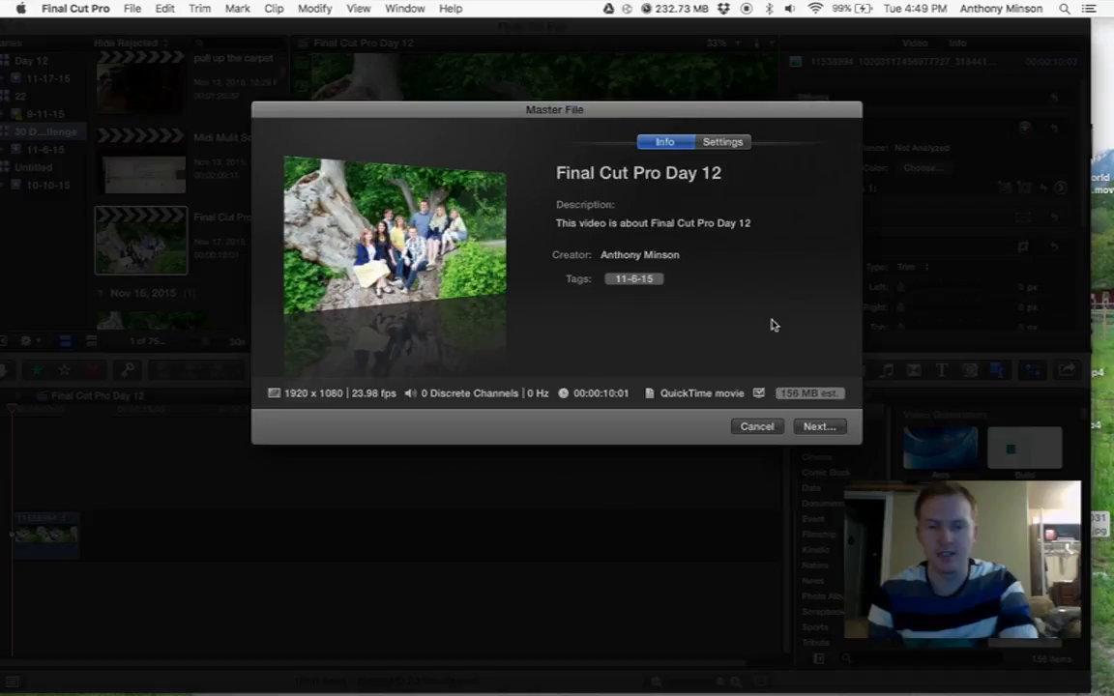
{"action": "left_click", "coordinate": [757, 426]}
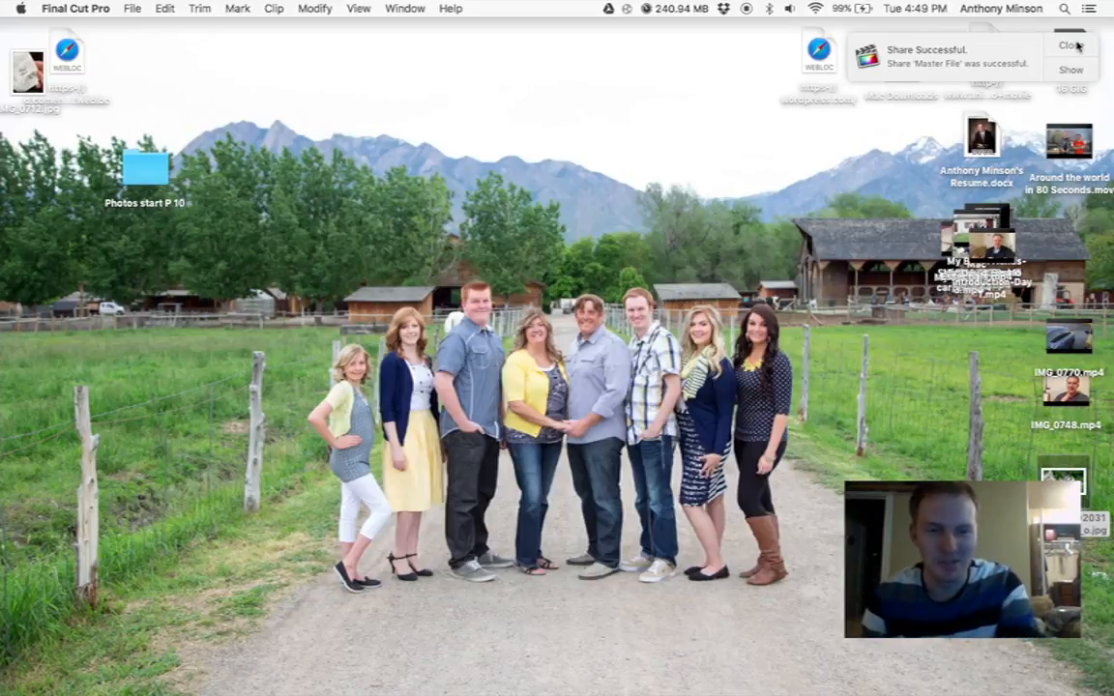
Dismiss the share notice and open Final Cut Pro Day 12.mov from Movies
{"action": "left_click", "coordinate": [1068, 45]}
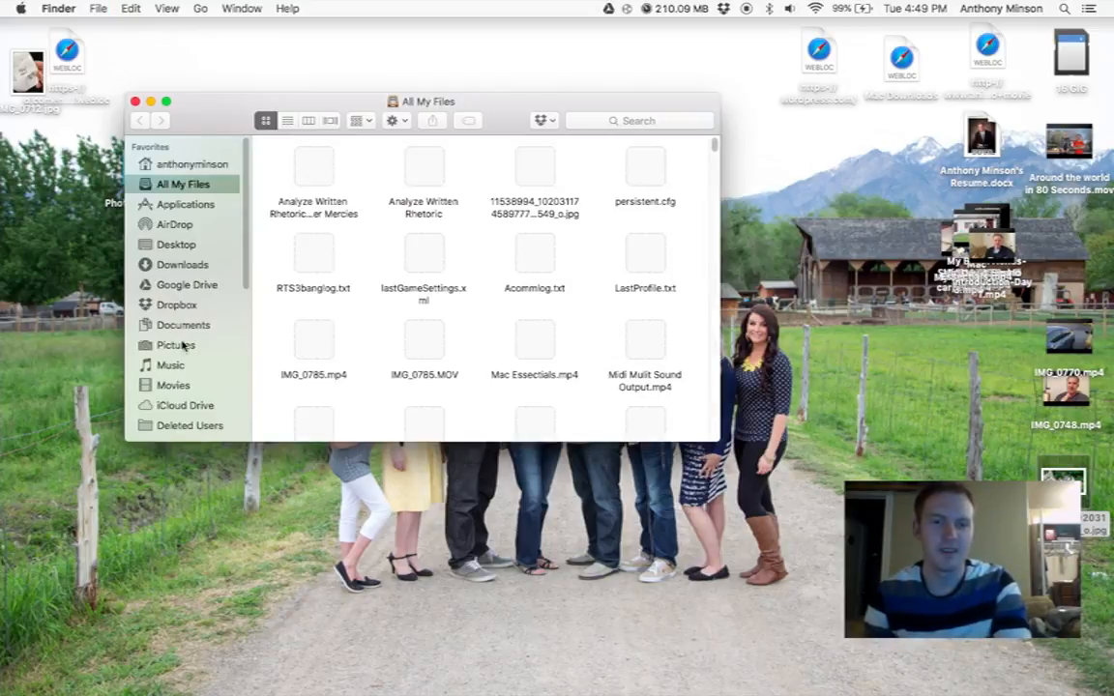
{"action": "left_click", "coordinate": [173, 384]}
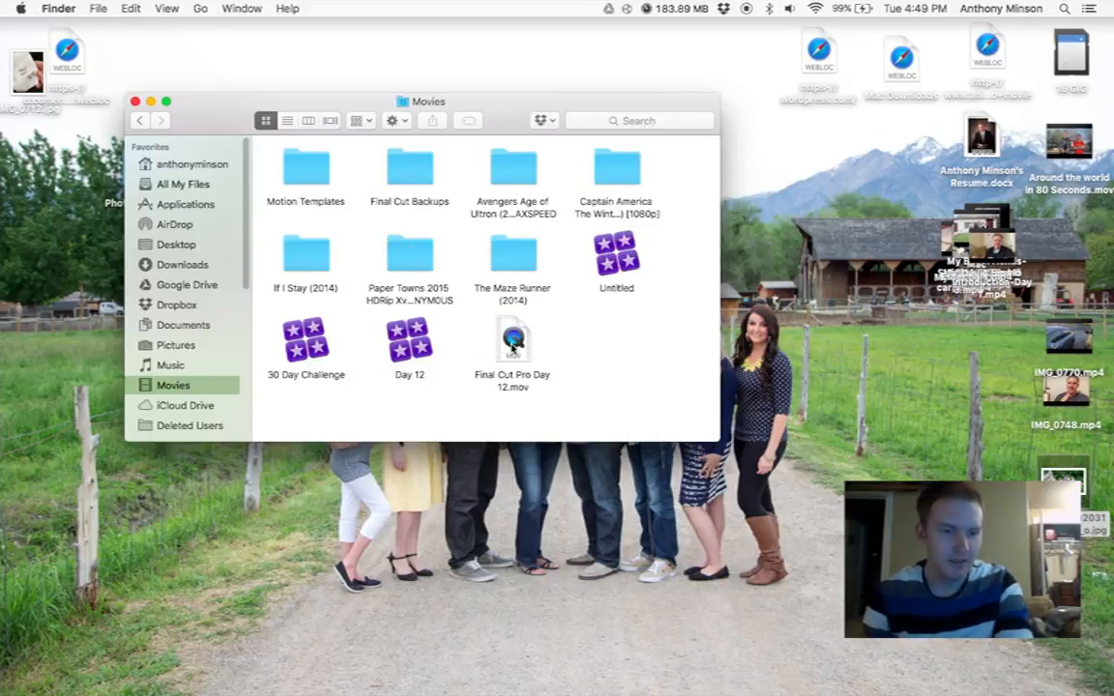
{"action": "left_click", "coordinate": [513, 343]}
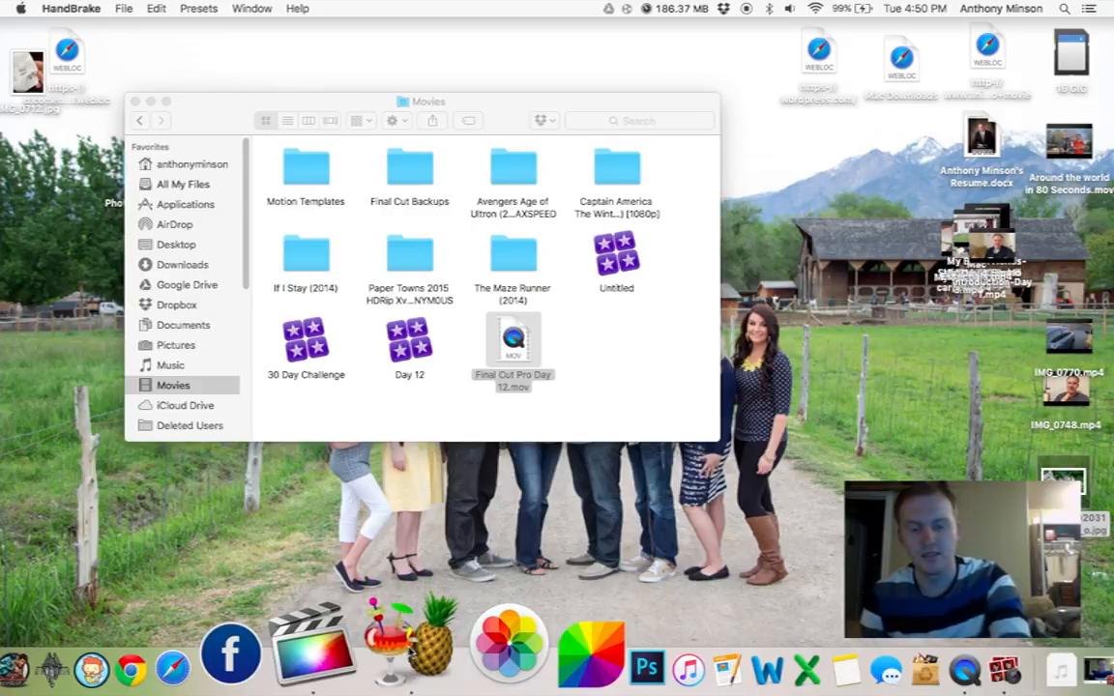
{"action": "double_click", "coordinate": [513, 344]}
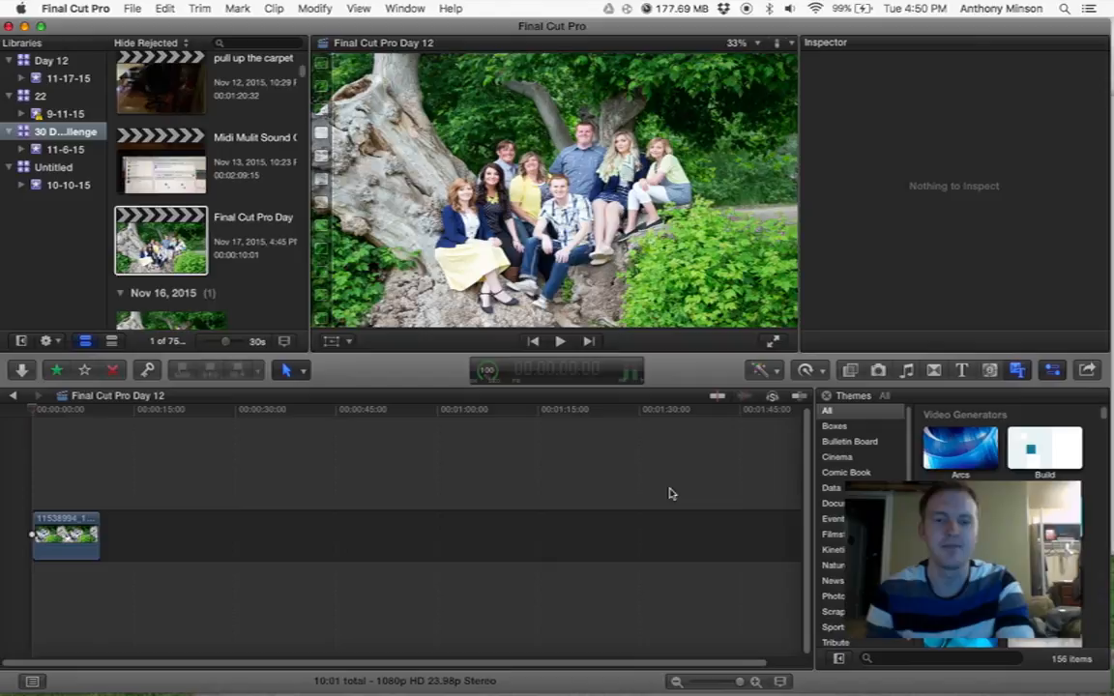
Select the existing Day 12 clip and create a new project from the File menu
{"action": "left_click", "coordinate": [65, 535]}
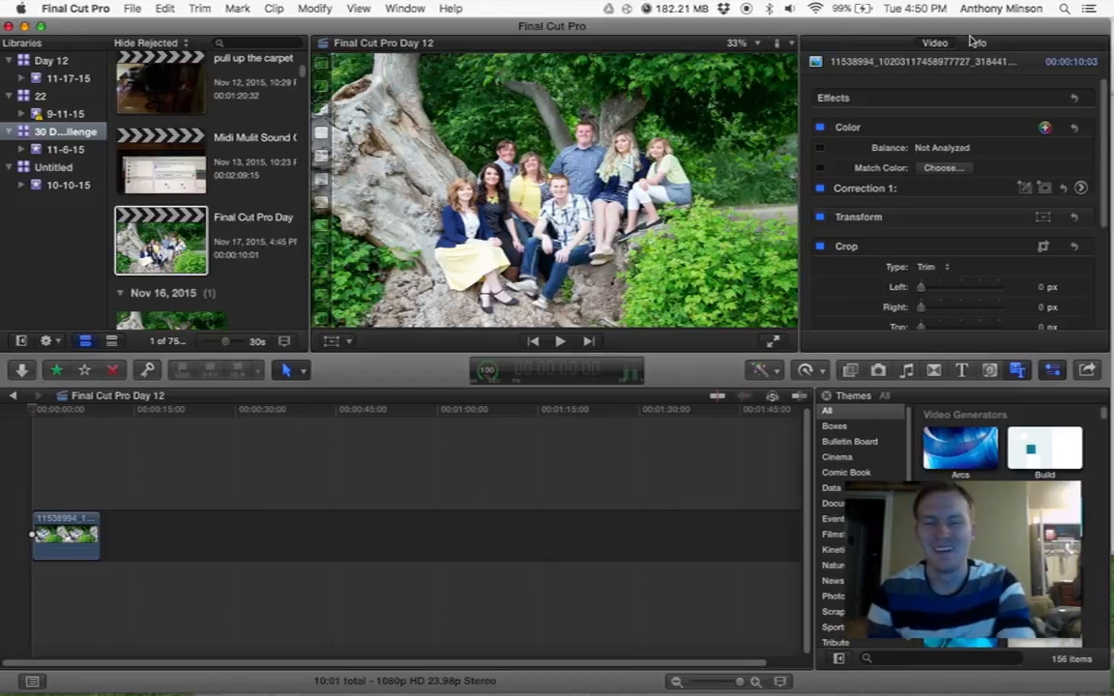
{"action": "left_click", "coordinate": [979, 42]}
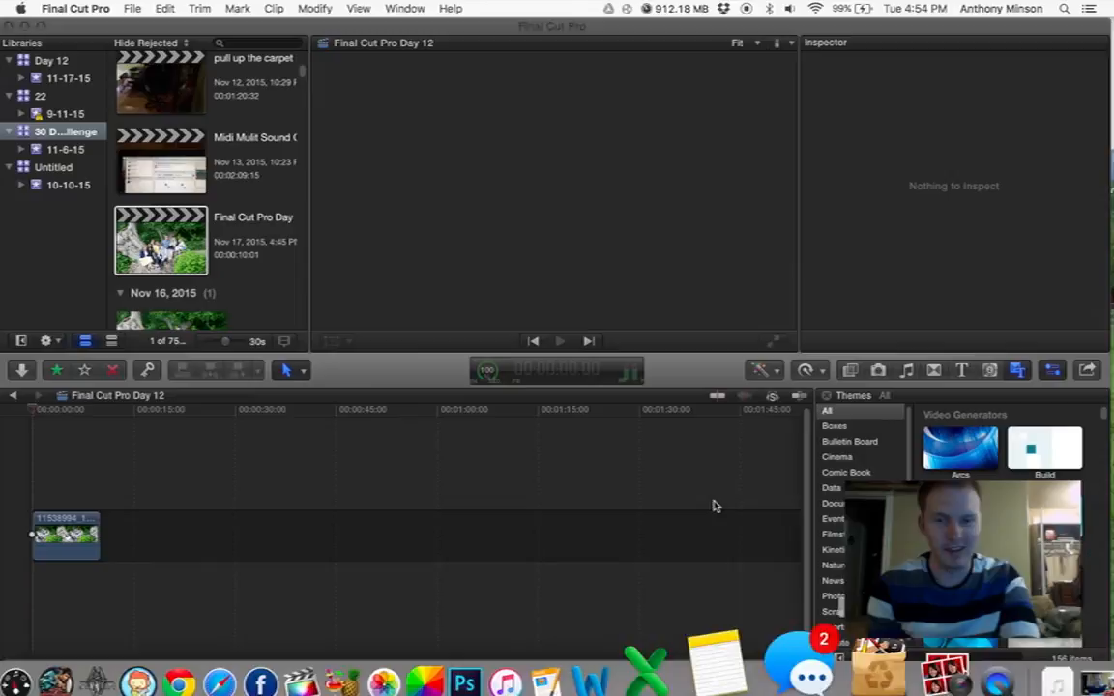
{"action": "left_click", "coordinate": [66, 537]}
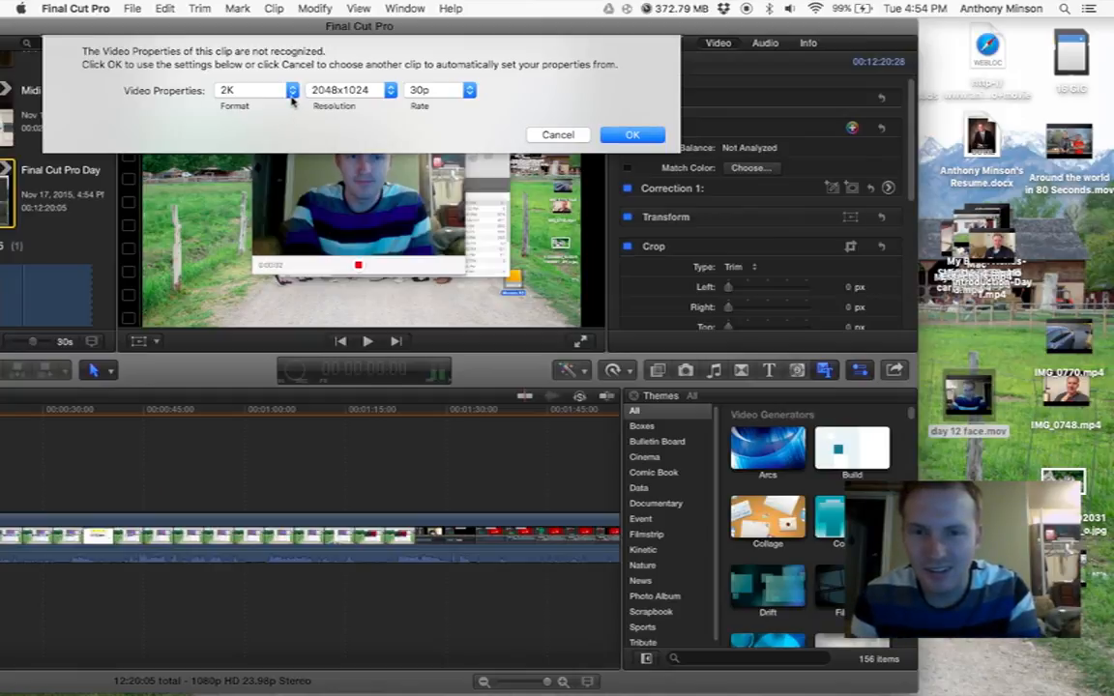
Set the project video properties to 1080p HD, 1280x1080, 30p and confirm
{"action": "left_click", "coordinate": [284, 91]}
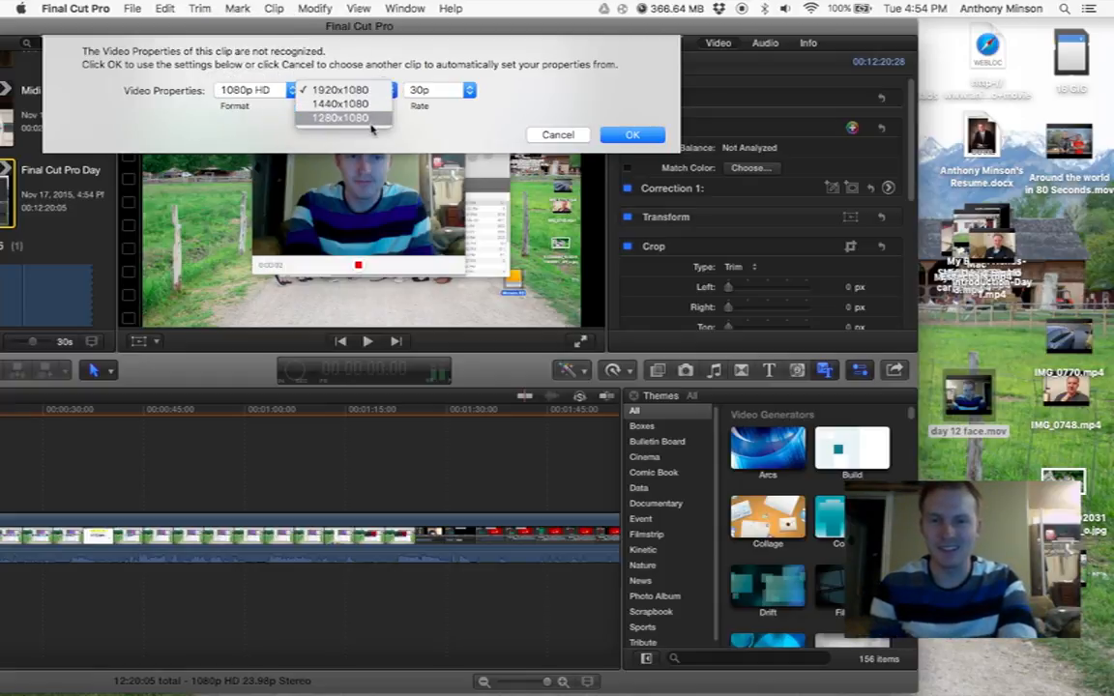
{"action": "left_click", "coordinate": [344, 118]}
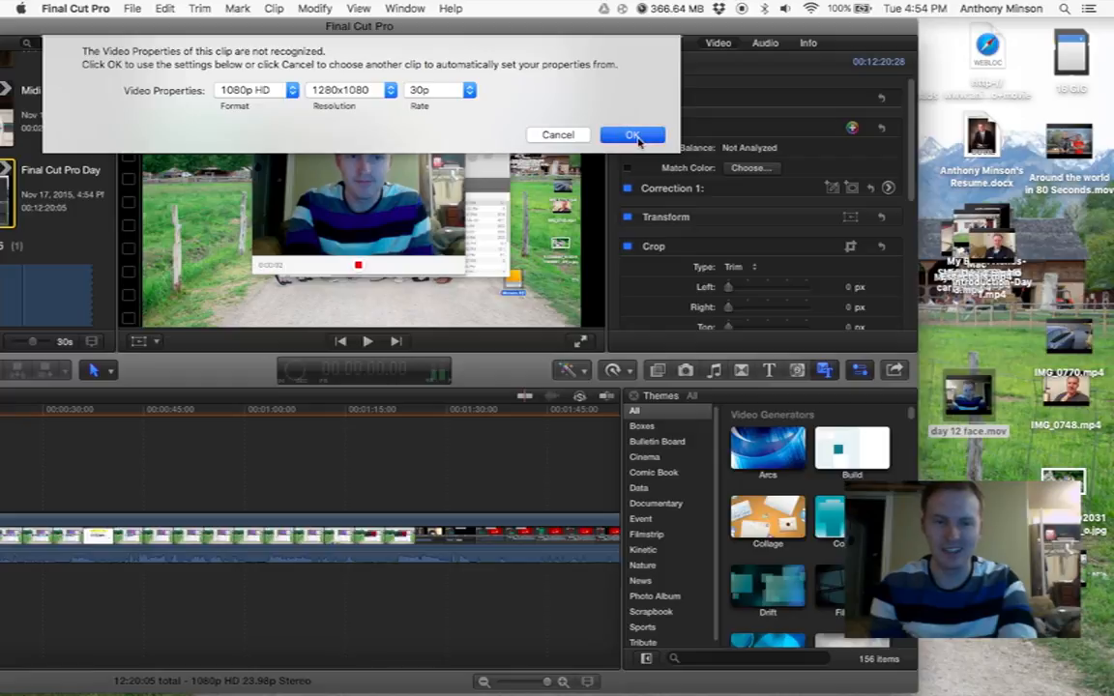
{"action": "left_click", "coordinate": [633, 134]}
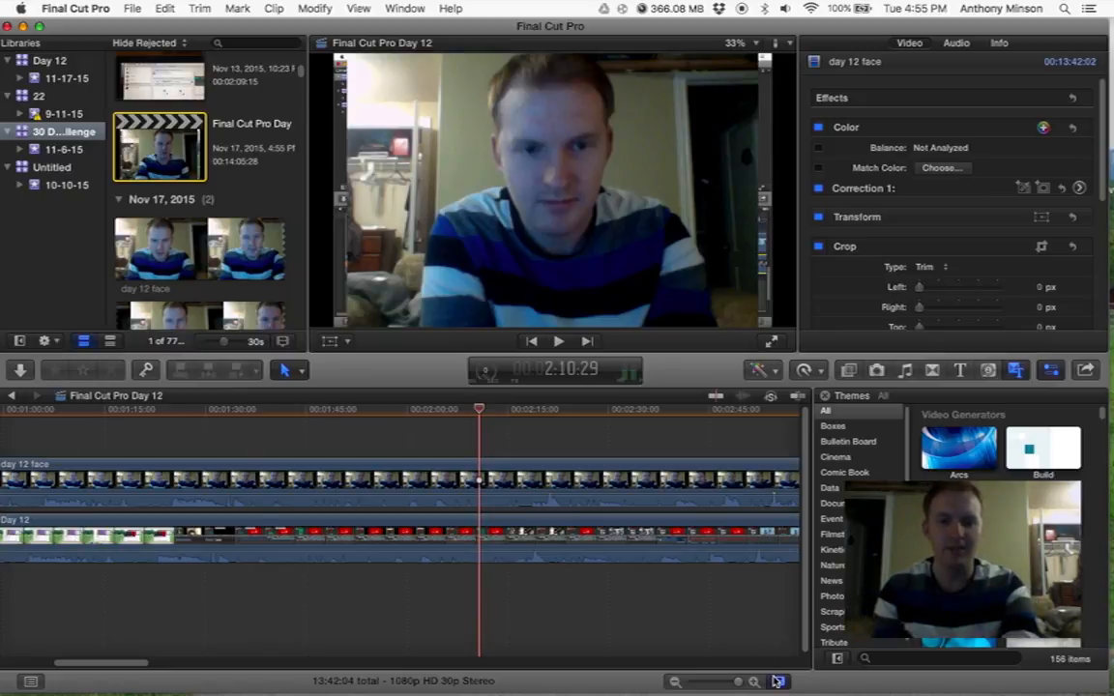
{"action": "left_click", "coordinate": [779, 681]}
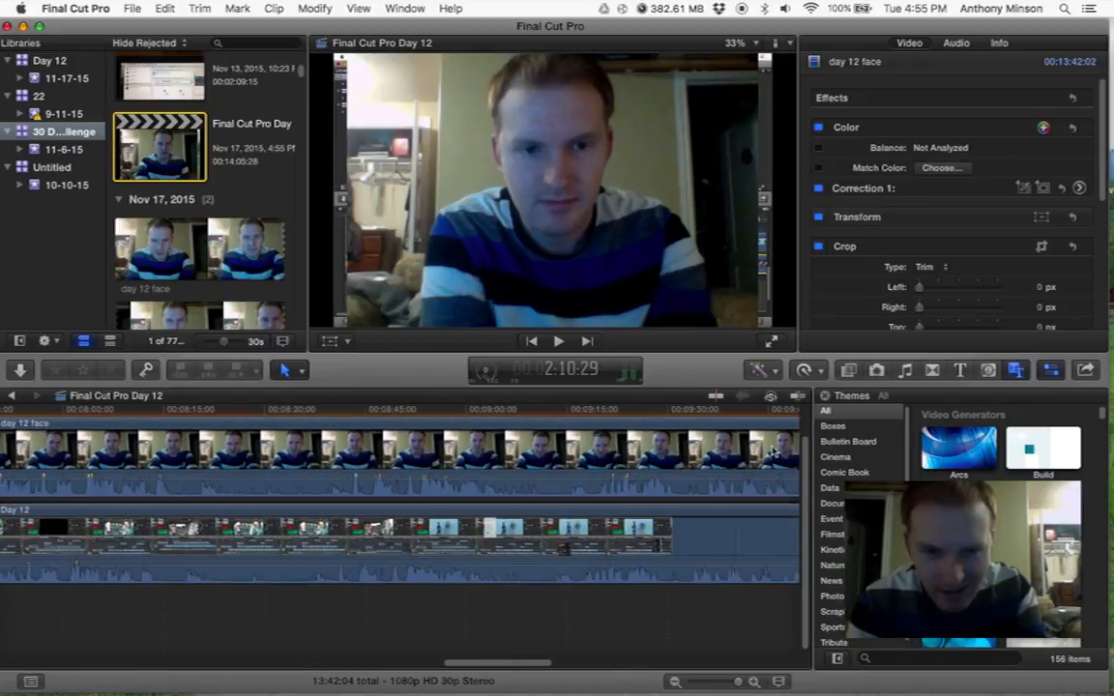
{"action": "scroll", "scroll_direction": "right", "scroll_amount": 3}
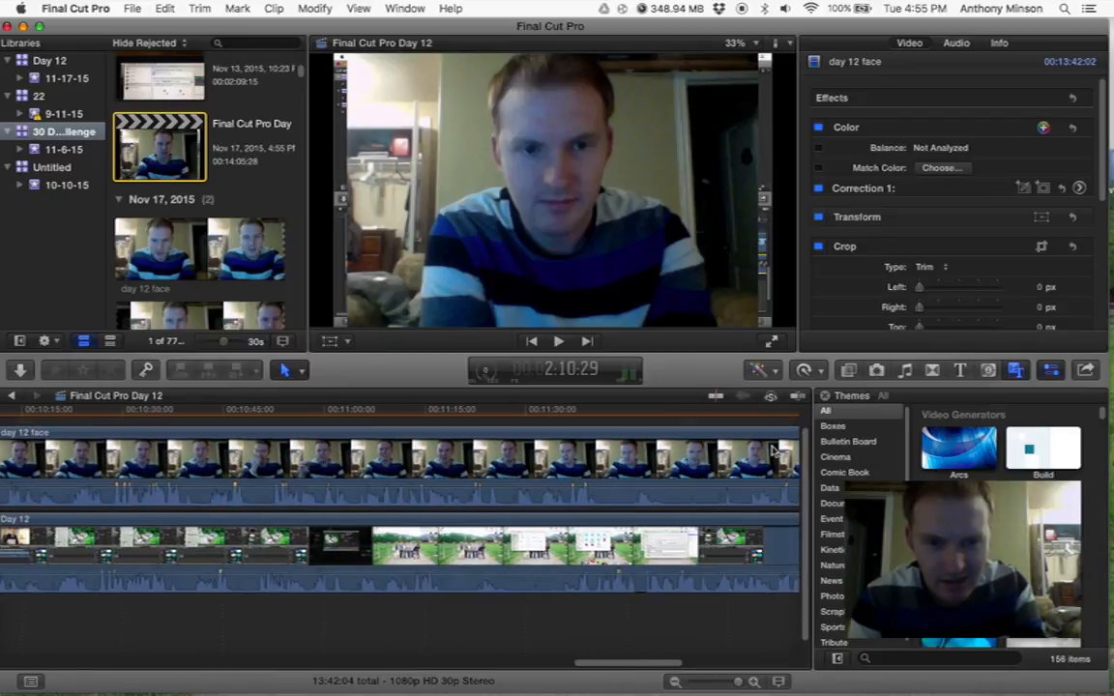
{"action": "scroll", "scroll_direction": "right", "scroll_amount": 3}
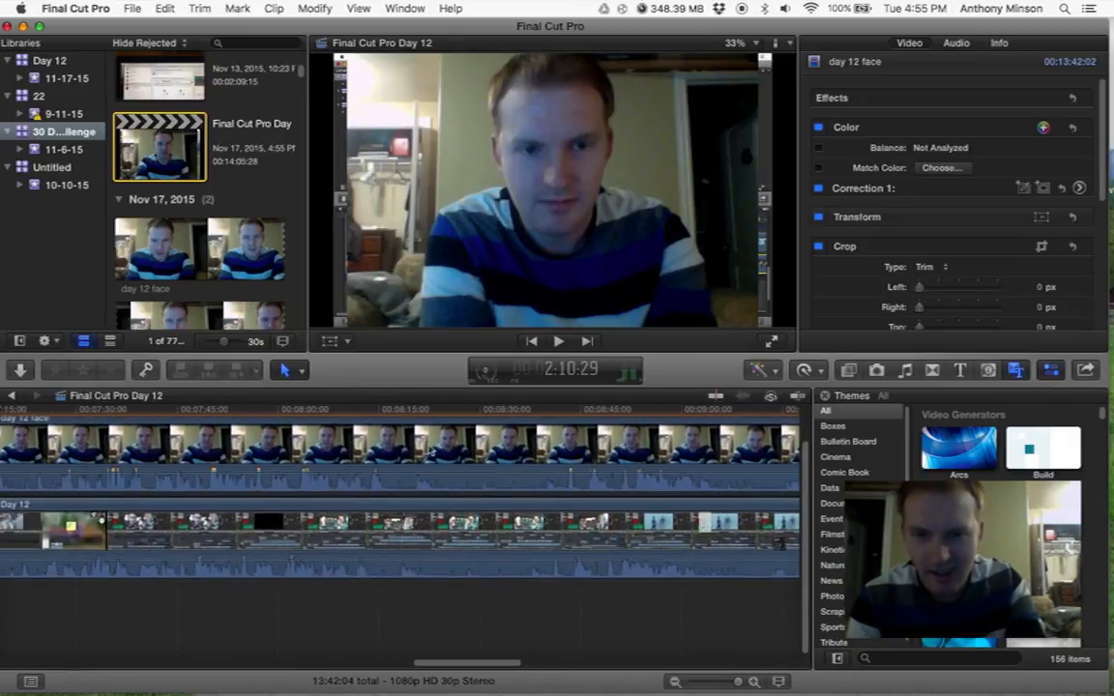
{"action": "left_click", "coordinate": [314, 409]}
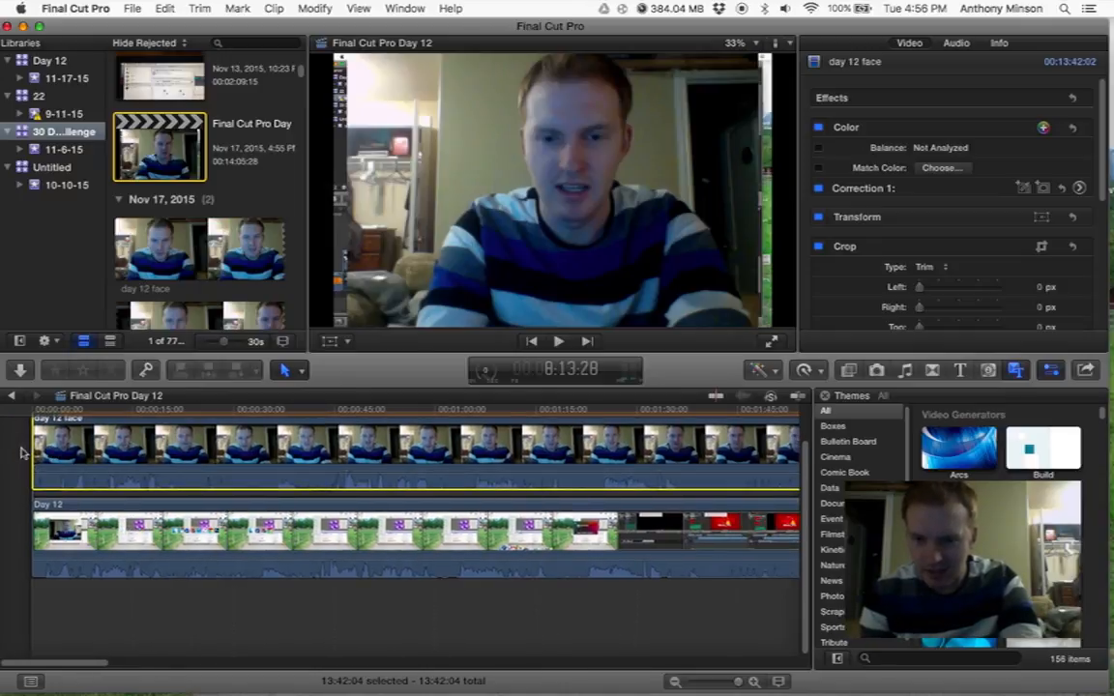
{"action": "left_click", "coordinate": [43, 452]}
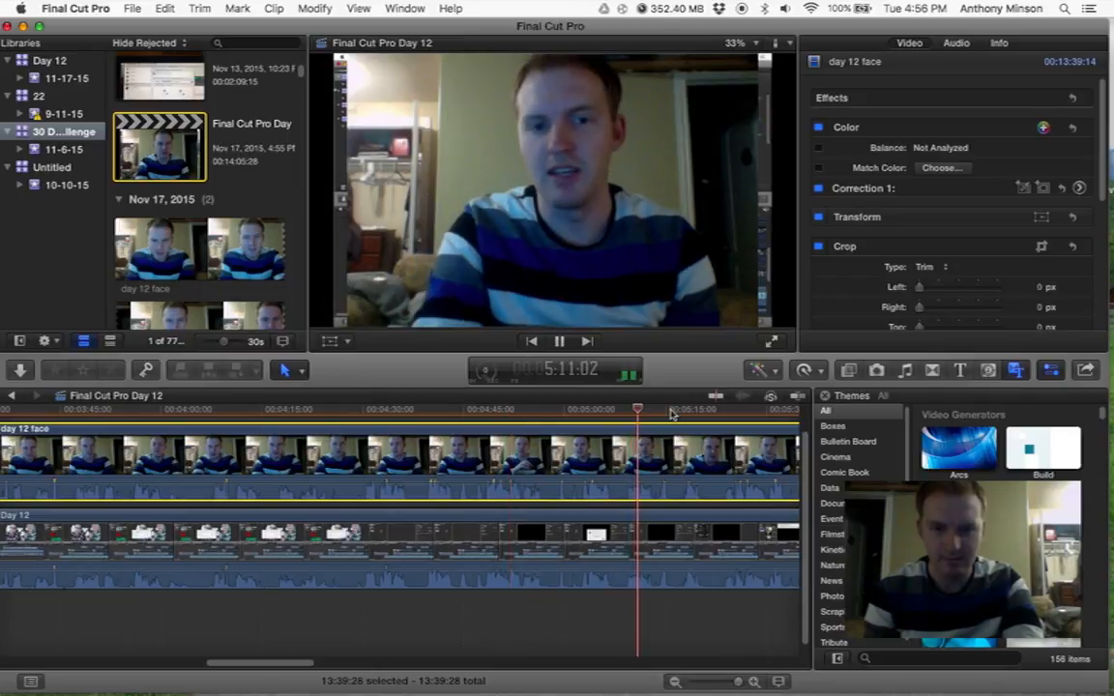
{"action": "left_click", "coordinate": [342, 426]}
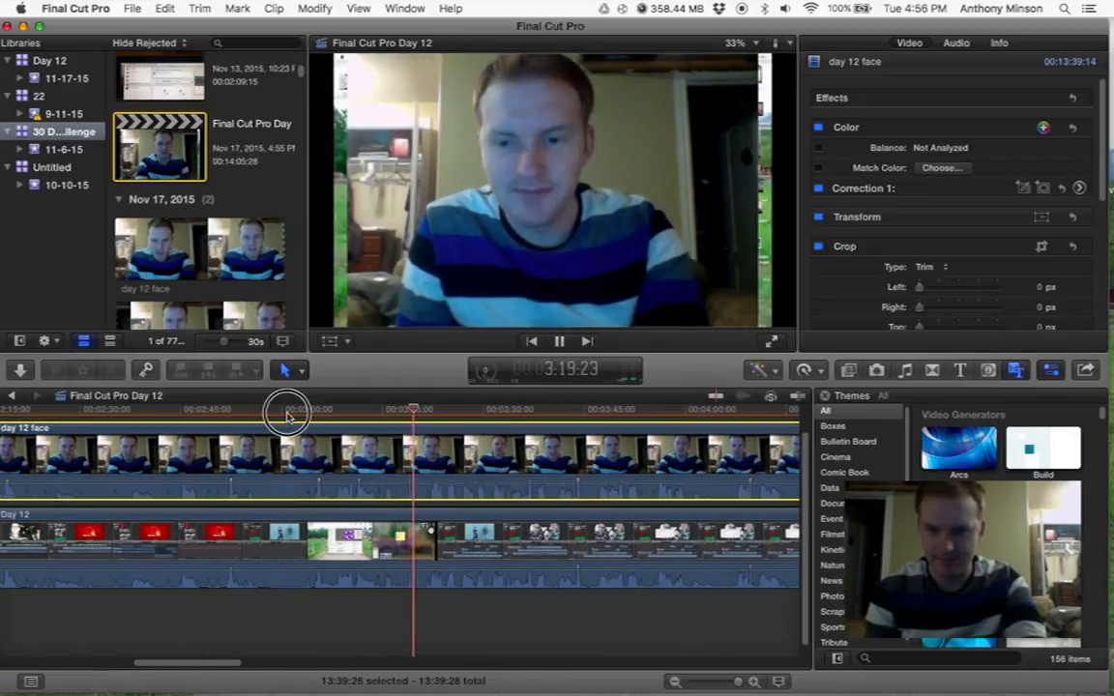
{"action": "left_click_drag", "start_coordinate": [414, 409], "coordinate": [297, 409]}
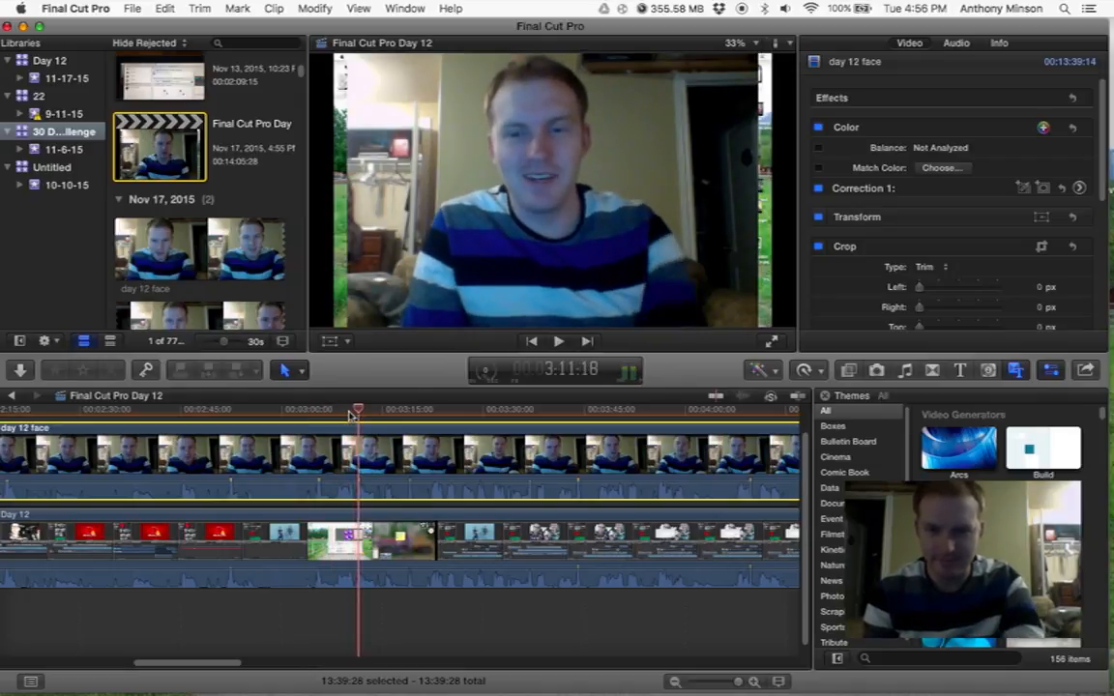
{"action": "left_click_drag", "start_coordinate": [358, 409], "coordinate": [329, 409]}
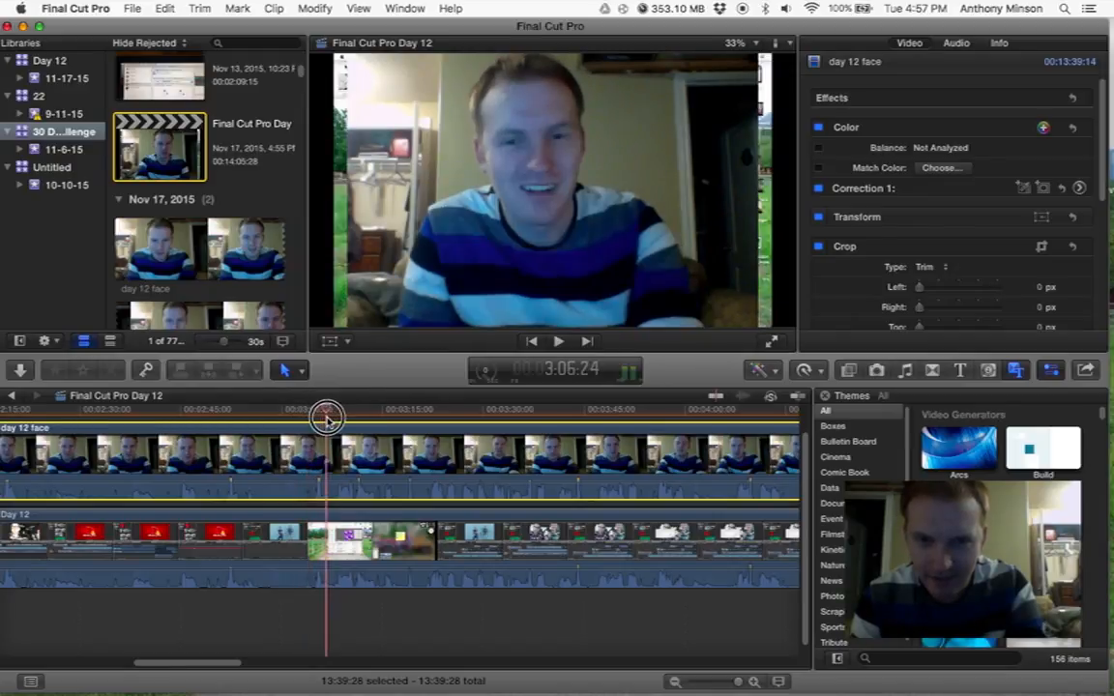
{"action": "left_click_drag", "start_coordinate": [326, 406], "coordinate": [350, 406]}
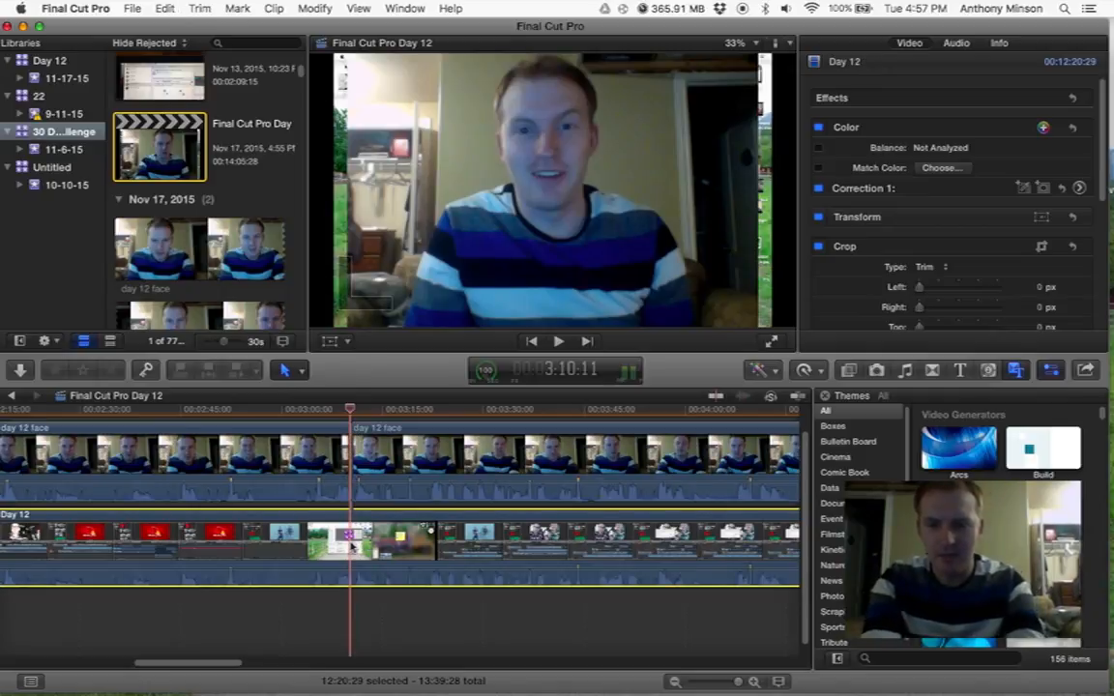
Cut the Day 12 clip's lead-in to match the face cam, then reduce timeline clip height
{"action": "left_click", "coordinate": [164, 473]}
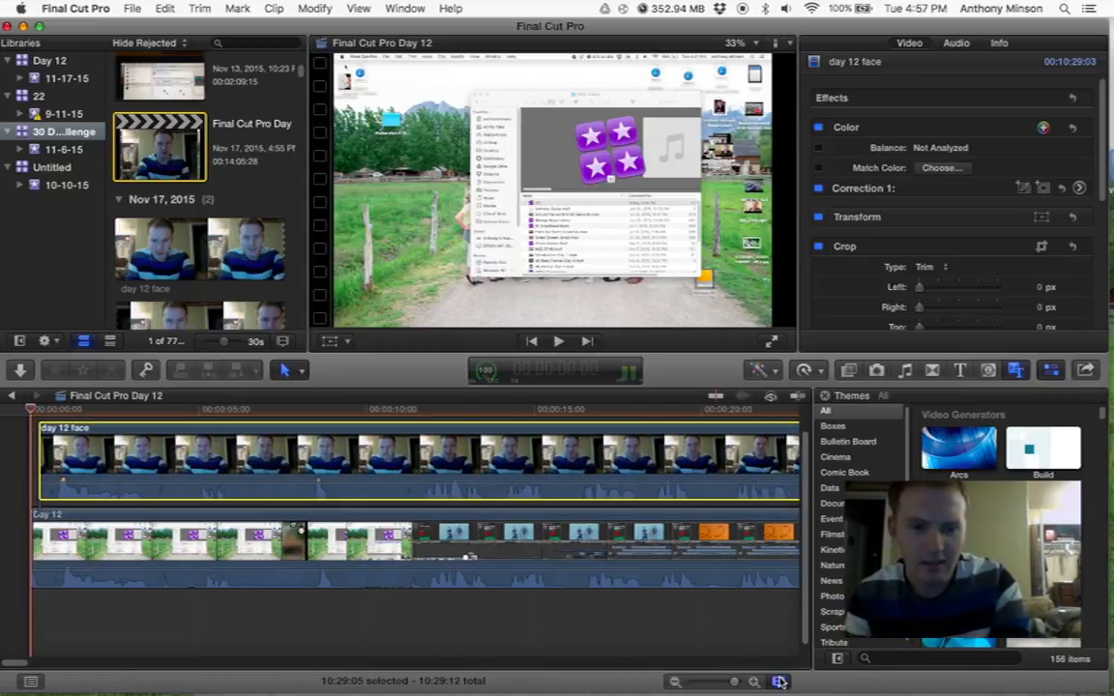
{"action": "left_click", "coordinate": [775, 679]}
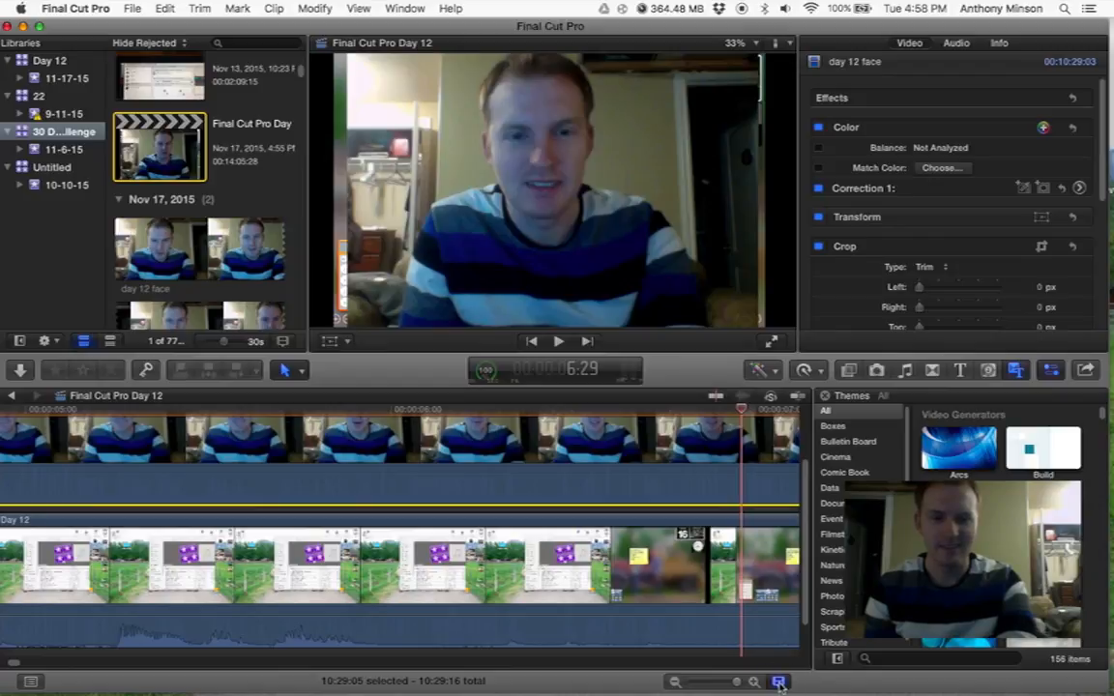
{"action": "left_click", "coordinate": [776, 681]}
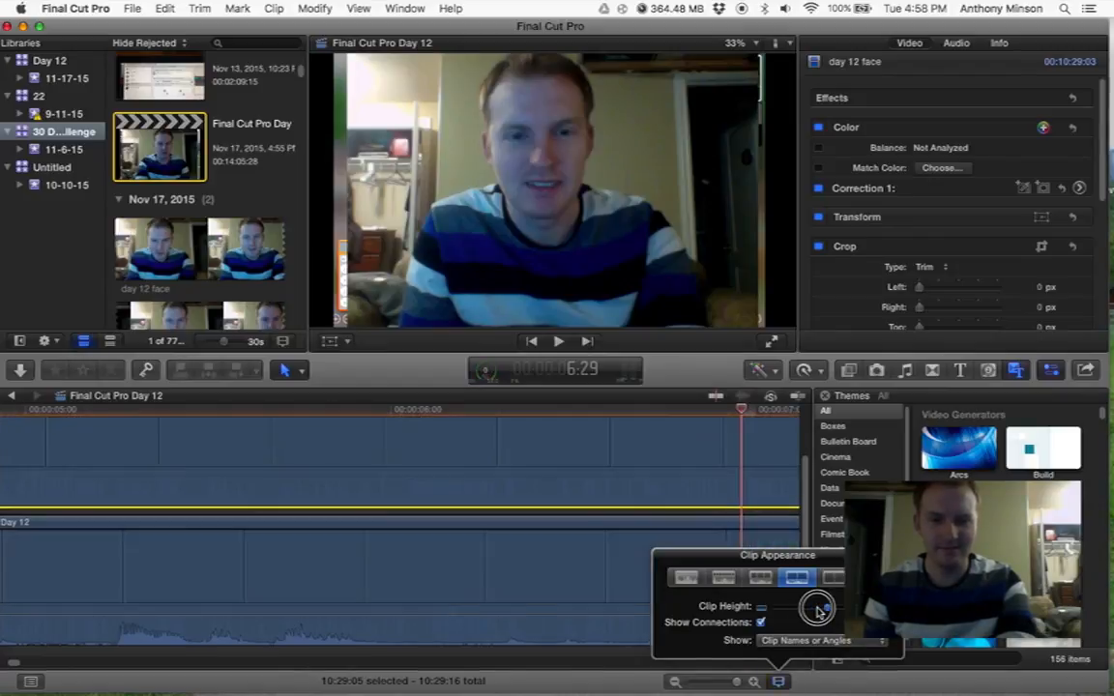
{"action": "left_click_drag", "start_coordinate": [819, 608], "coordinate": [801, 607]}
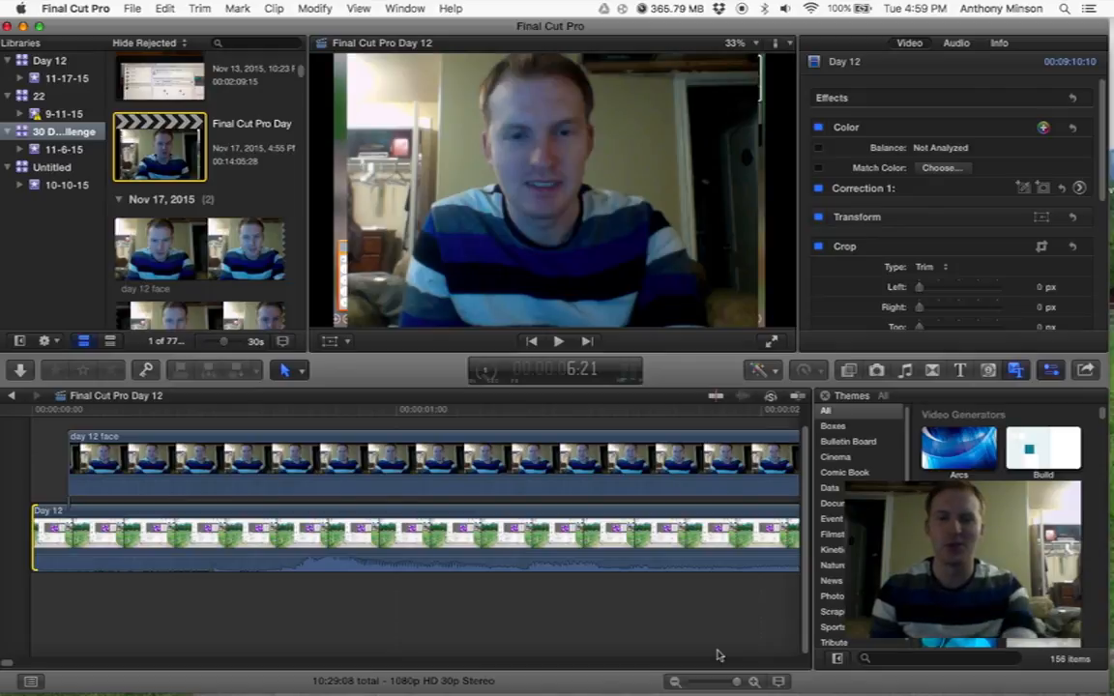
{"action": "mouse_move", "coordinate": [644, 632]}
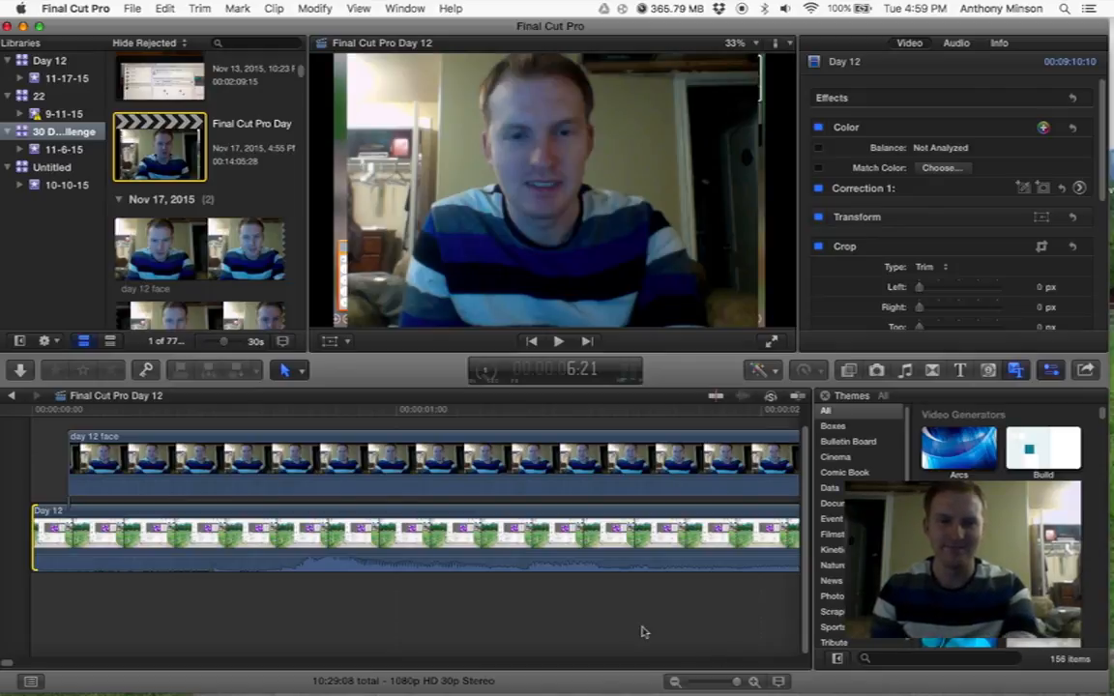